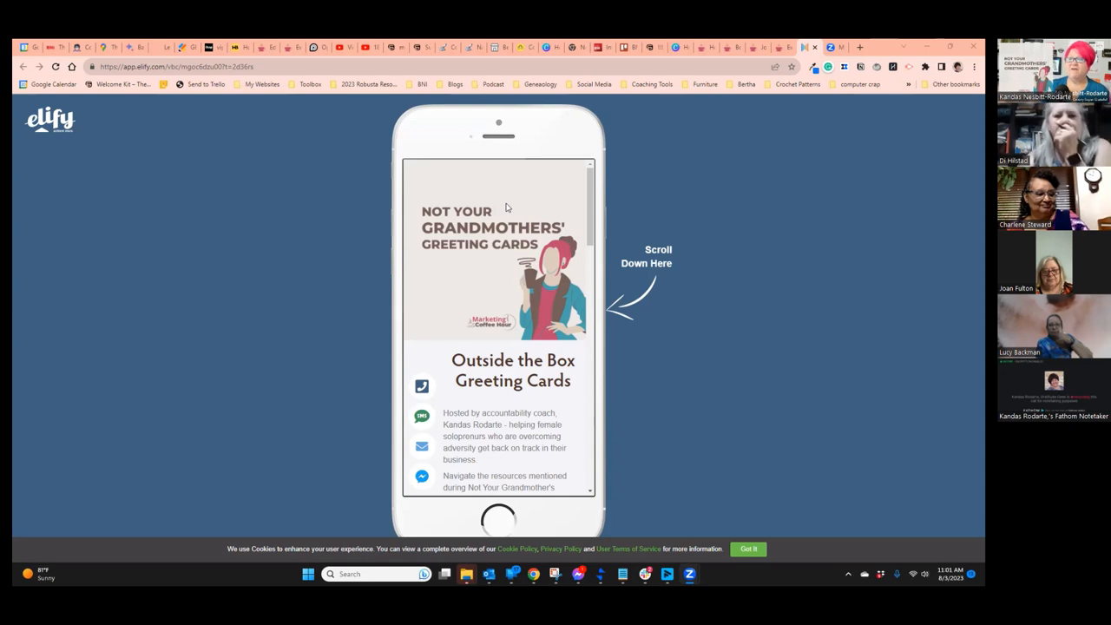
- Scroll down through the Notepad note to the Elify resources link and select all its text
{"action": "scroll", "scroll_direction": "down", "scroll_amount": 3}
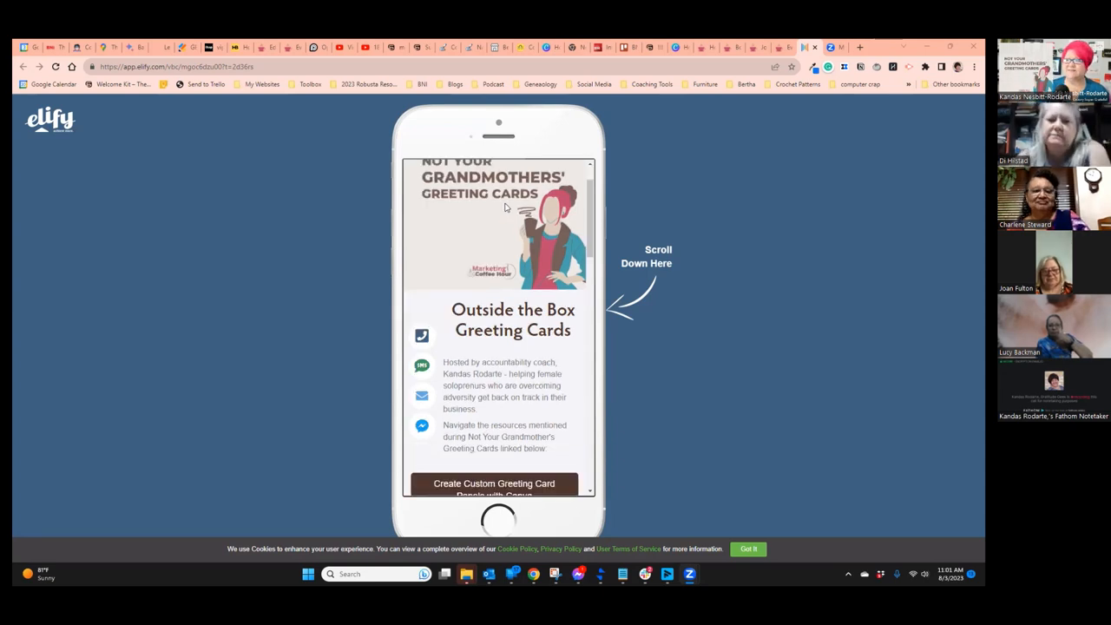
{"action": "scroll", "scroll_direction": "down", "scroll_amount": 3}
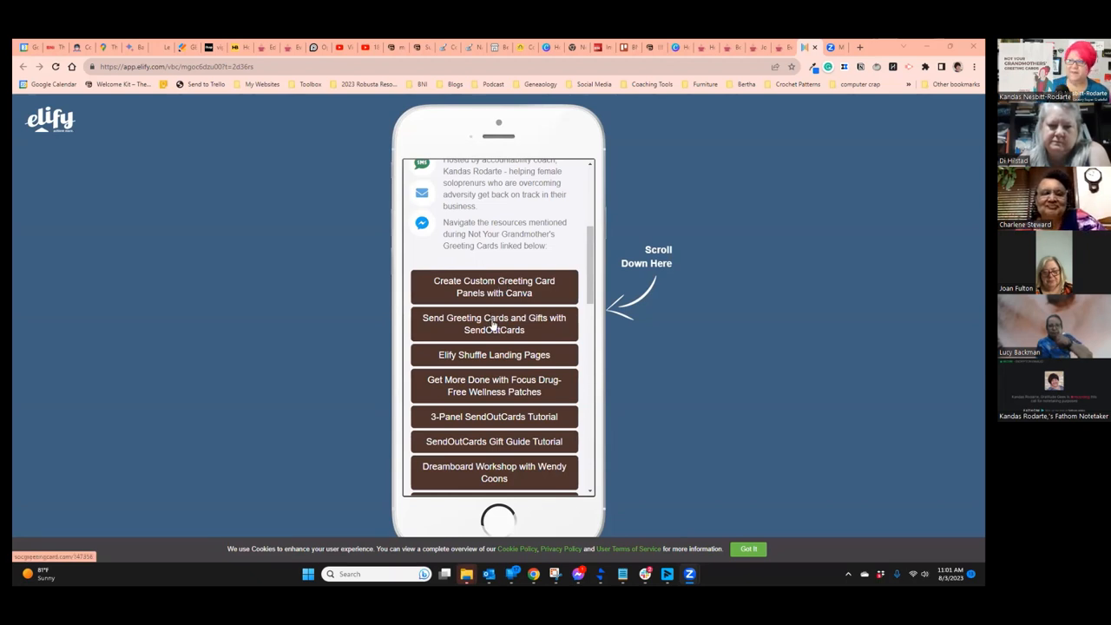
{"action": "scroll", "scroll_direction": "down", "scroll_amount": 3}
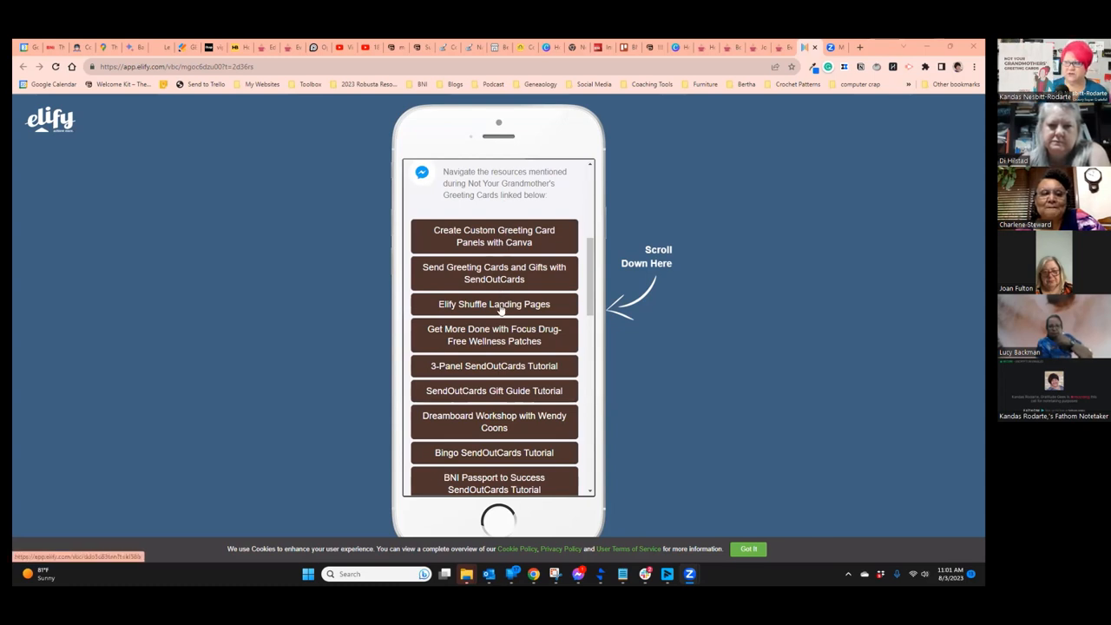
{"action": "scroll", "scroll_direction": "down", "scroll_amount": 3}
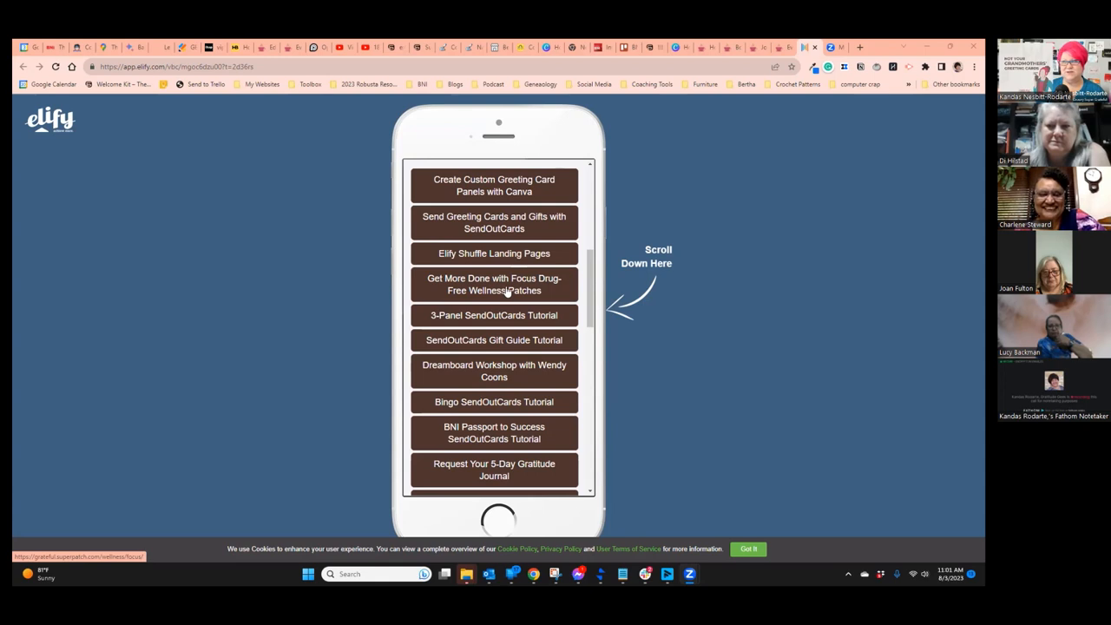
{"action": "scroll", "scroll_direction": "down", "scroll_amount": 3}
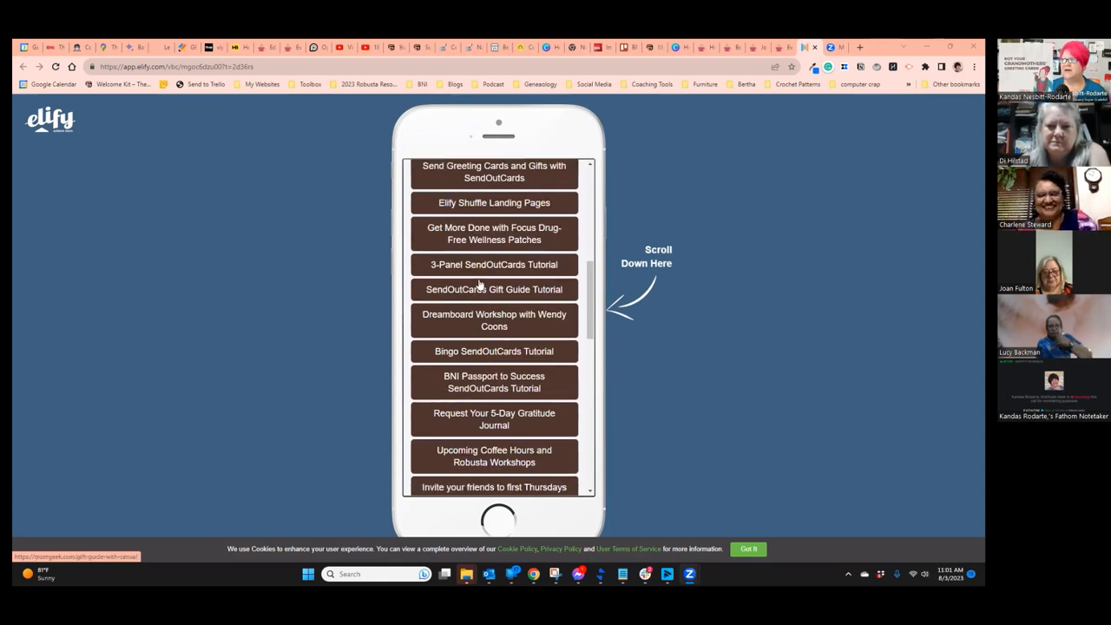
{"action": "mouse_move", "coordinate": [472, 267]}
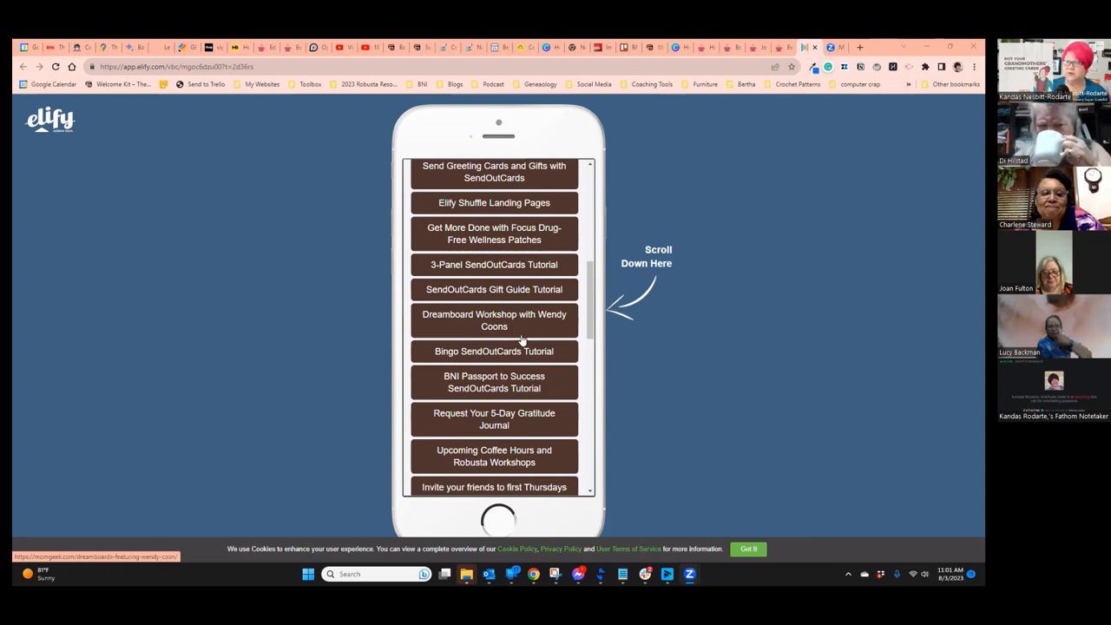
{"action": "scroll", "scroll_direction": "down", "scroll_amount": 3}
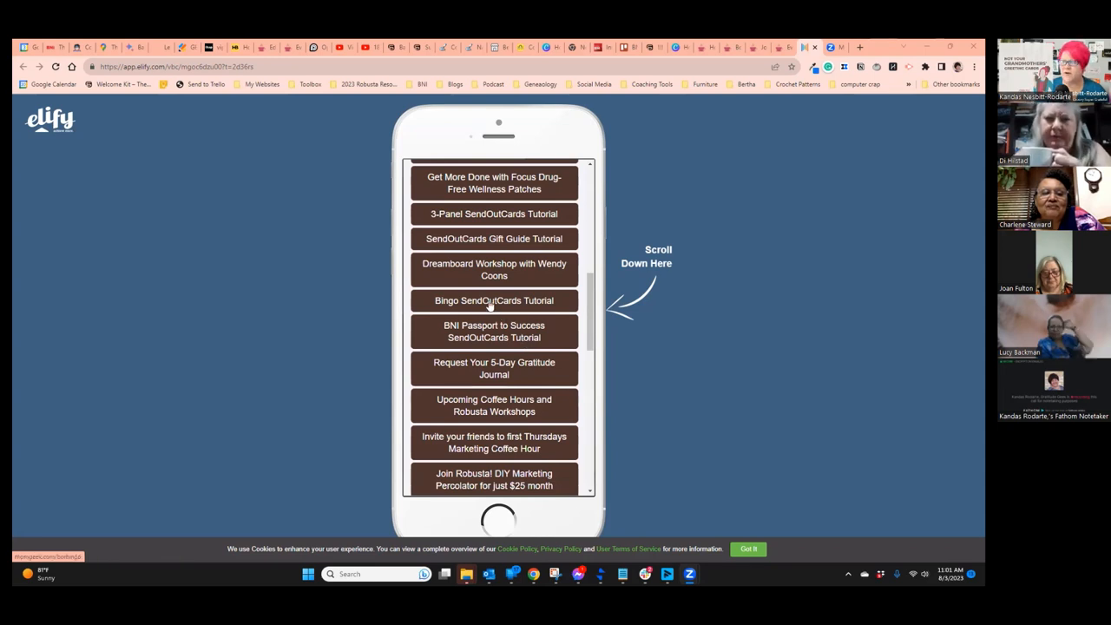
{"action": "scroll", "scroll_direction": "down", "scroll_amount": 3}
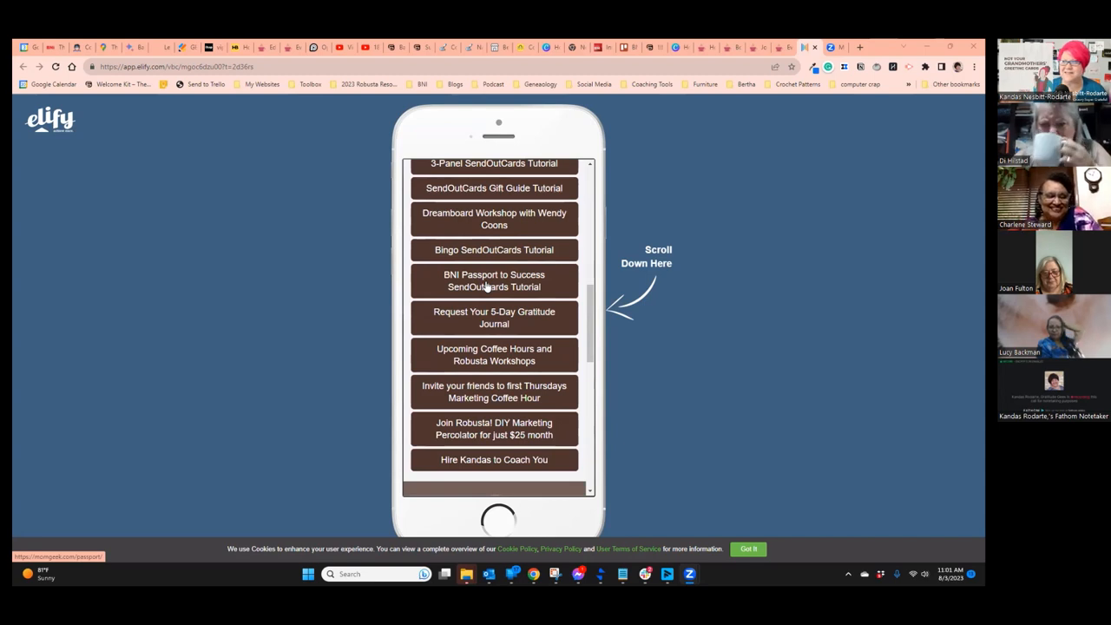
{"action": "scroll", "scroll_direction": "down", "scroll_amount": 3}
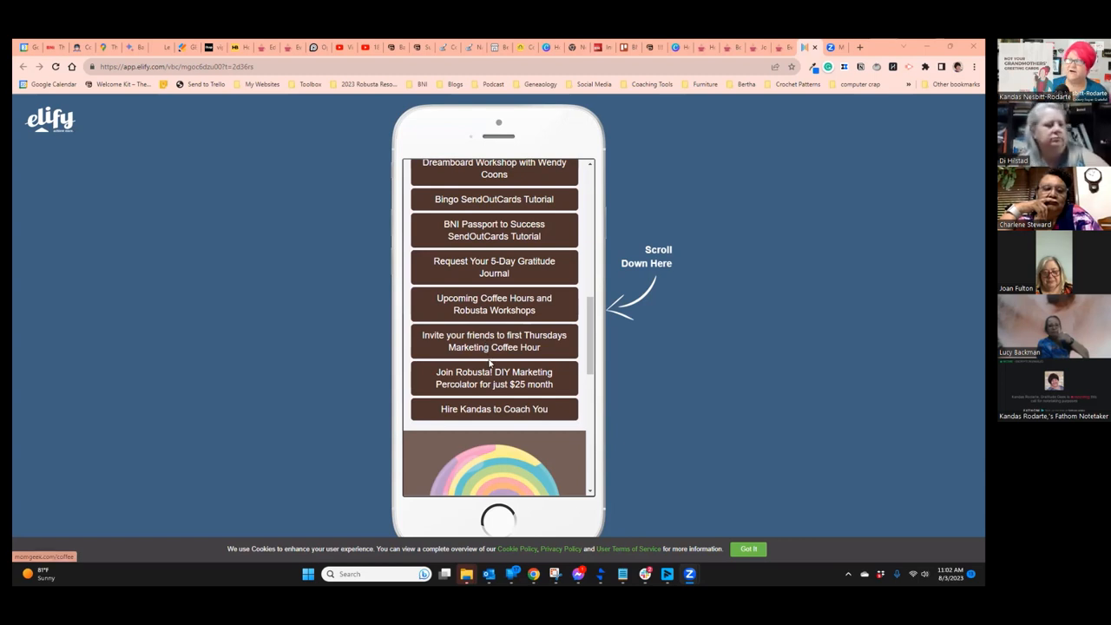
{"action": "scroll", "scroll_direction": "down", "scroll_amount": 3}
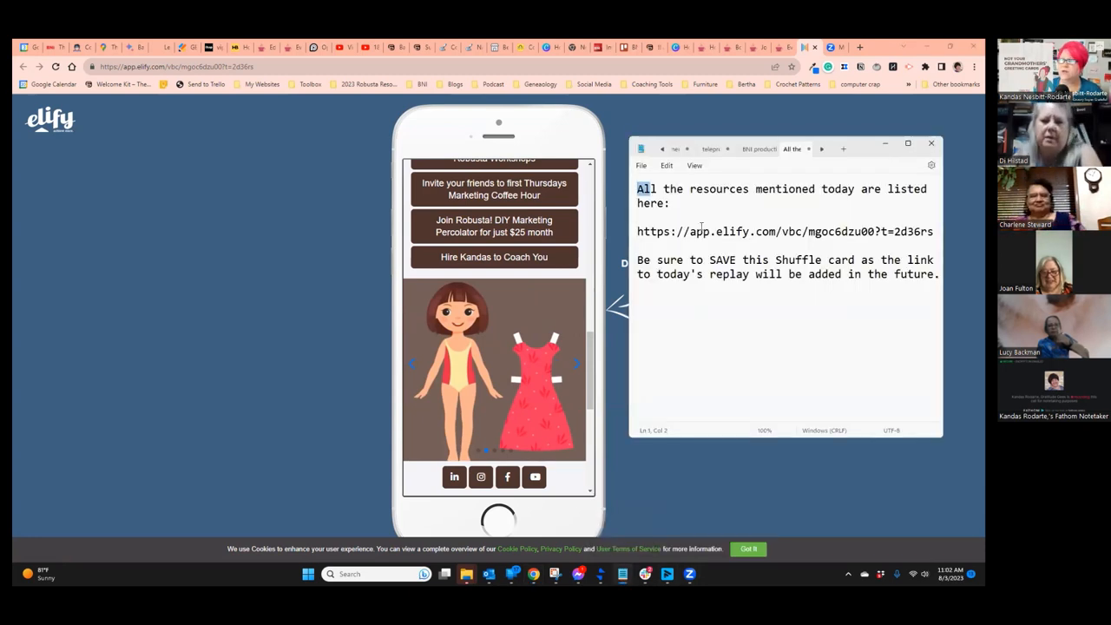
{"action": "key", "text": "ctrl+a"}
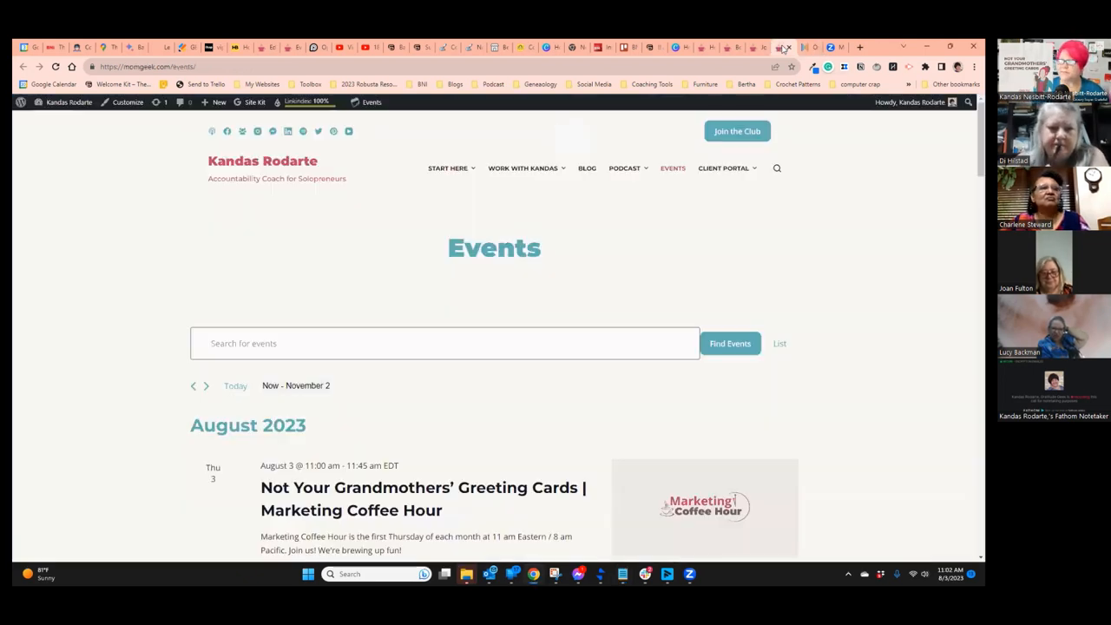
{"action": "scroll", "scroll_direction": "down", "scroll_amount": 3}
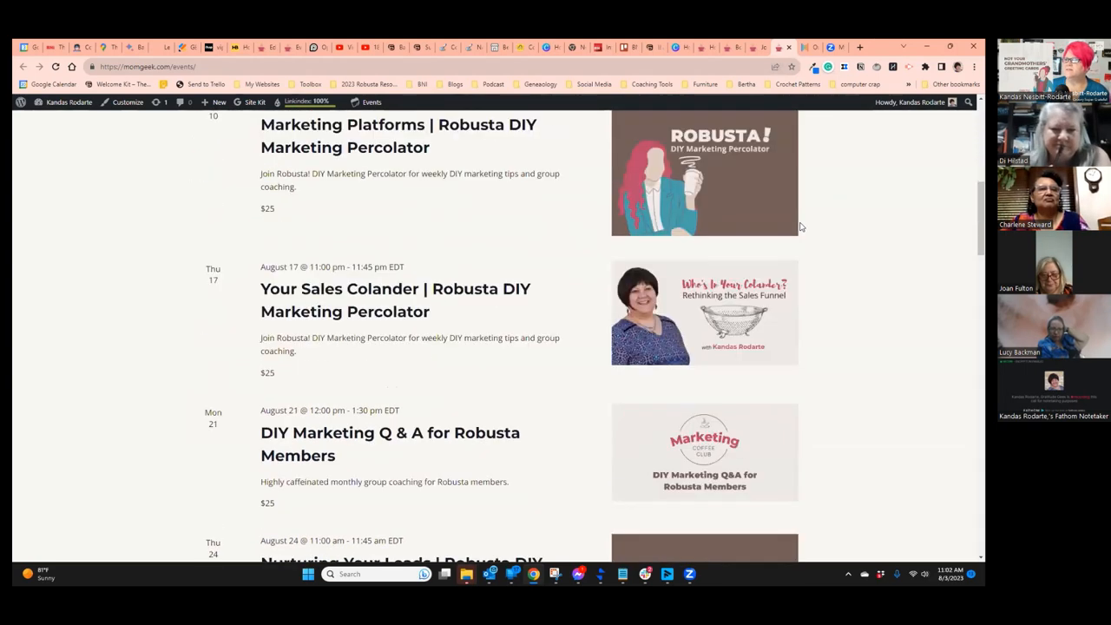
{"action": "scroll", "scroll_direction": "down", "scroll_amount": 3}
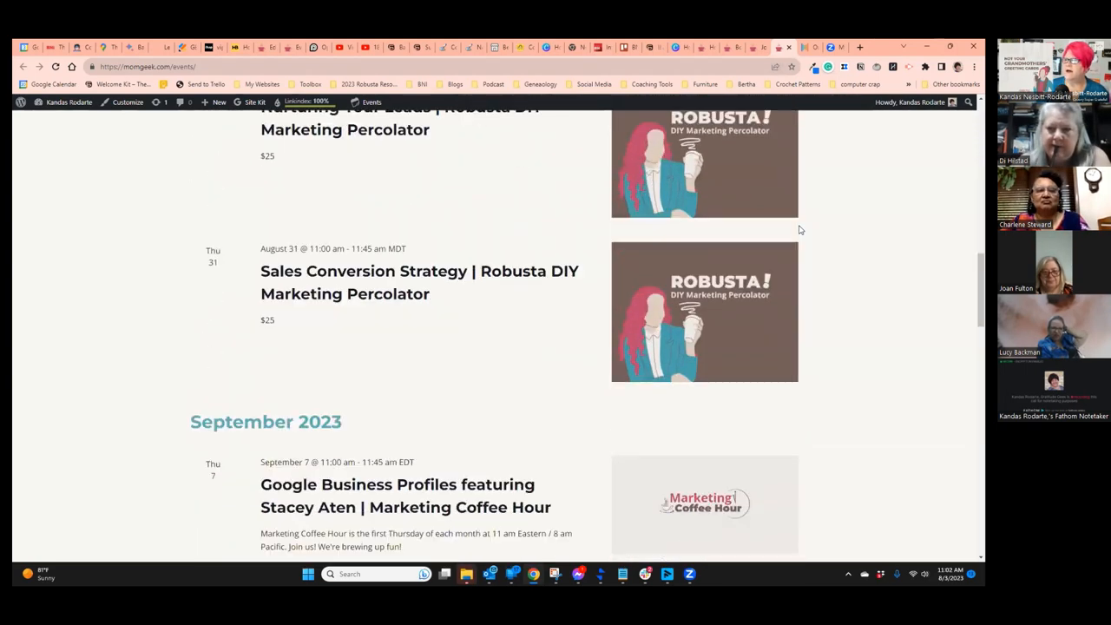
{"action": "scroll", "scroll_direction": "down", "scroll_amount": 3}
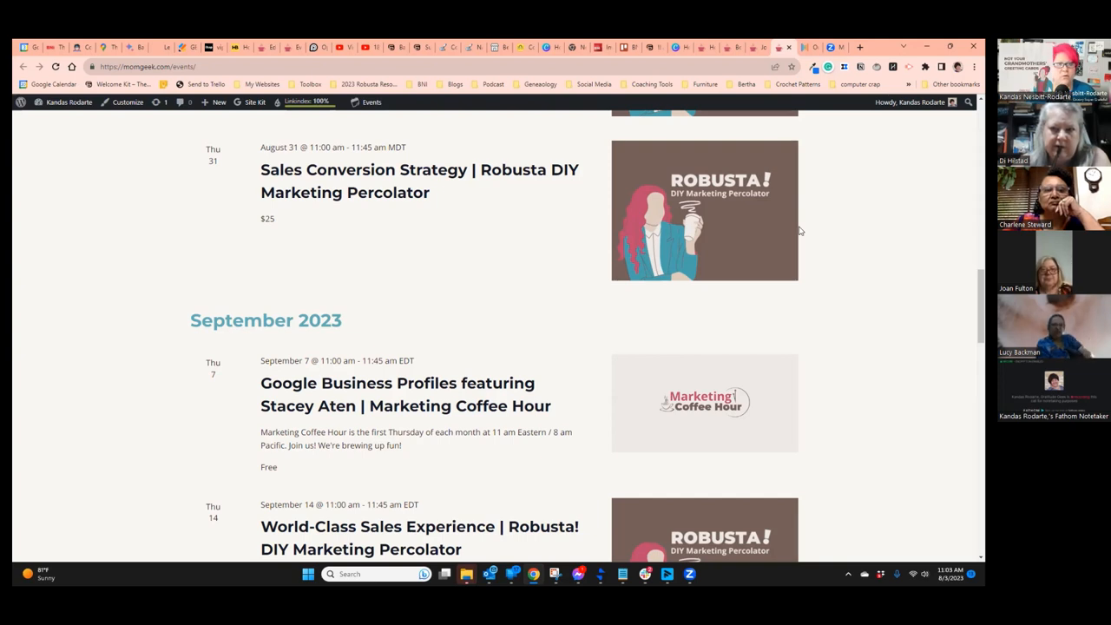
{"action": "mouse_move", "coordinate": [691, 222]}
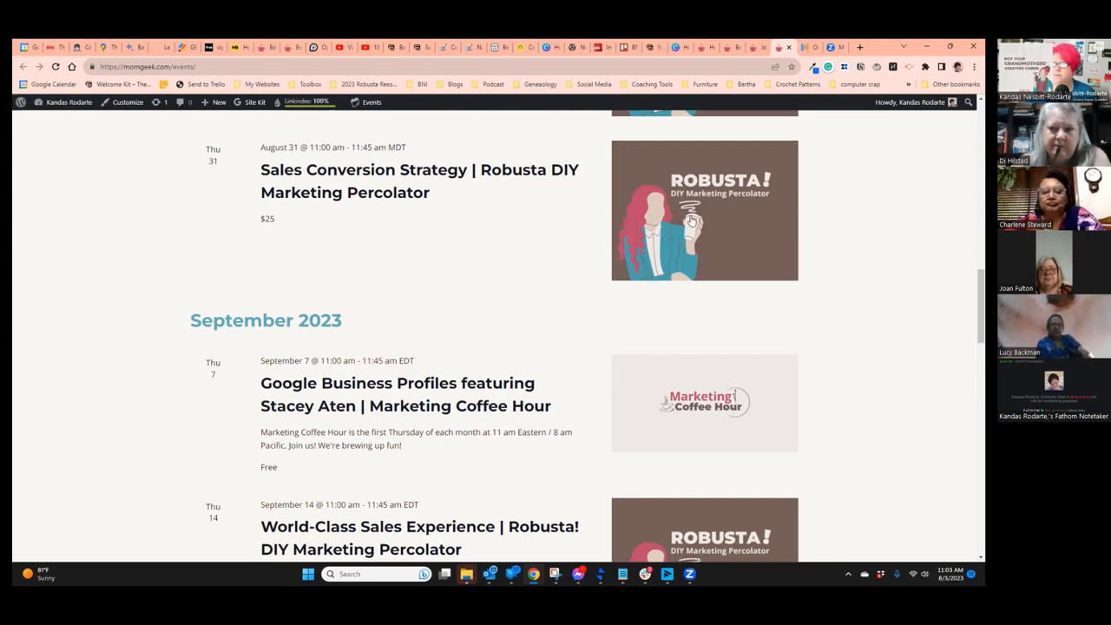
{"action": "scroll", "scroll_direction": "down", "scroll_amount": 3}
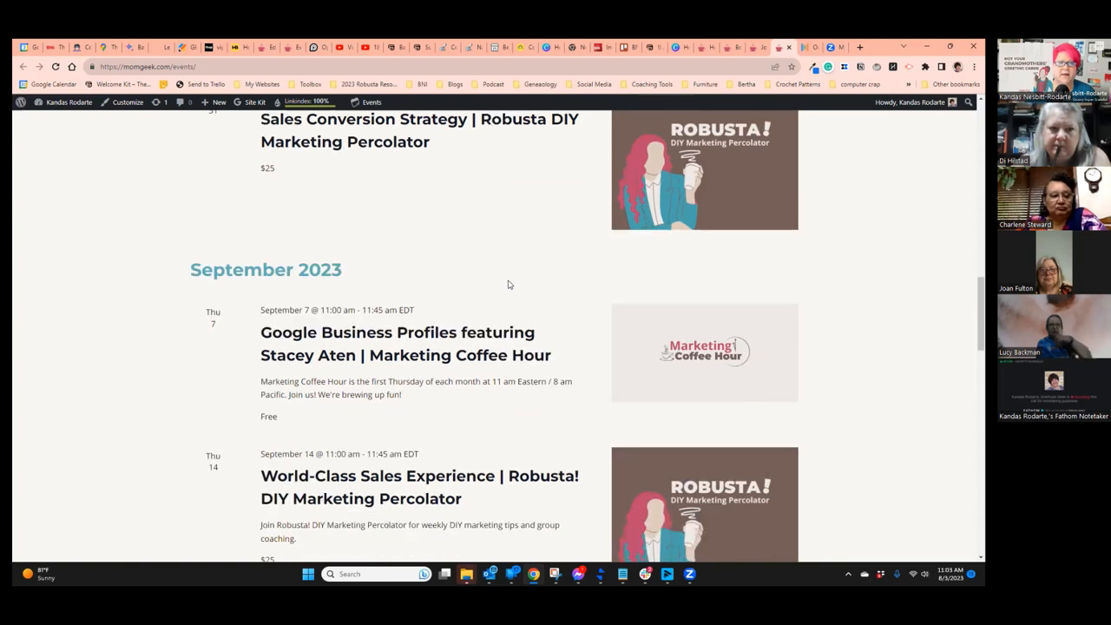
{"action": "scroll", "scroll_direction": "down", "scroll_amount": 3}
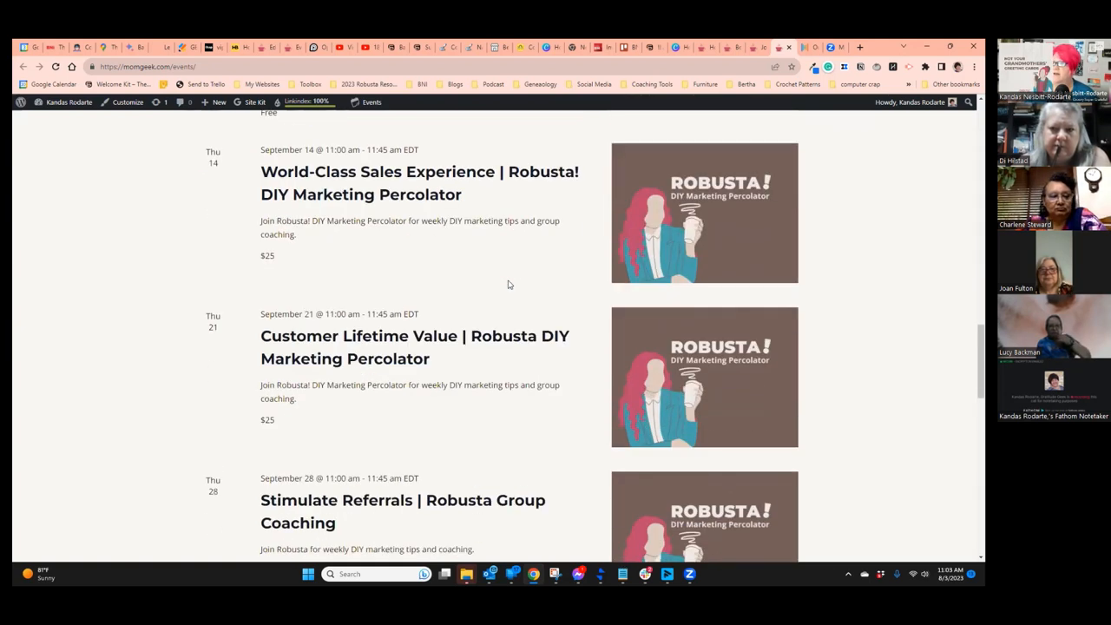
{"action": "scroll", "scroll_direction": "down", "scroll_amount": 3}
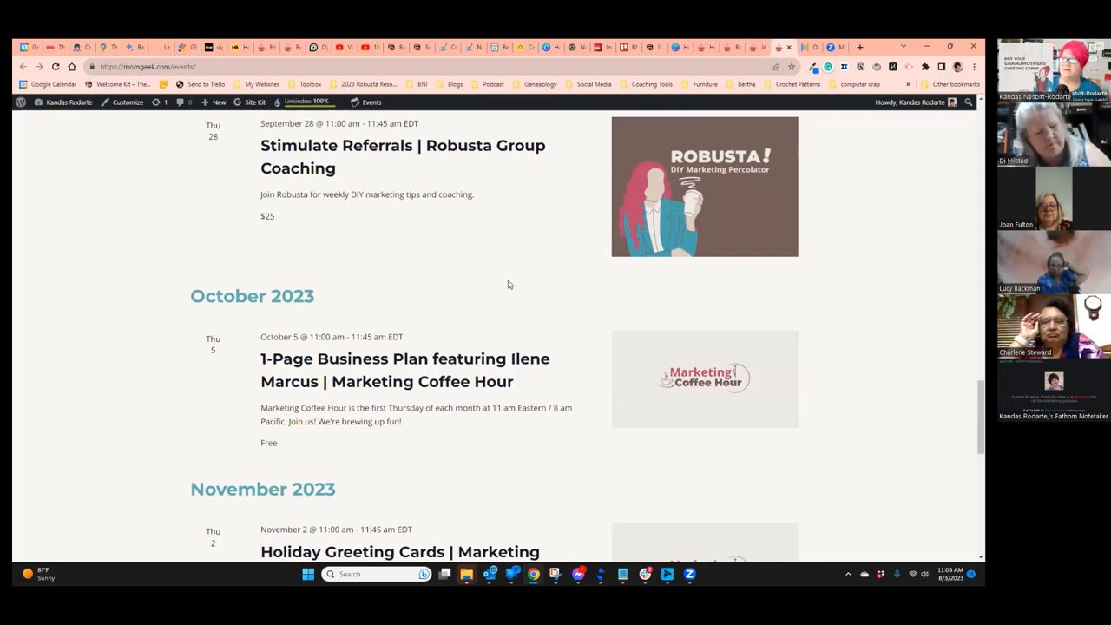
{"action": "scroll", "scroll_direction": "up", "scroll_amount": 3}
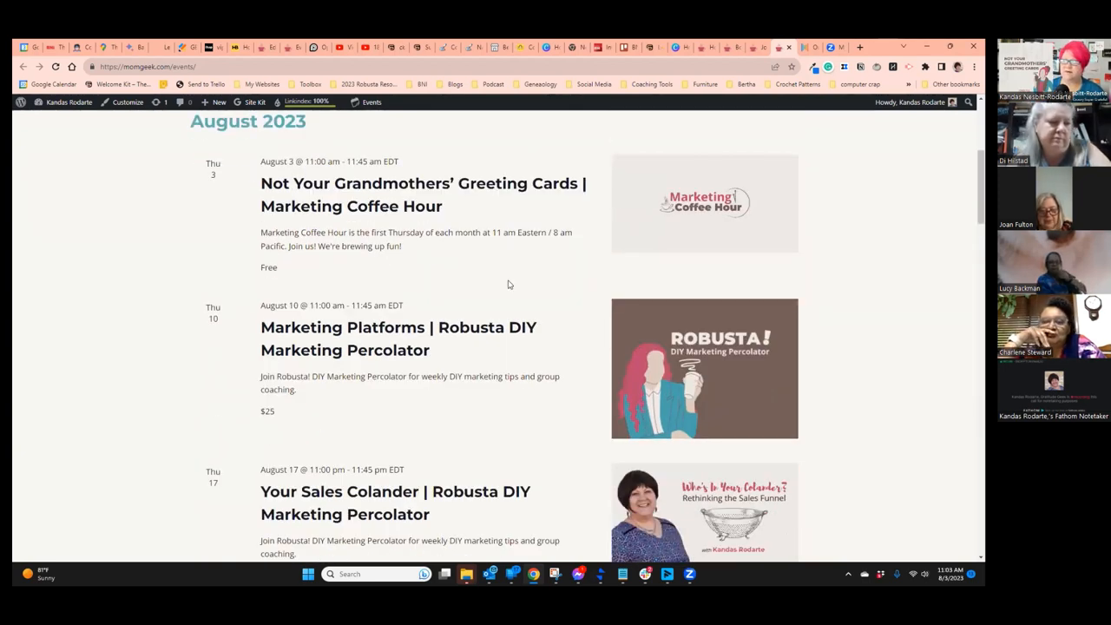
{"action": "scroll", "scroll_direction": "down", "scroll_amount": 3}
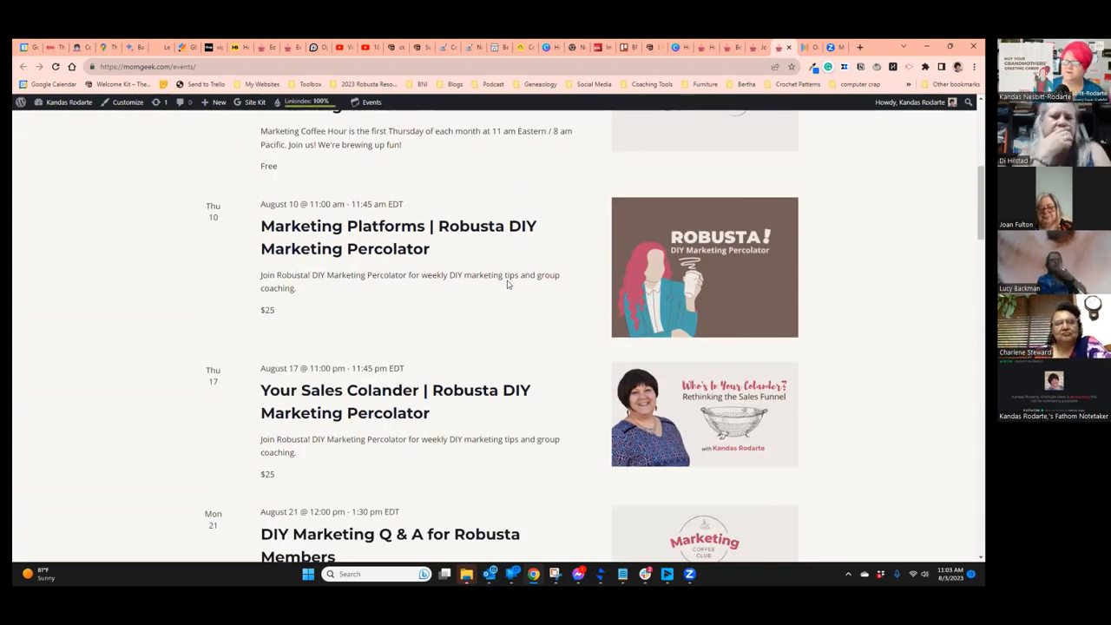
{"action": "scroll", "scroll_direction": "down", "scroll_amount": 3}
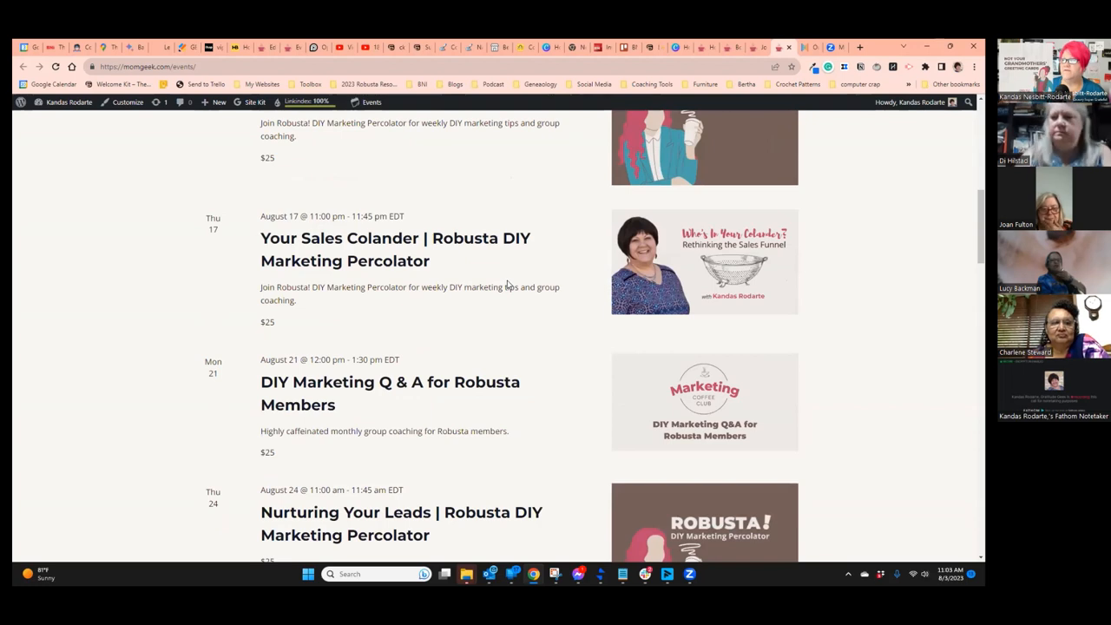
{"action": "scroll", "scroll_direction": "down", "scroll_amount": 3}
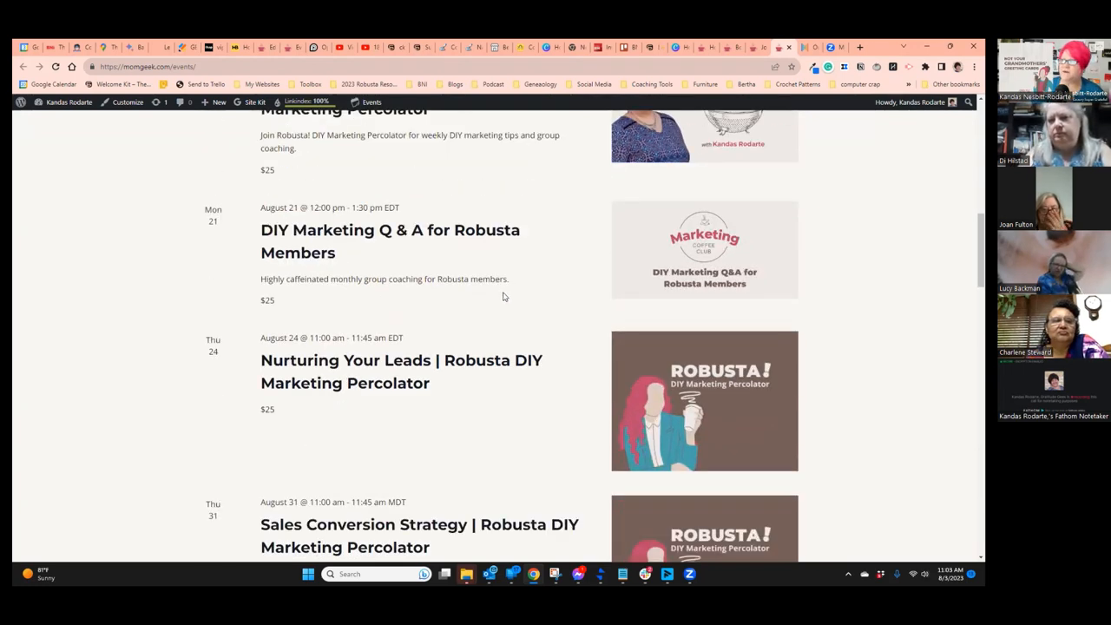
{"action": "mouse_move", "coordinate": [476, 289]}
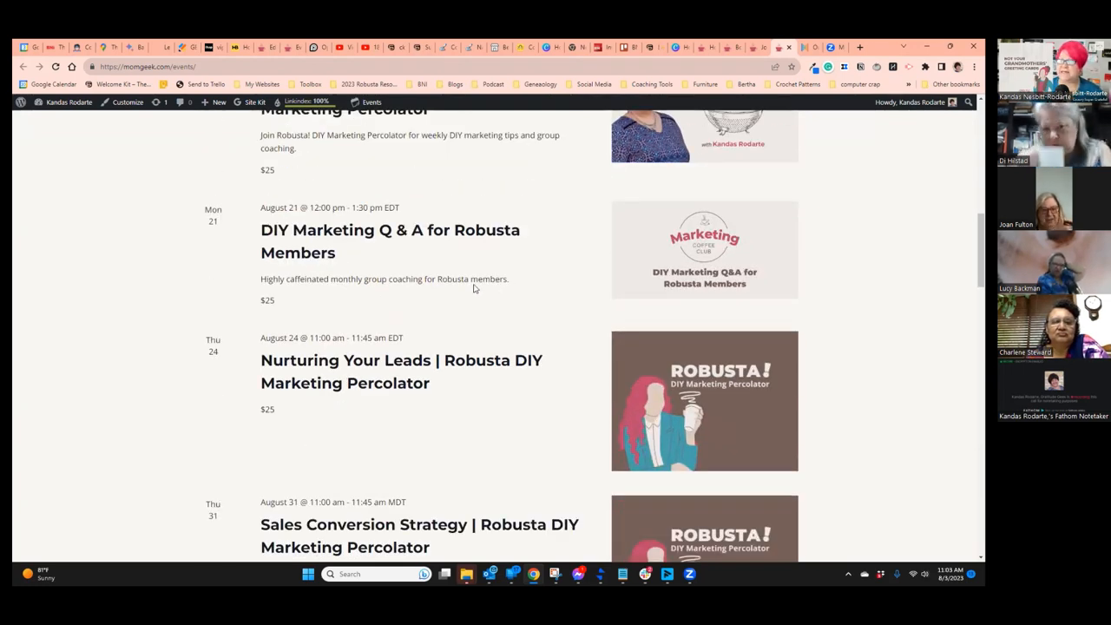
{"action": "scroll", "scroll_direction": "down", "scroll_amount": 3}
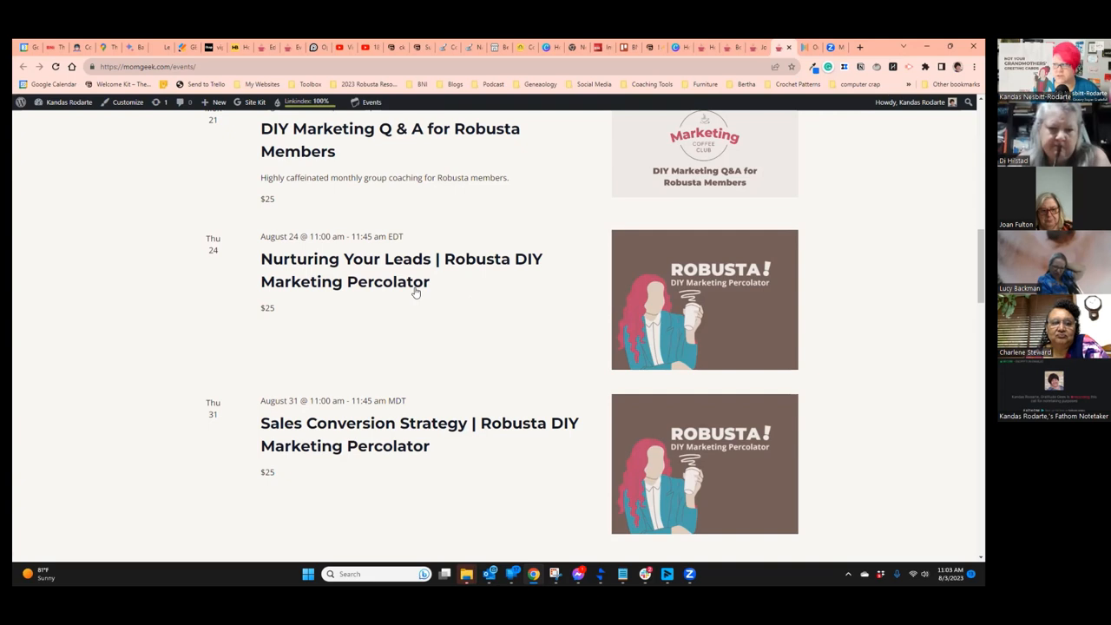
{"action": "scroll", "scroll_direction": "up", "scroll_amount": 3}
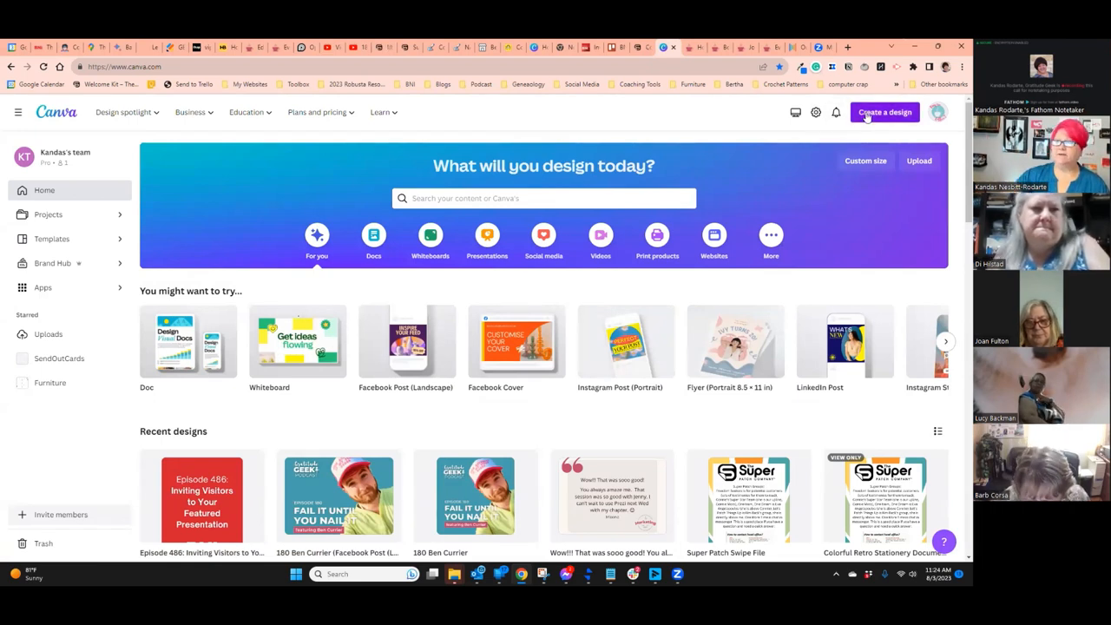
- Create a new blank design with a custom size of 5 by 7 inches
{"action": "left_click", "coordinate": [886, 111]}
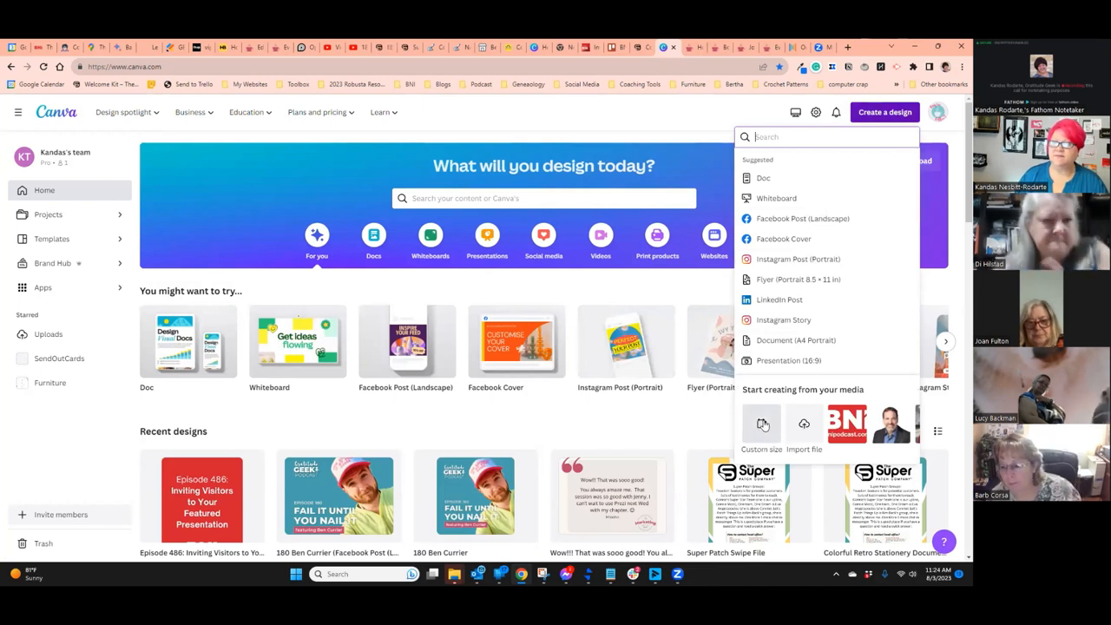
{"action": "left_click", "coordinate": [760, 426]}
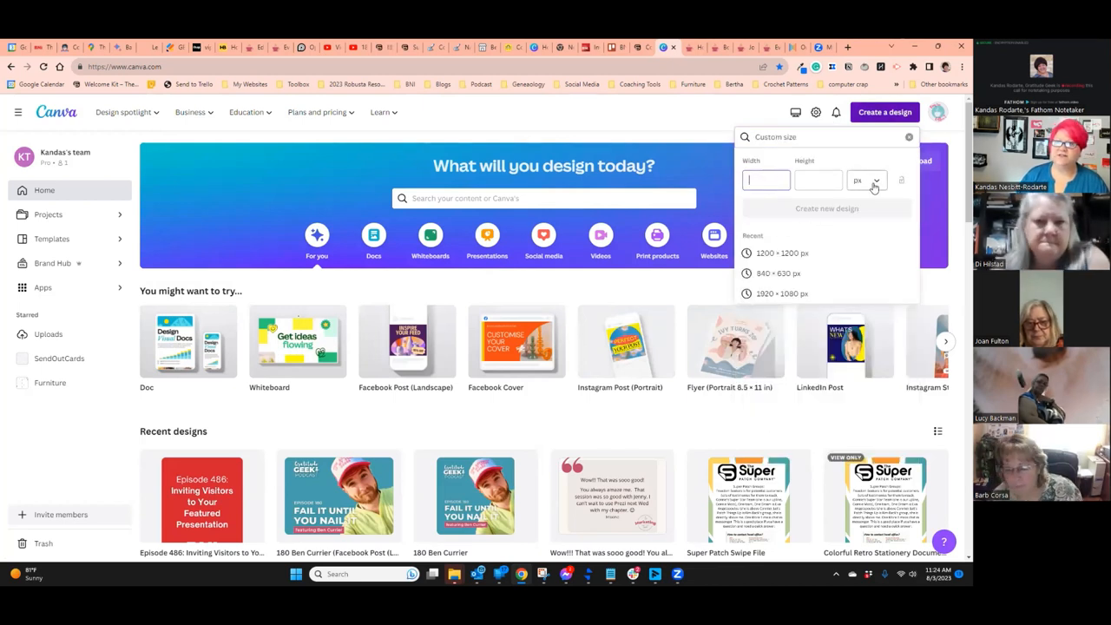
{"action": "left_click", "coordinate": [867, 181]}
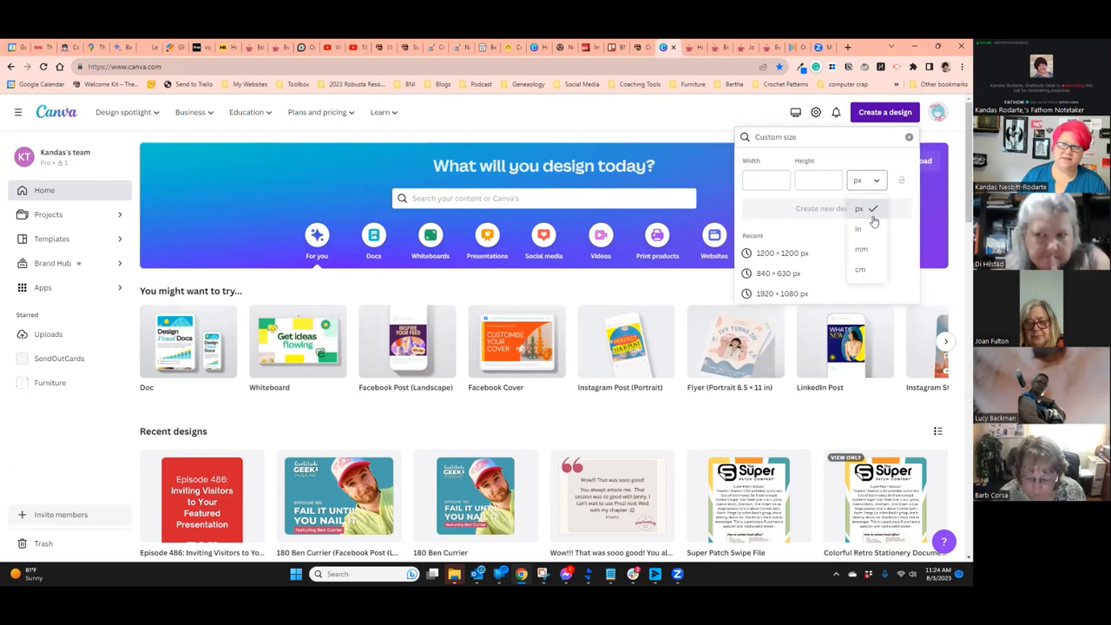
{"action": "left_click", "coordinate": [858, 229]}
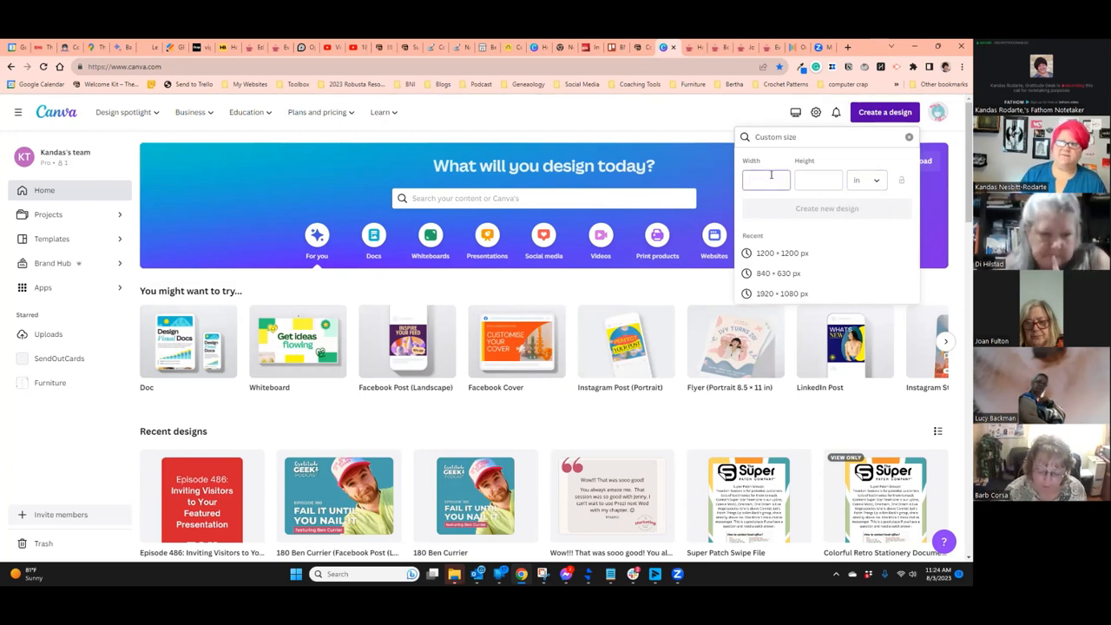
{"action": "type", "text": "5"}
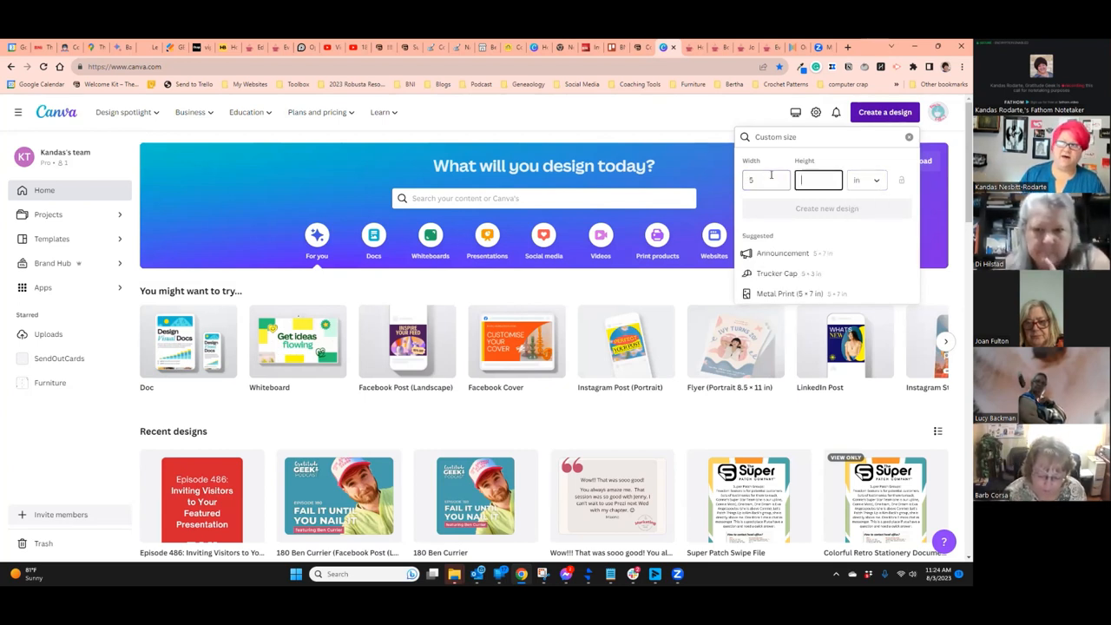
{"action": "type", "text": "7"}
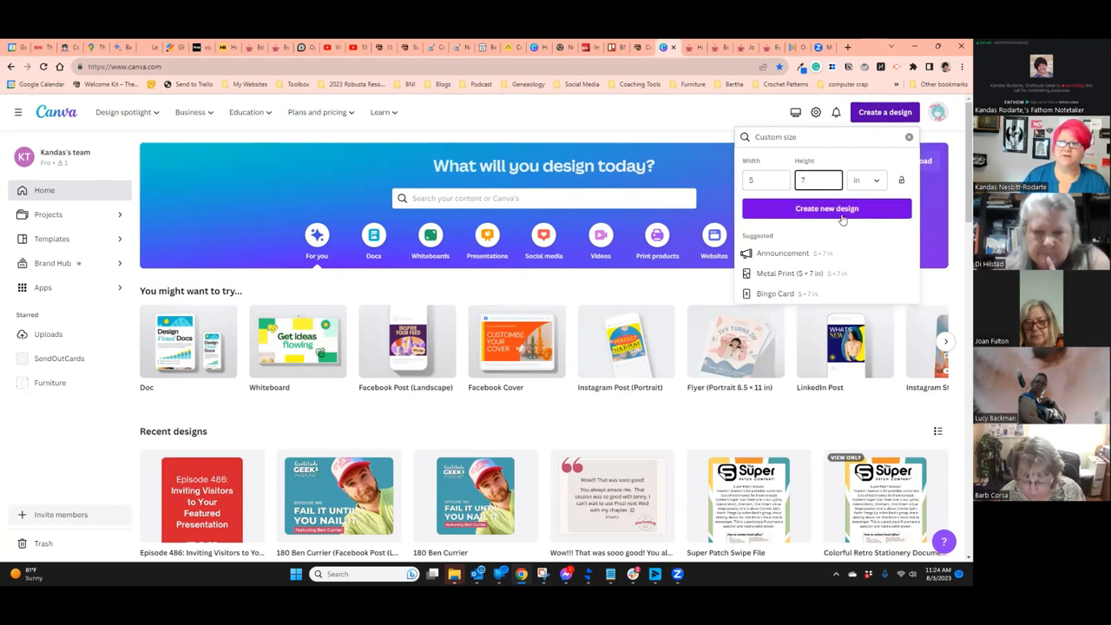
{"action": "left_click", "coordinate": [827, 208]}
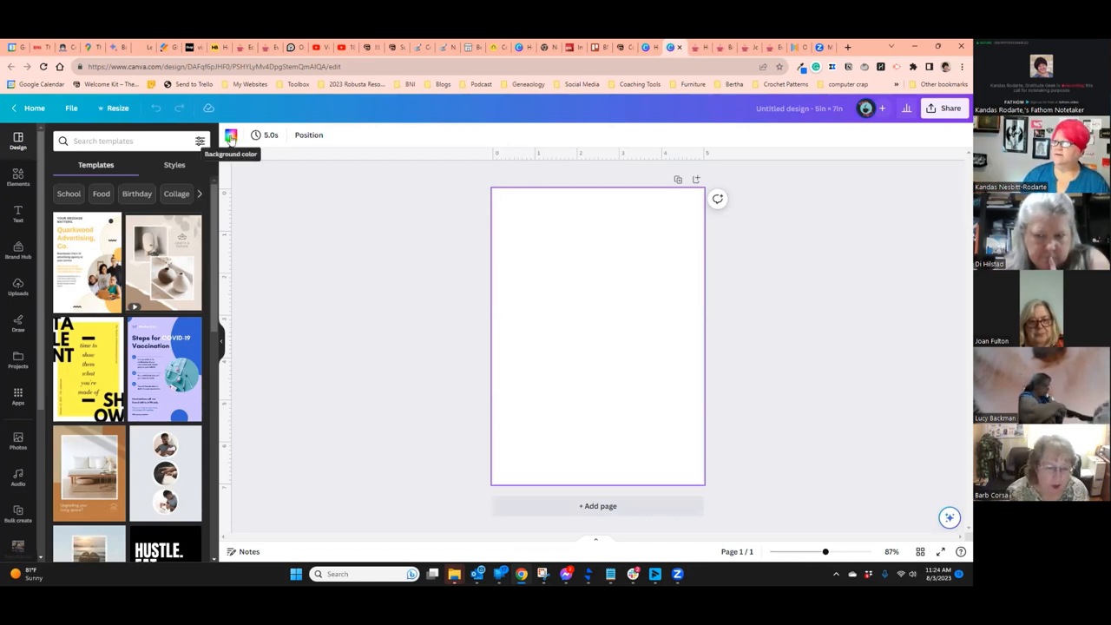
- Colour the page background teal
{"action": "left_click", "coordinate": [231, 135]}
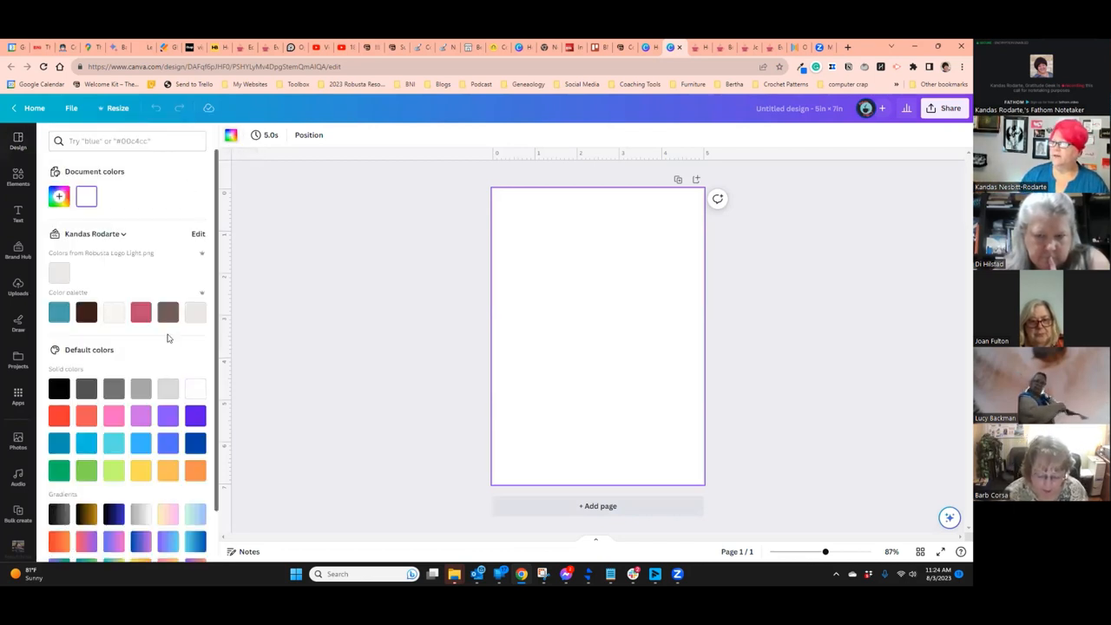
{"action": "left_click", "coordinate": [59, 313]}
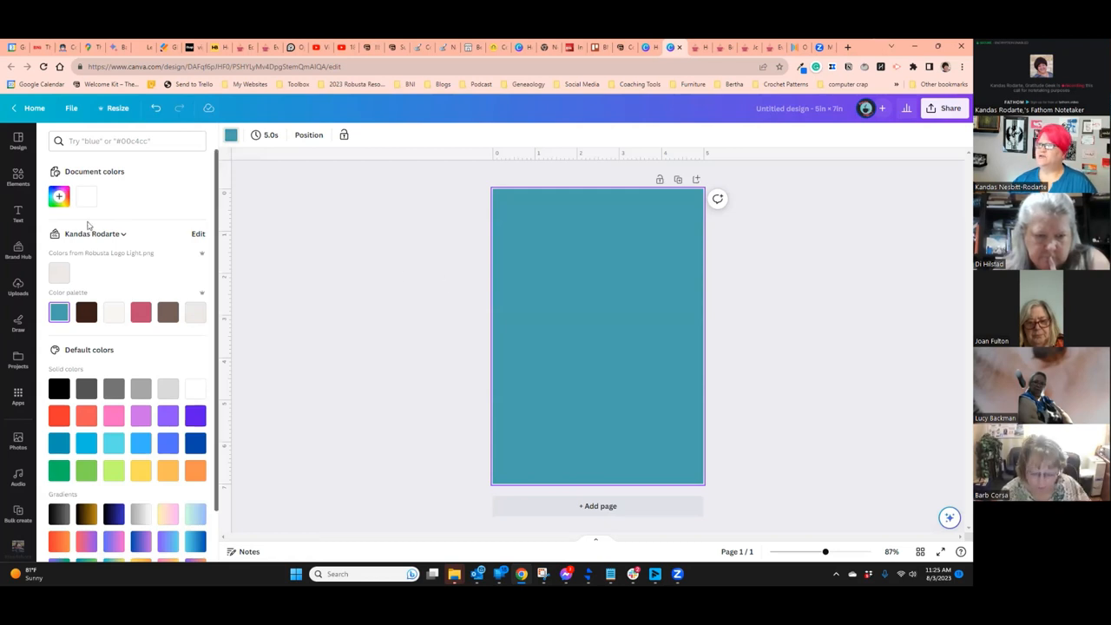
{"action": "left_click", "coordinate": [17, 175]}
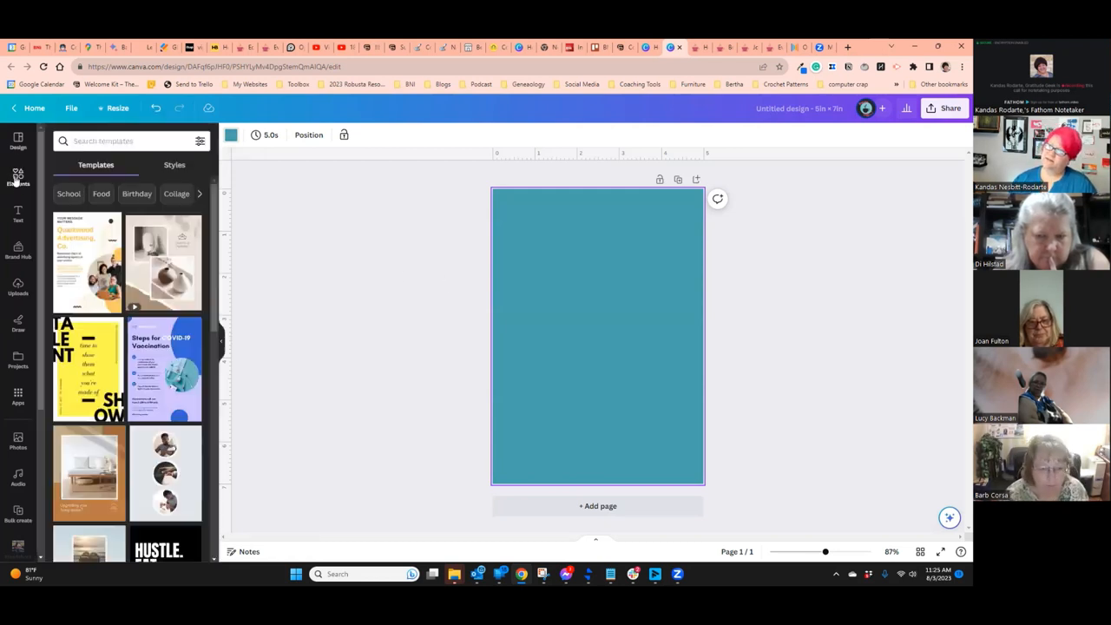
- Search elements for 'circle', add the glittery gold circle photo, enlarge it to page width and centre it
{"action": "left_click", "coordinate": [17, 178]}
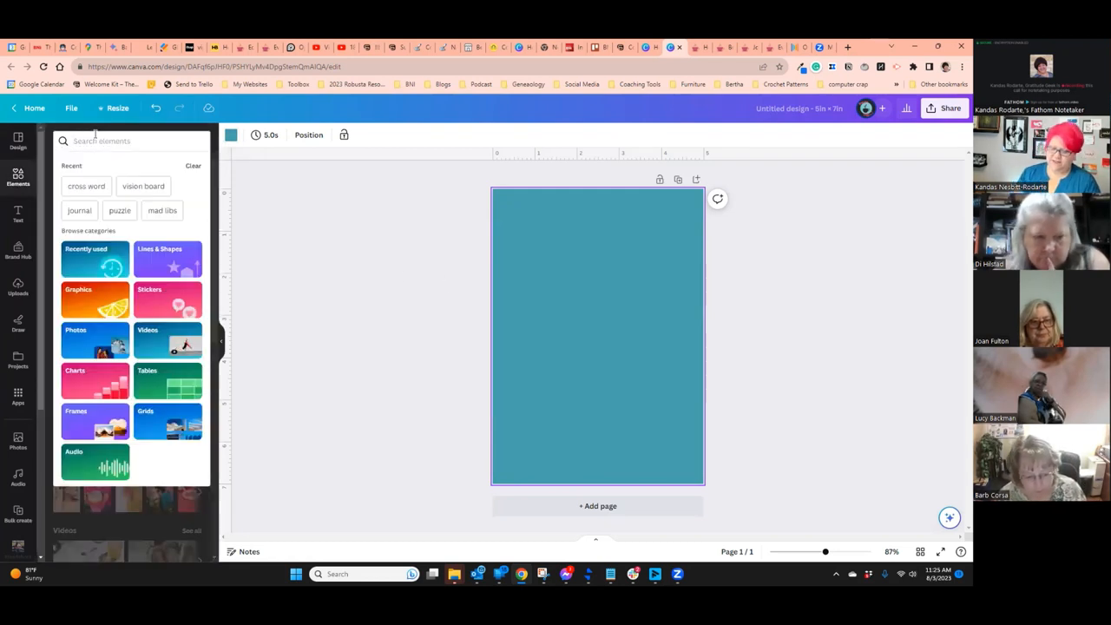
{"action": "type", "text": "circle"}
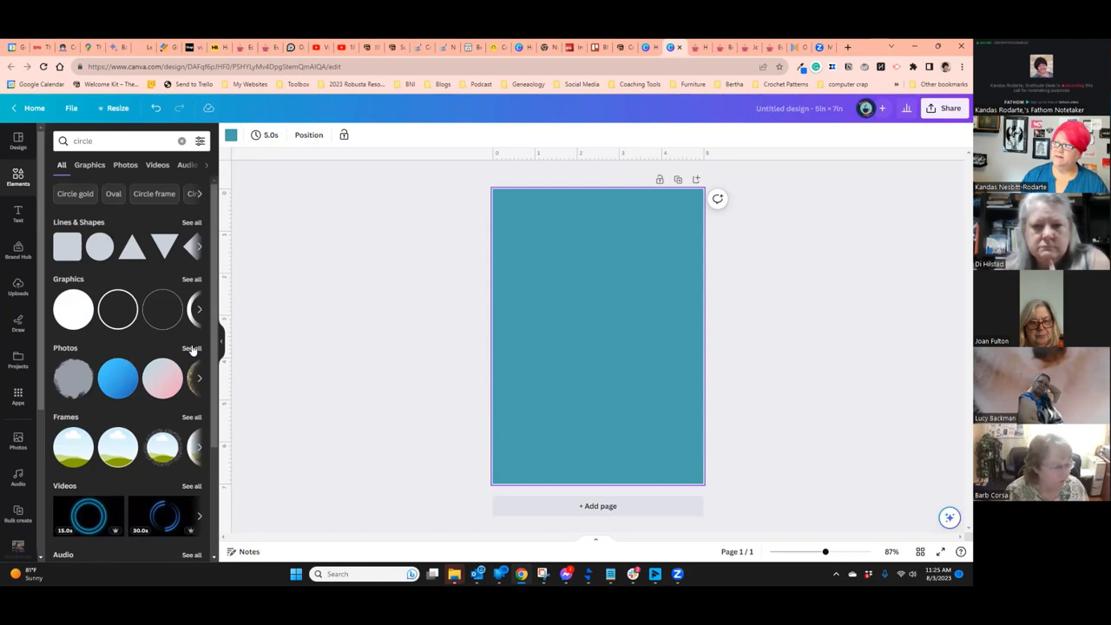
{"action": "left_click", "coordinate": [191, 347]}
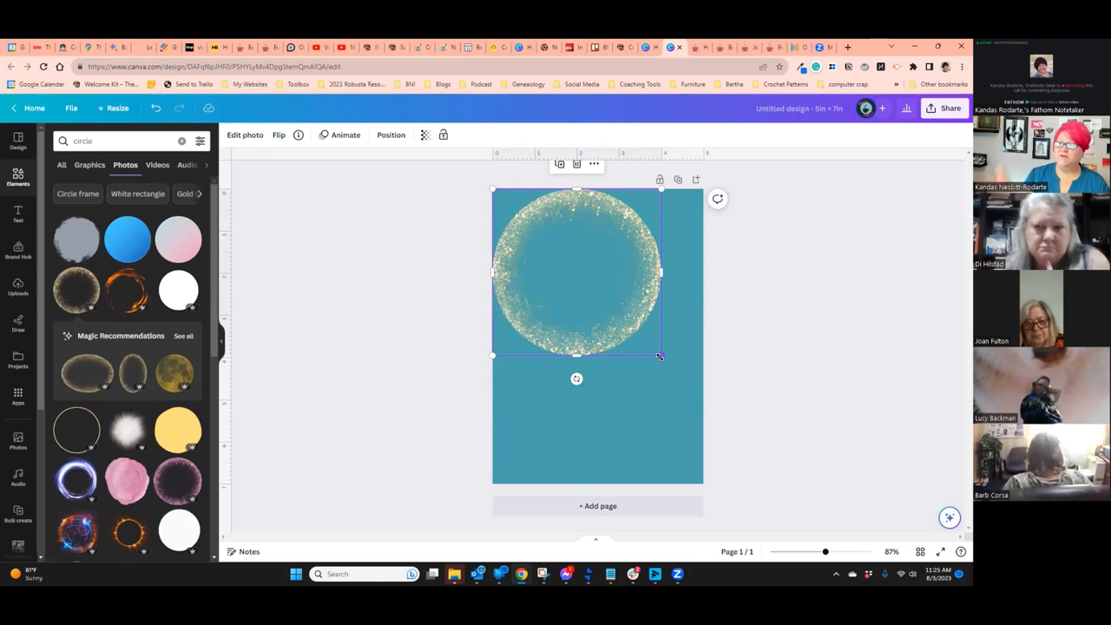
{"action": "left_click_drag", "start_coordinate": [660, 356], "coordinate": [691, 385]}
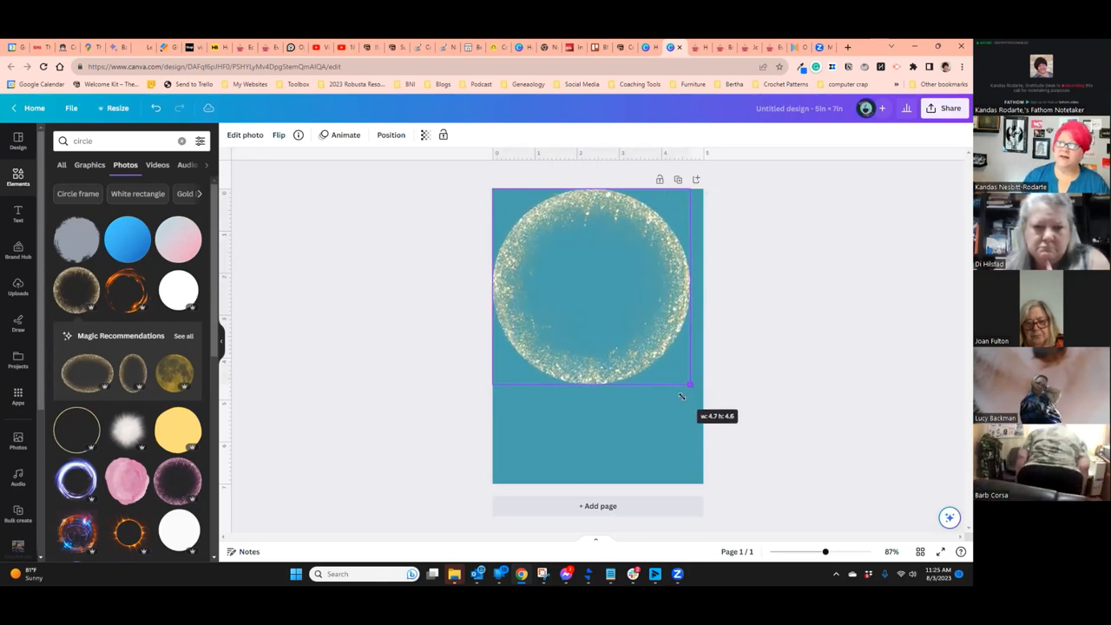
{"action": "left_click_drag", "start_coordinate": [691, 386], "coordinate": [694, 391]}
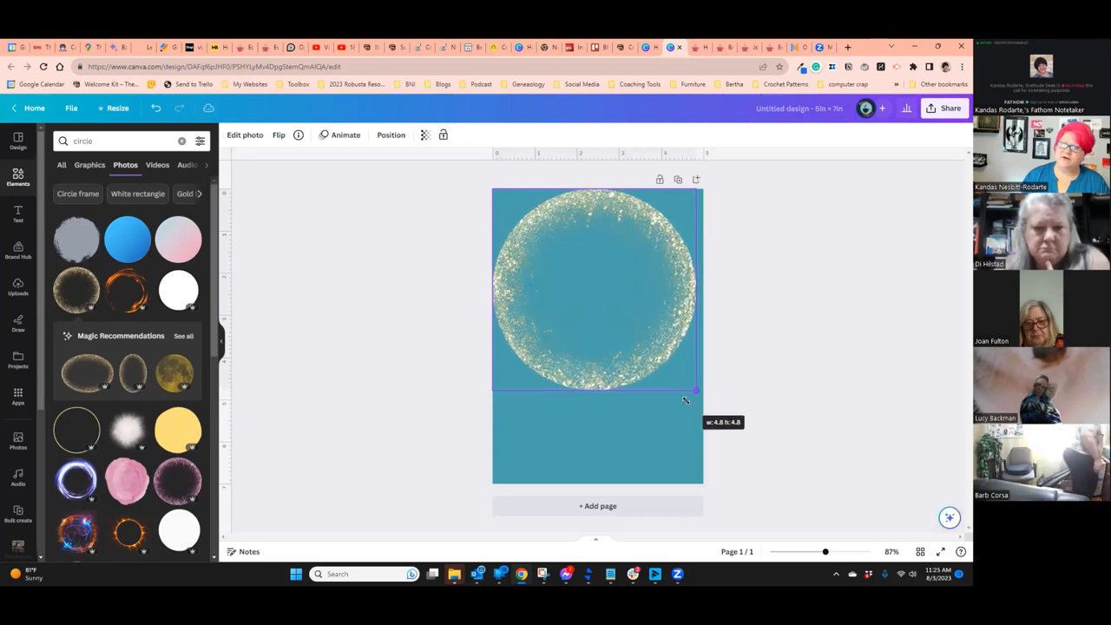
{"action": "left_click_drag", "start_coordinate": [694, 391], "coordinate": [698, 393]}
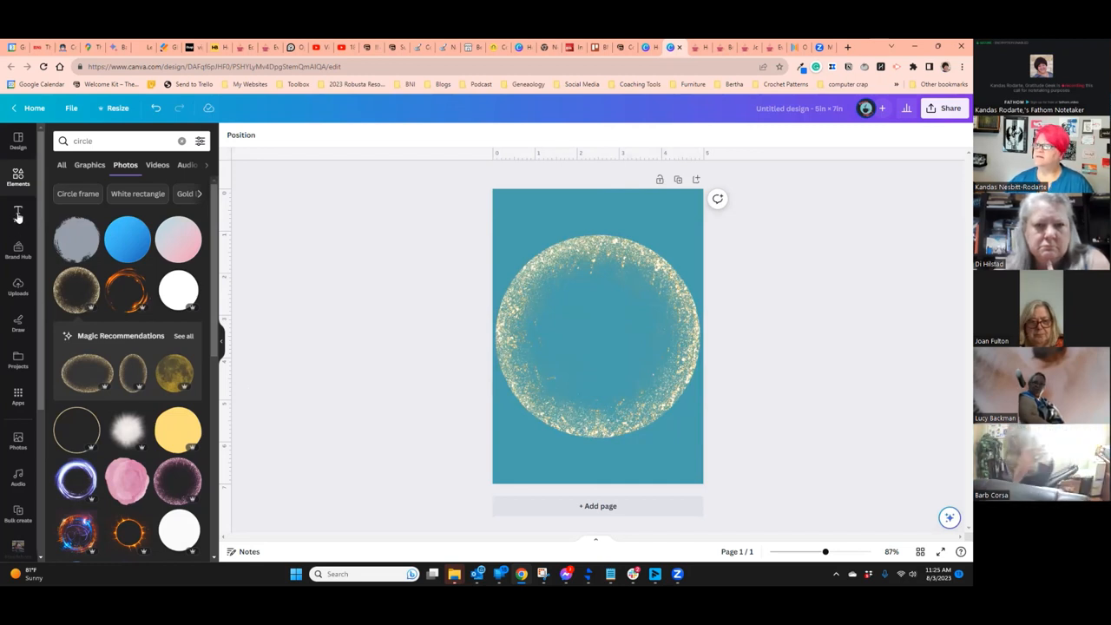
- Add the neon Sparkly text style inside the circle and recolour the background pink
{"action": "left_click", "coordinate": [17, 215]}
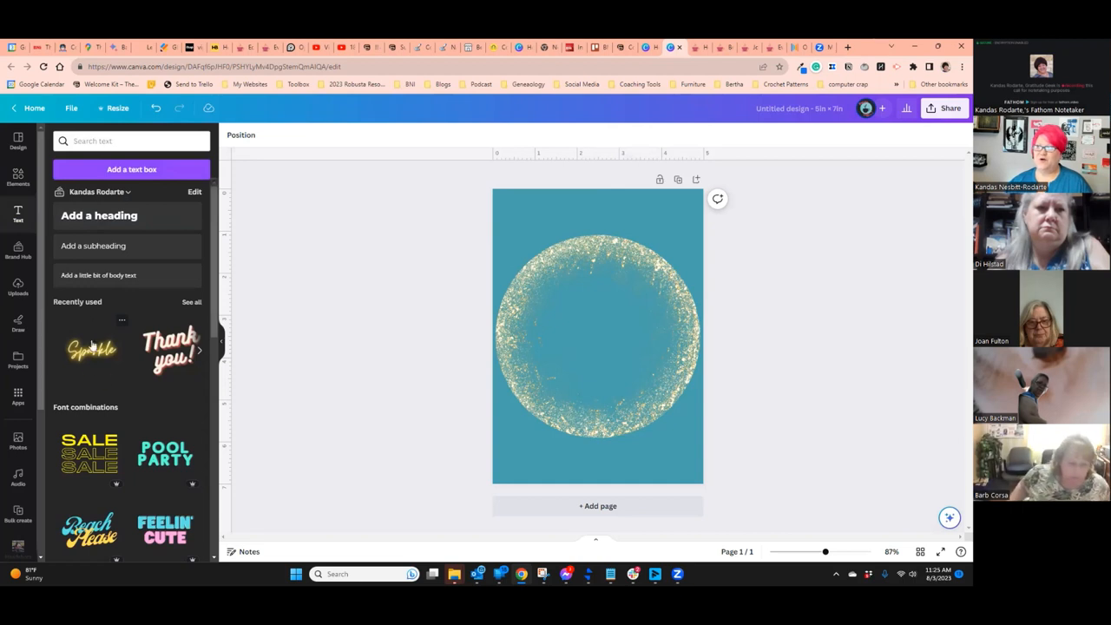
{"action": "left_click", "coordinate": [92, 349]}
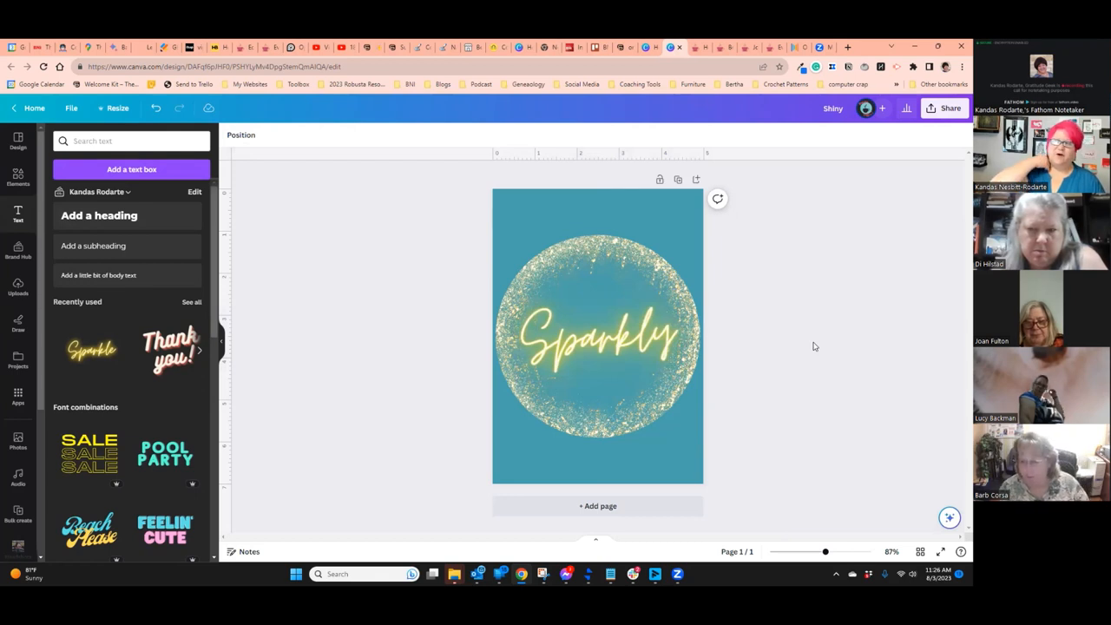
{"action": "left_click", "coordinate": [597, 337]}
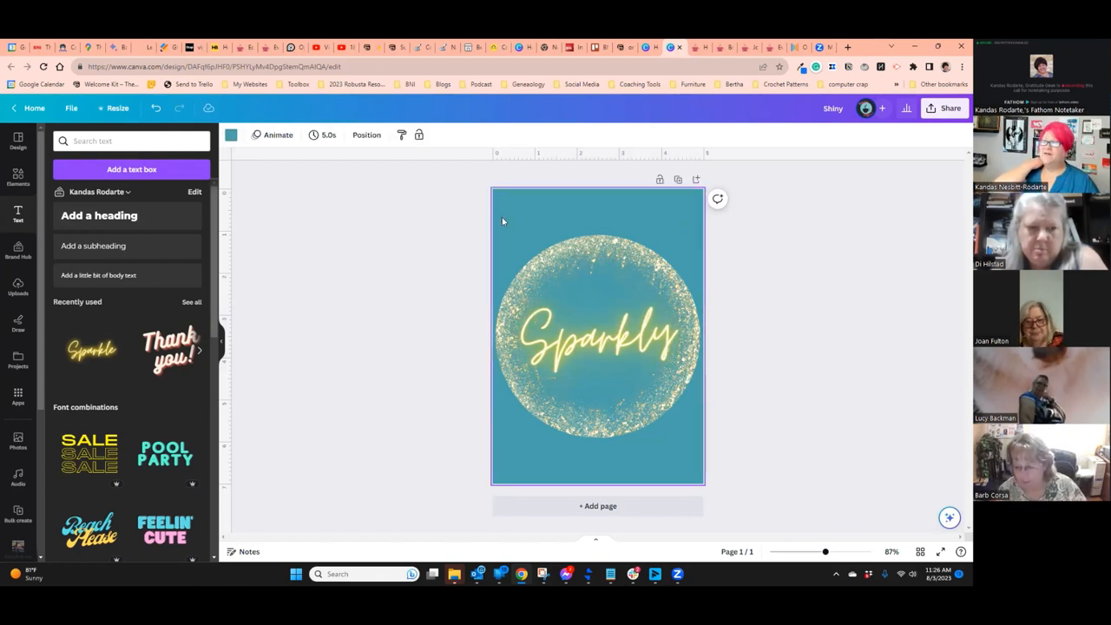
{"action": "left_click", "coordinate": [231, 136]}
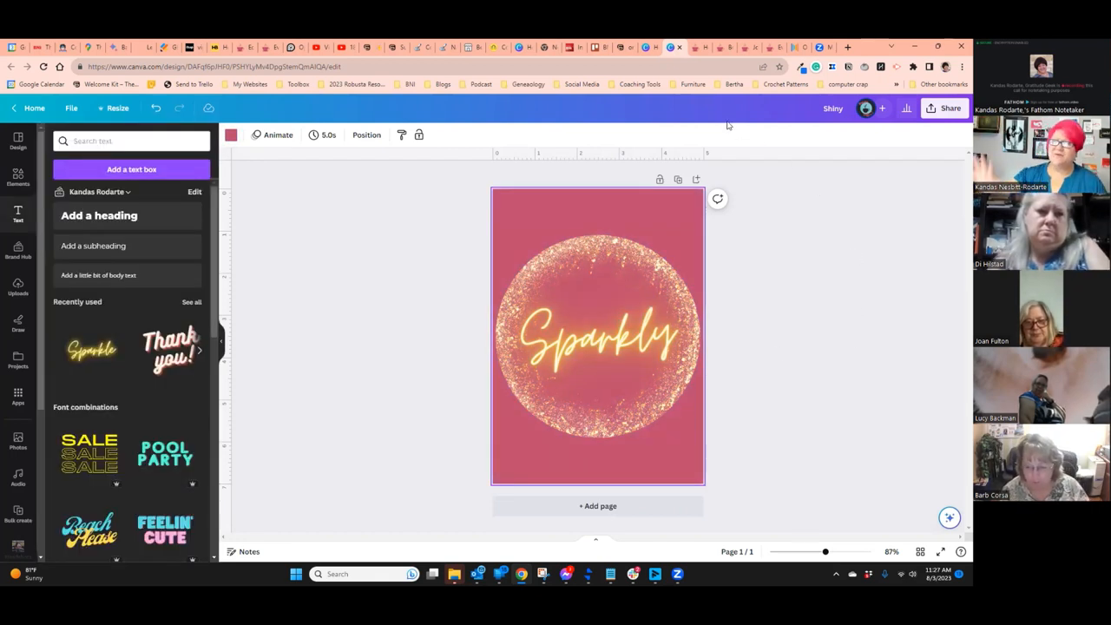
{"action": "left_click", "coordinate": [598, 337]}
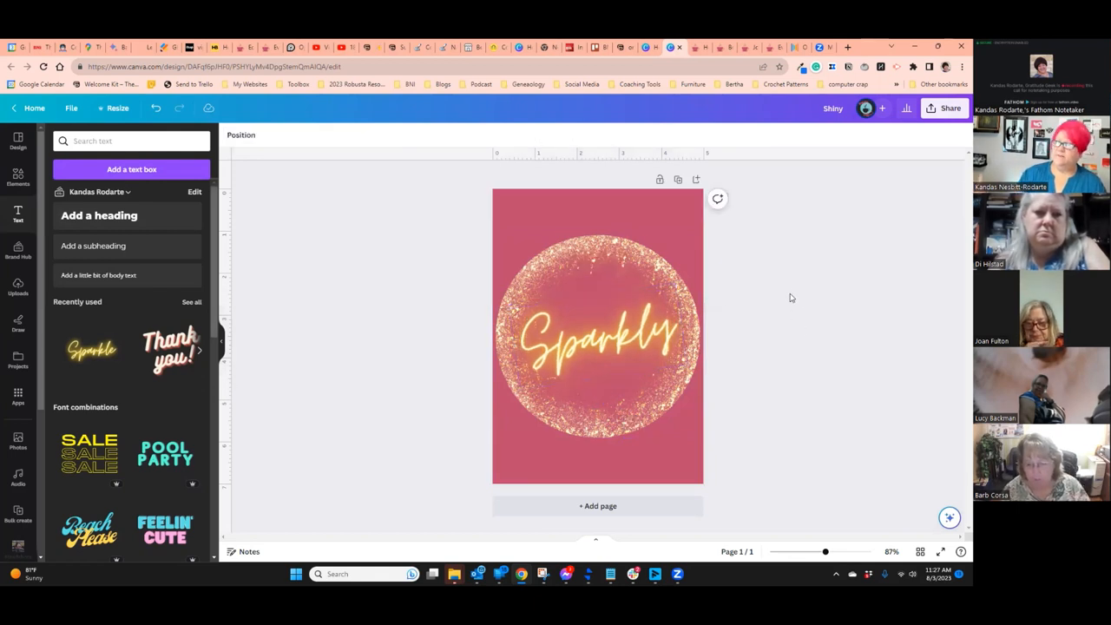
{"action": "mouse_move", "coordinate": [816, 318]}
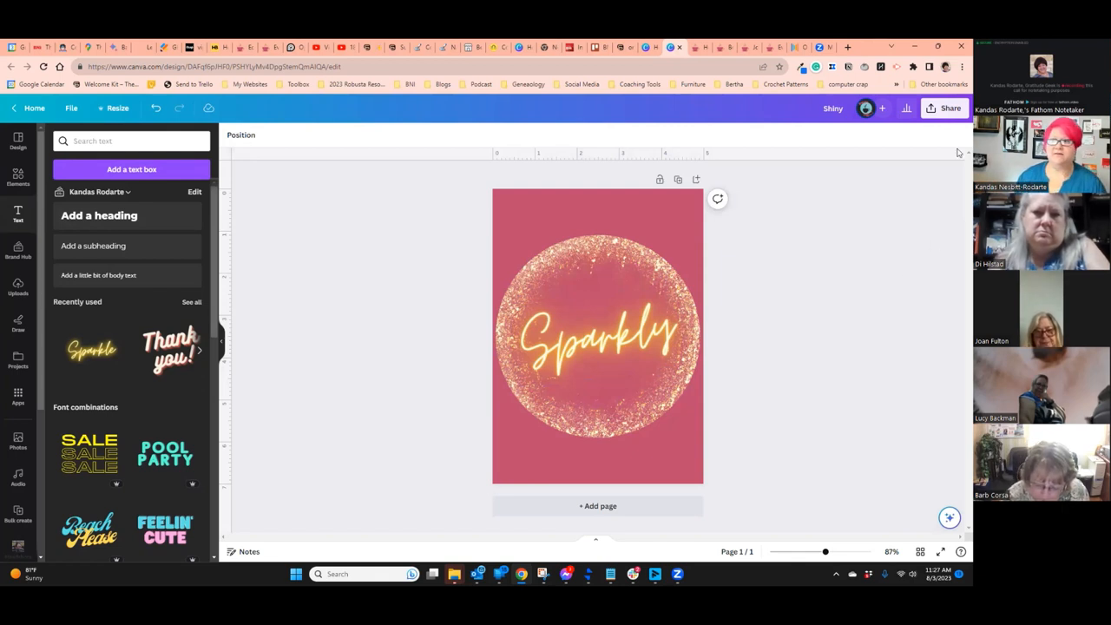
- Download the Shiny design as a PNG from the Share menu
{"action": "left_click", "coordinate": [945, 108]}
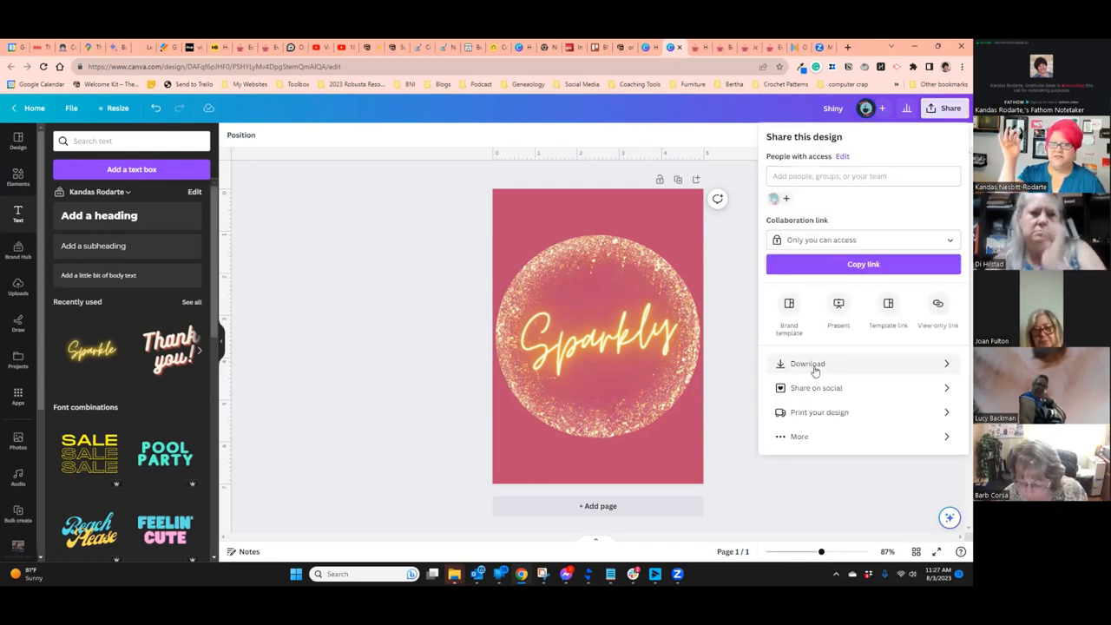
{"action": "left_click", "coordinate": [807, 363]}
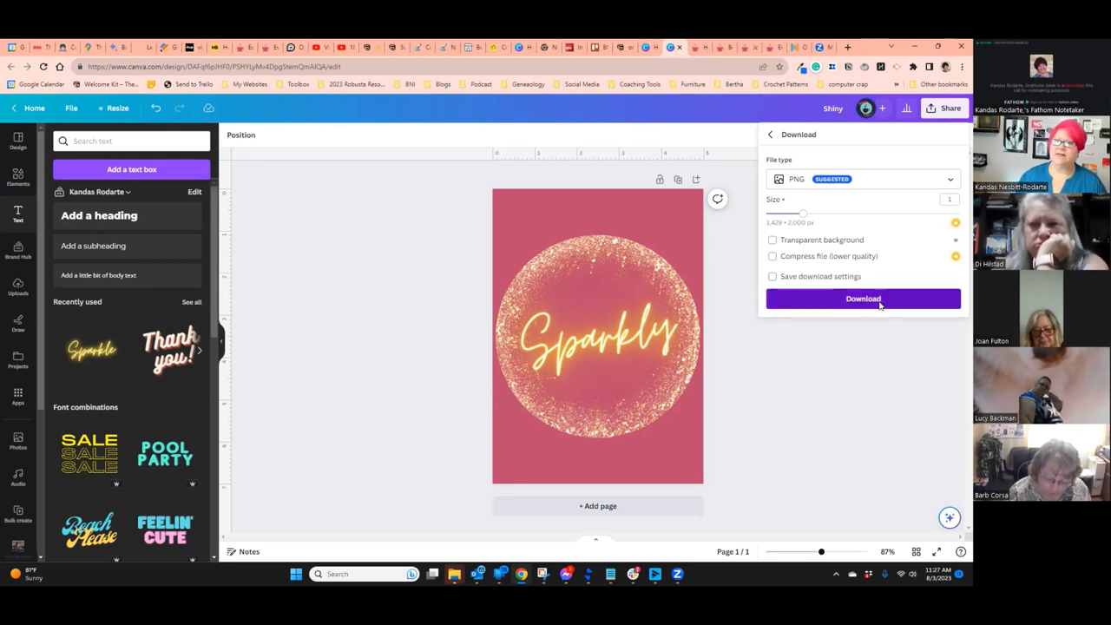
{"action": "left_click", "coordinate": [864, 298]}
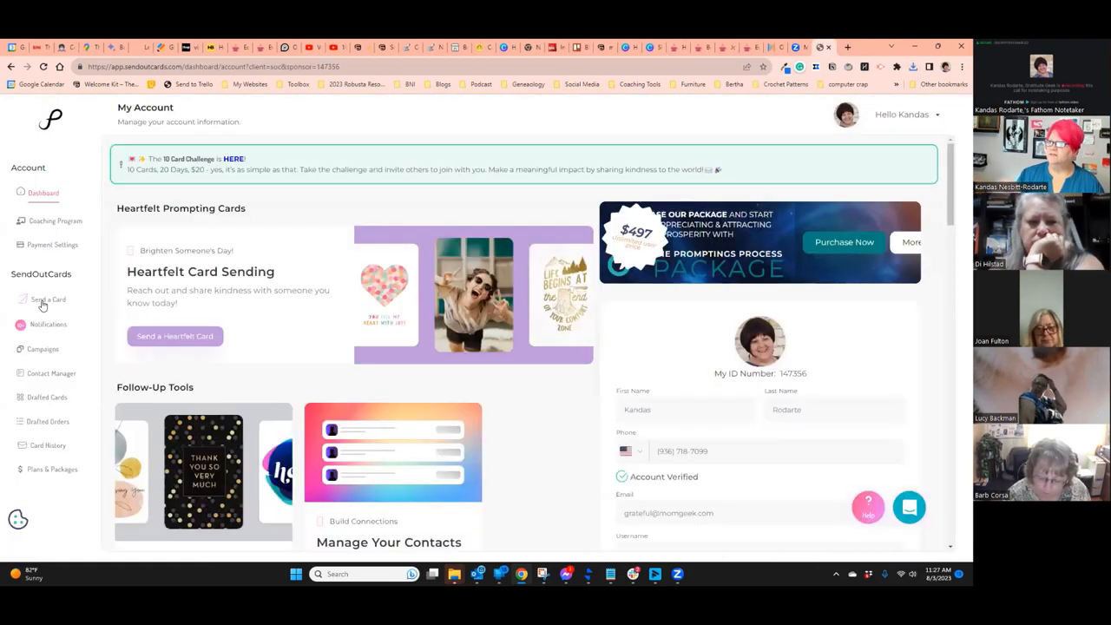
- Start sending a new Flat Card and continue into the card editor
{"action": "left_click", "coordinate": [49, 299]}
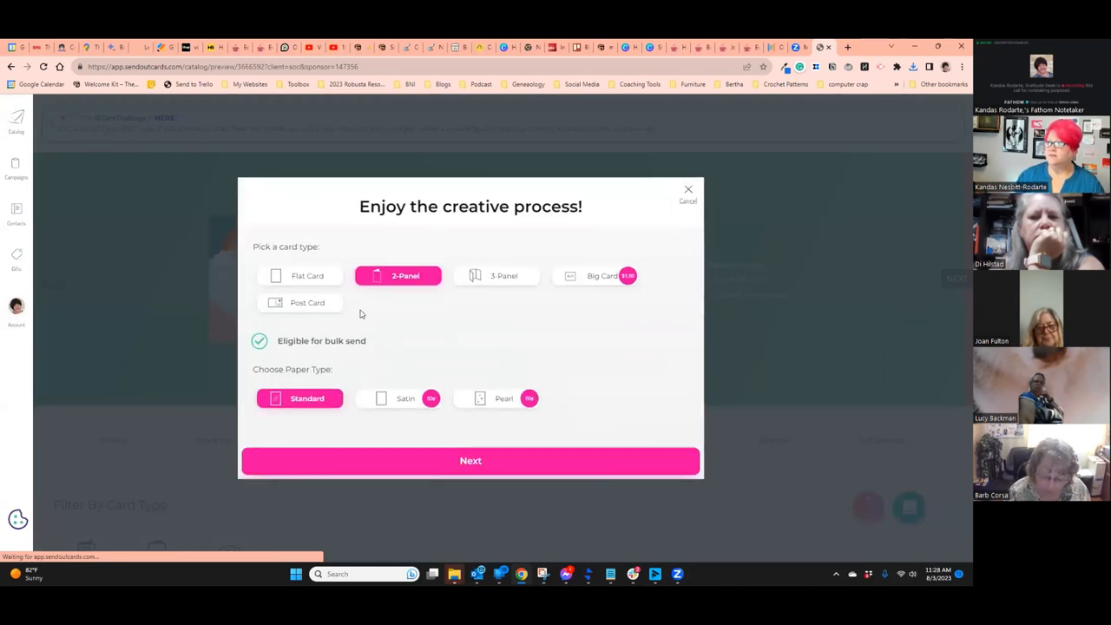
{"action": "left_click", "coordinate": [308, 274]}
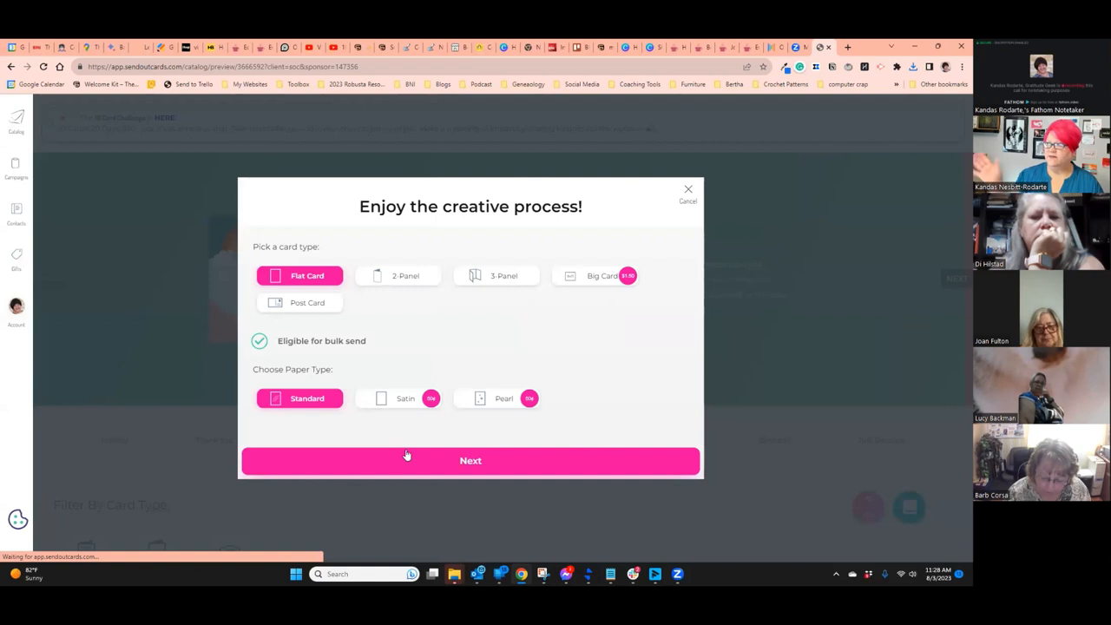
{"action": "left_click", "coordinate": [471, 460]}
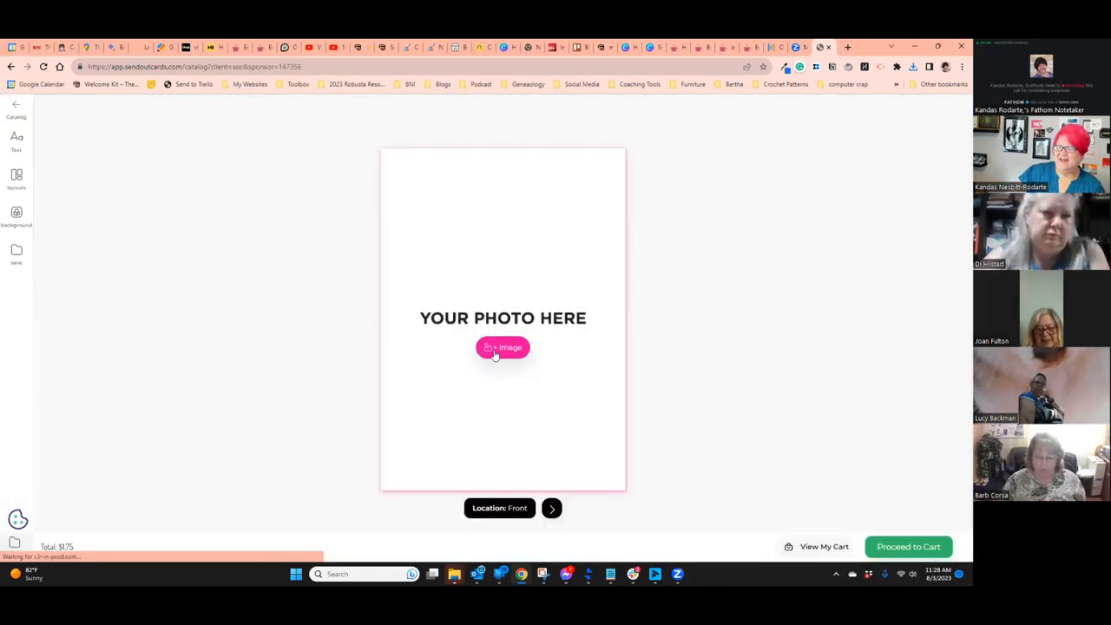
- Upload an image for the card front, browsing Documents to the downloaded Sparkly design file
{"action": "left_click", "coordinate": [504, 347]}
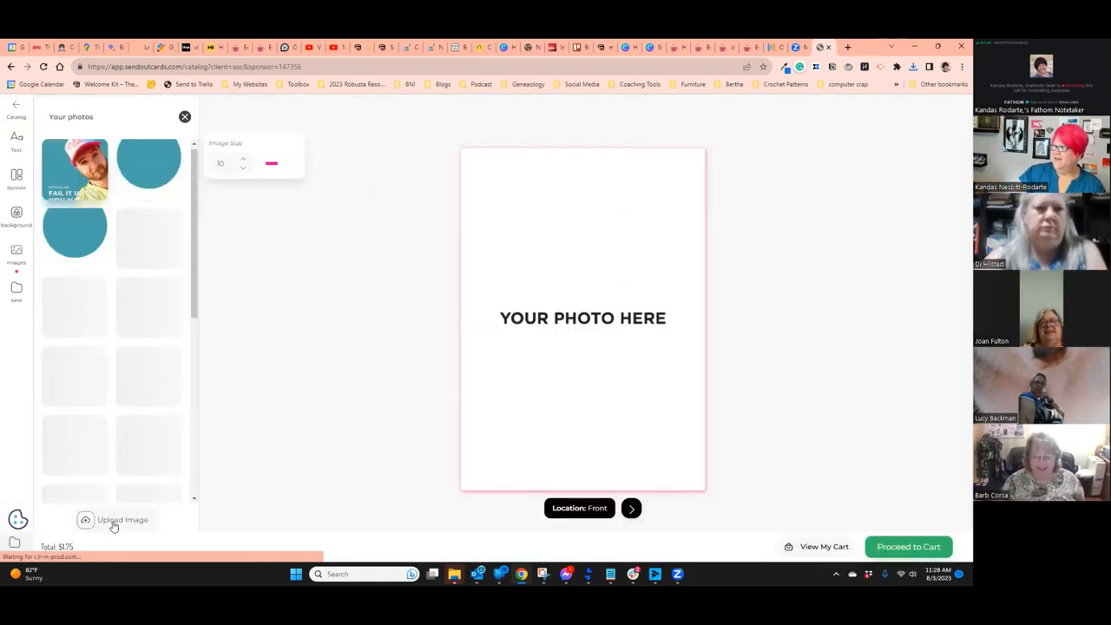
{"action": "left_click", "coordinate": [122, 519]}
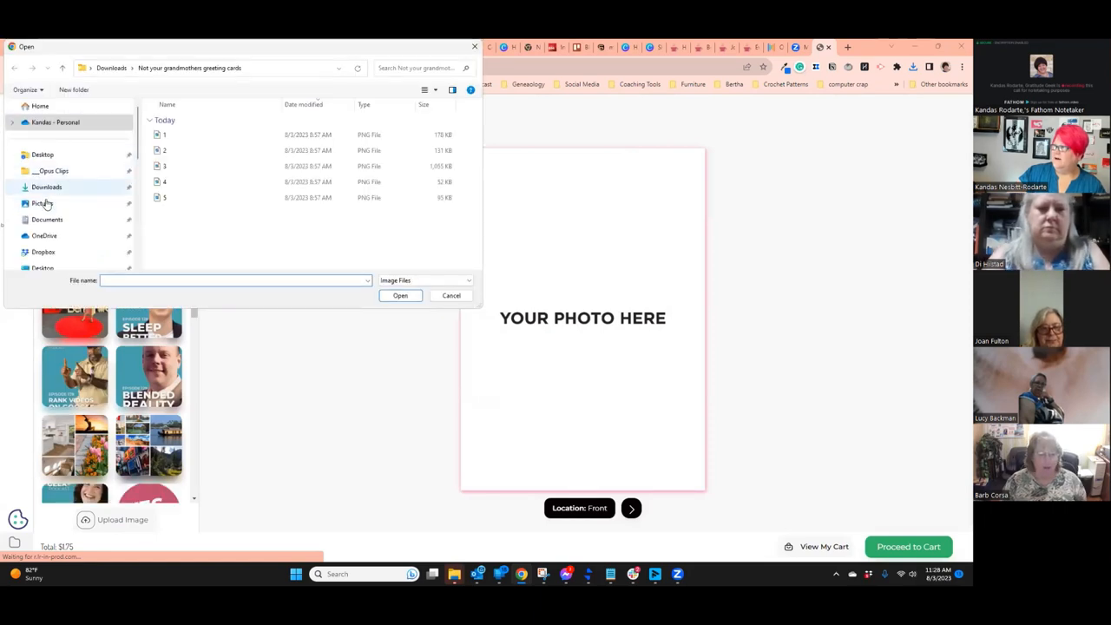
{"action": "left_click", "coordinate": [46, 219]}
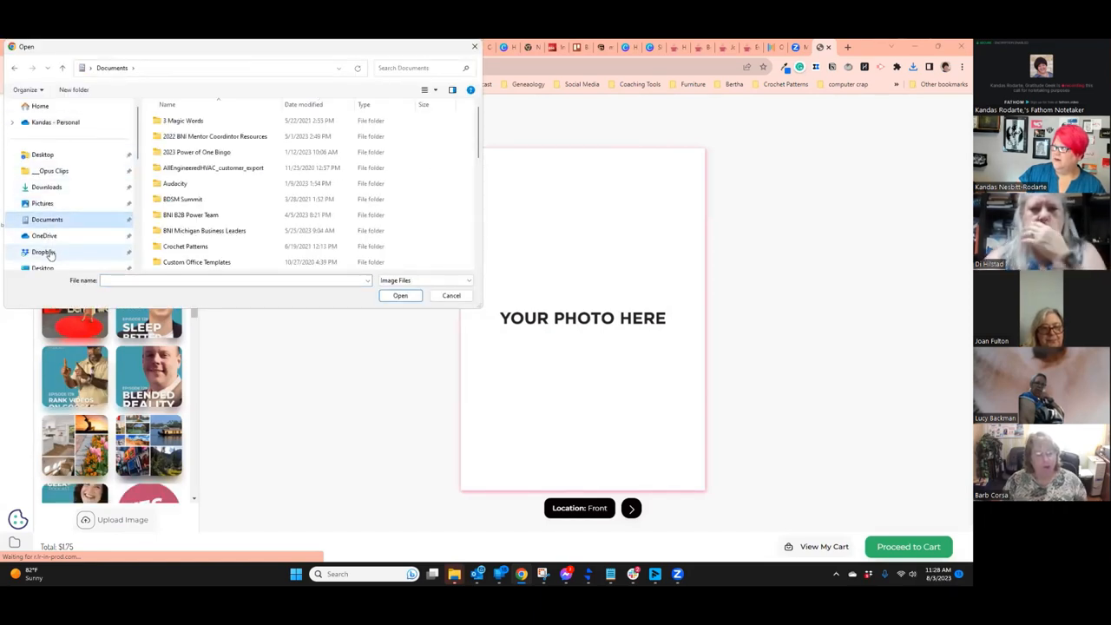
{"action": "left_click", "coordinate": [47, 188]}
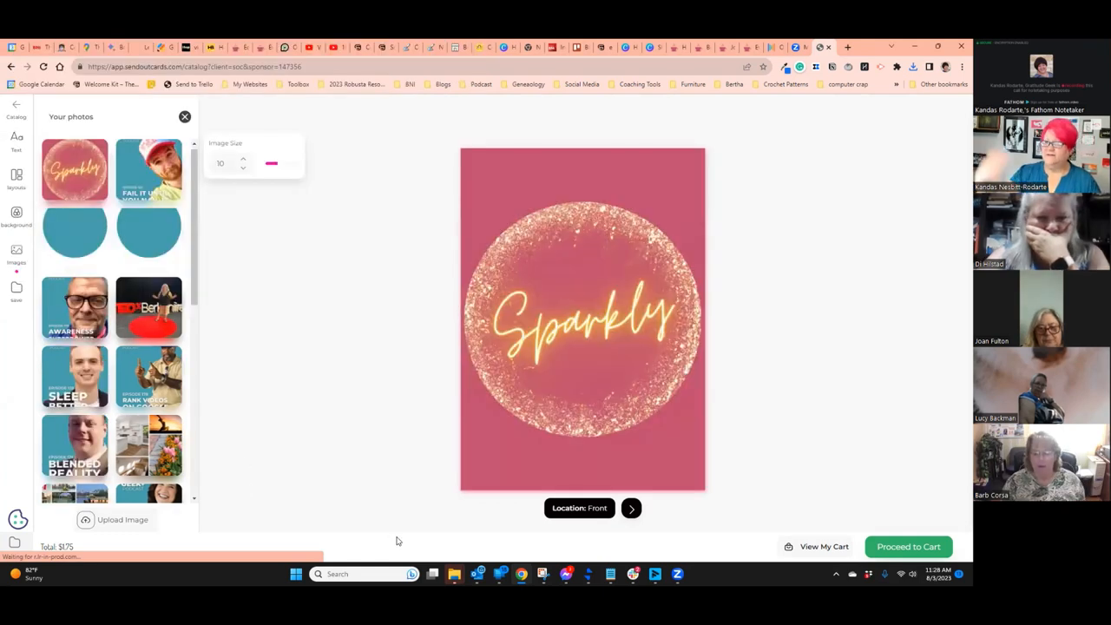
- On the card back, type the lollipop 'tape to a pencil' instructions and a short sign-off, then finish editing
{"action": "left_click", "coordinate": [632, 507]}
{"action": "type", "text": "Make your"}
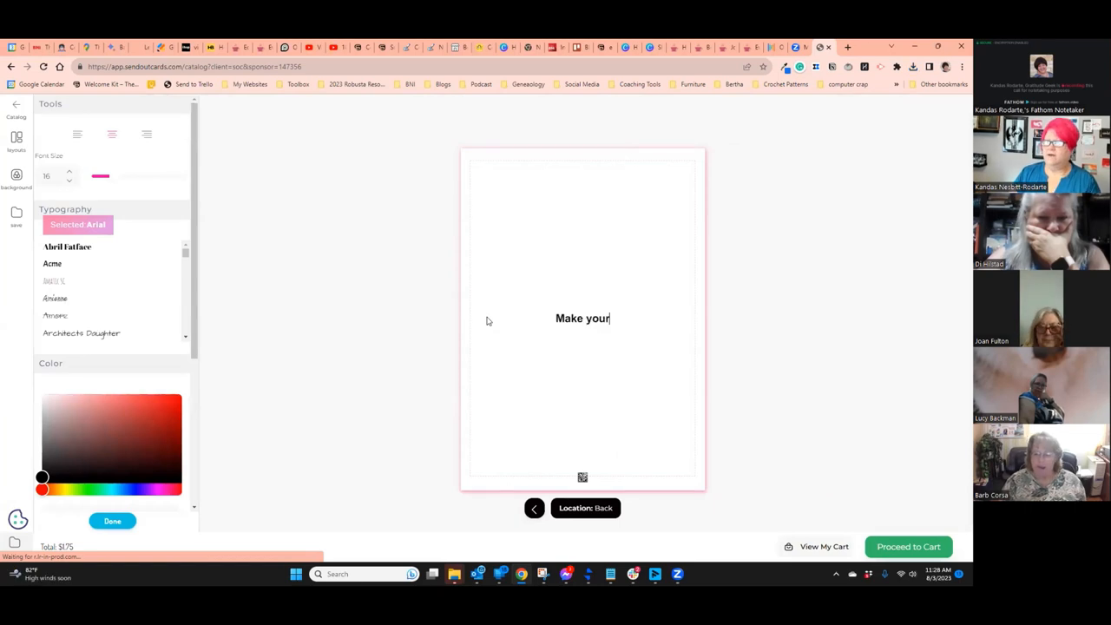
{"action": "type", "text": "own lollipop card."}
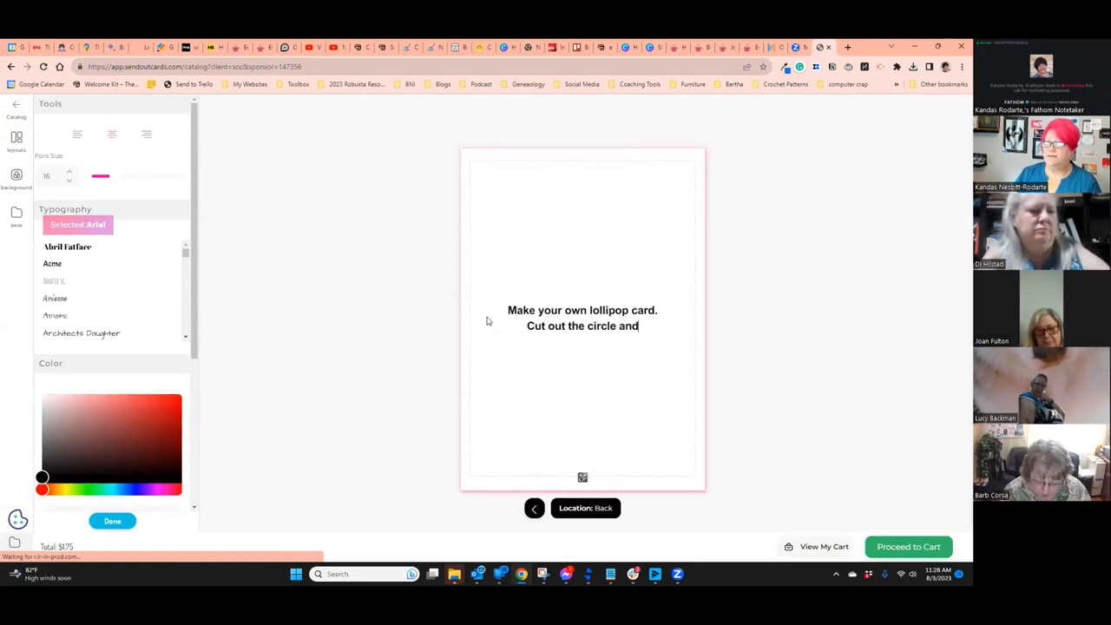
{"action": "type", "text": "tape to a pencil."}
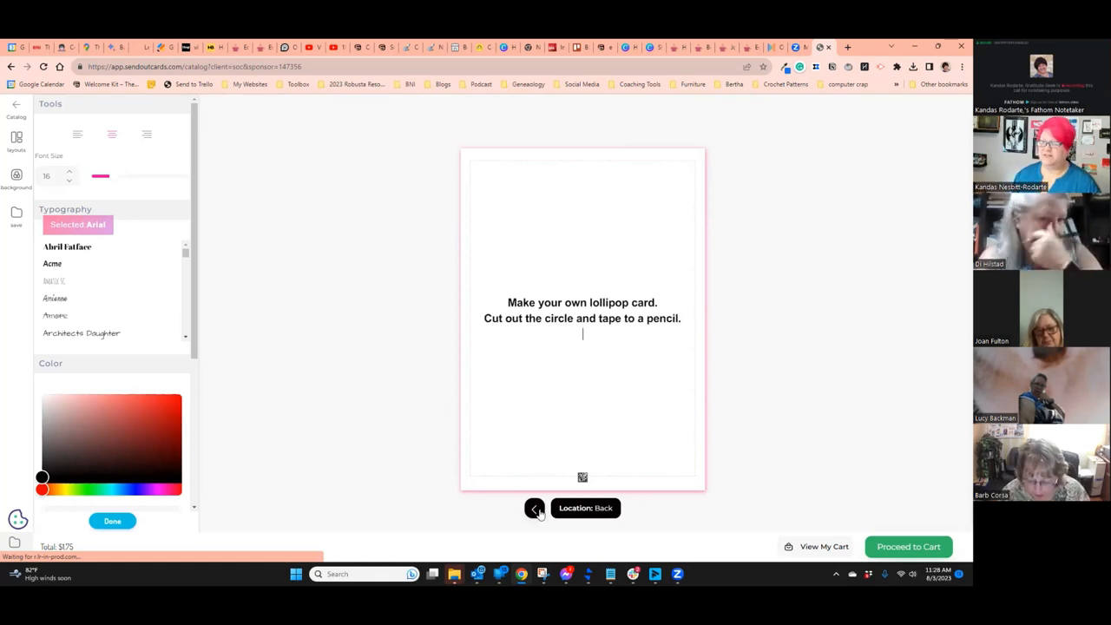
{"action": "left_click", "coordinate": [534, 507]}
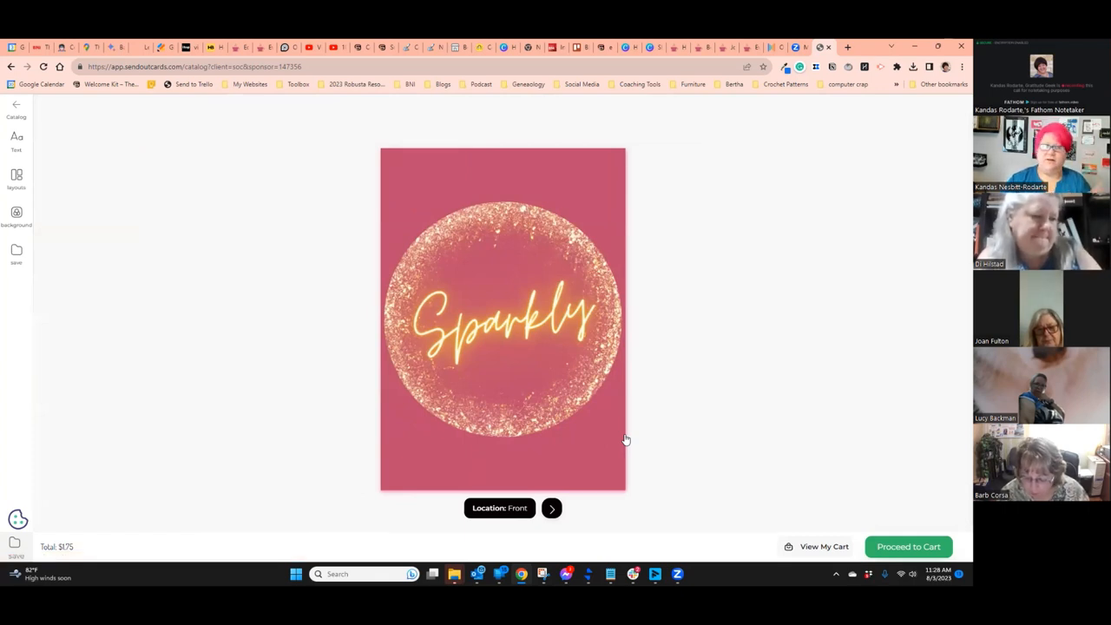
{"action": "left_click", "coordinate": [553, 507]}
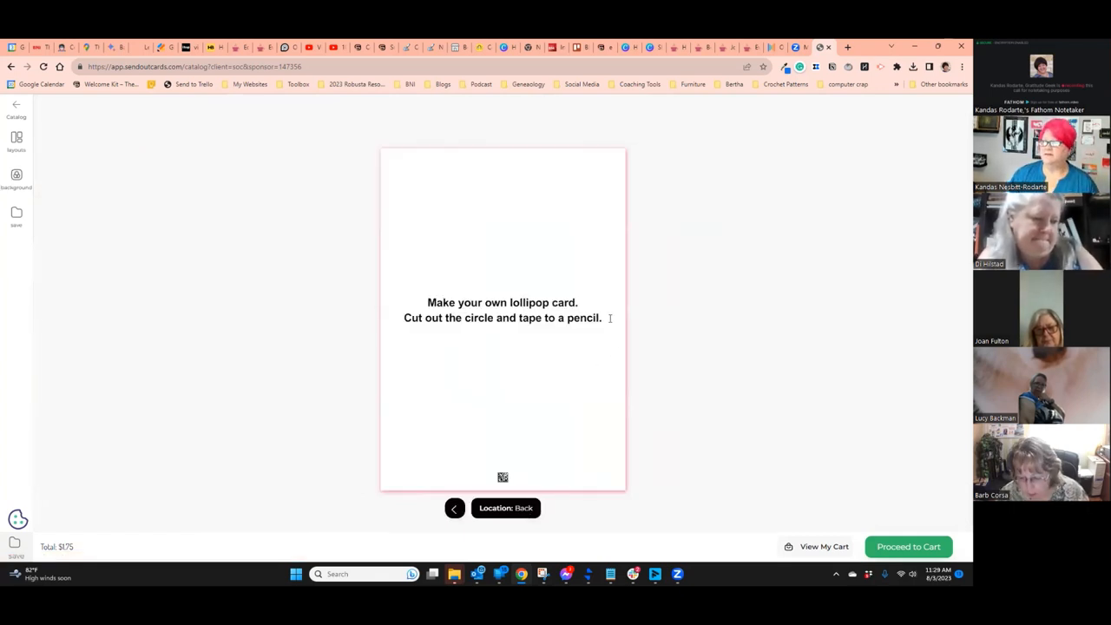
{"action": "type", "text": "Snm"}
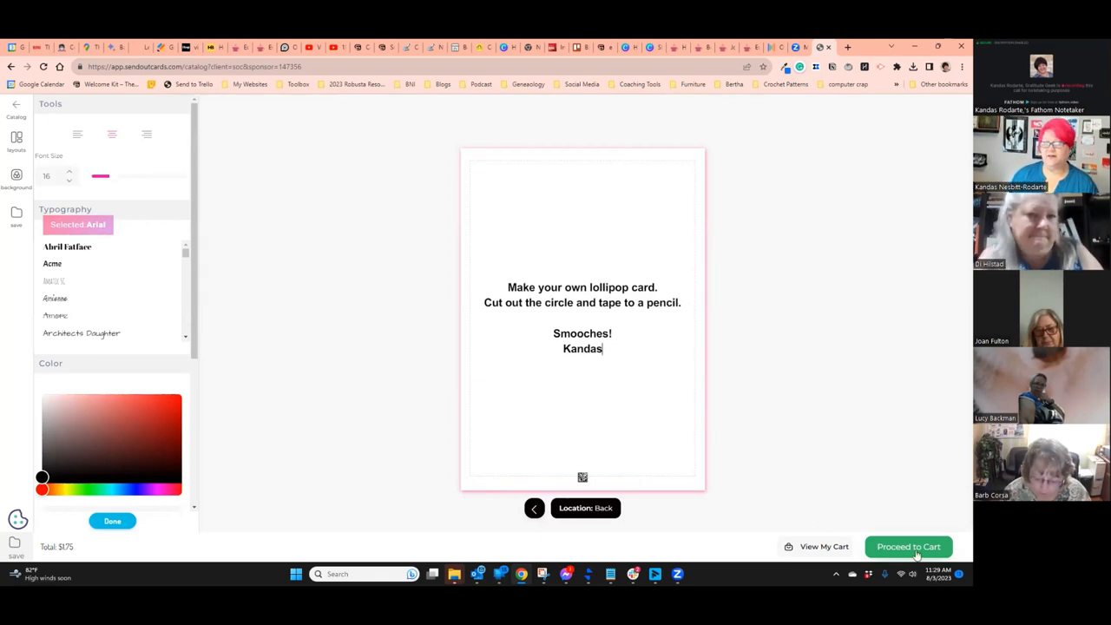
{"action": "left_click", "coordinate": [908, 545]}
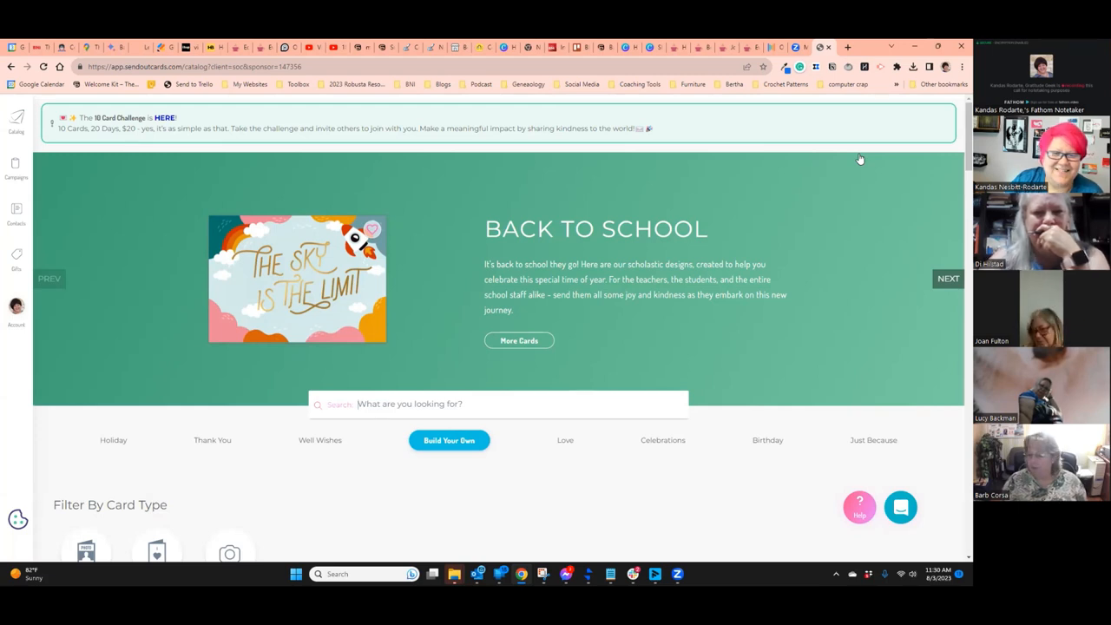
{"action": "mouse_move", "coordinate": [832, 184]}
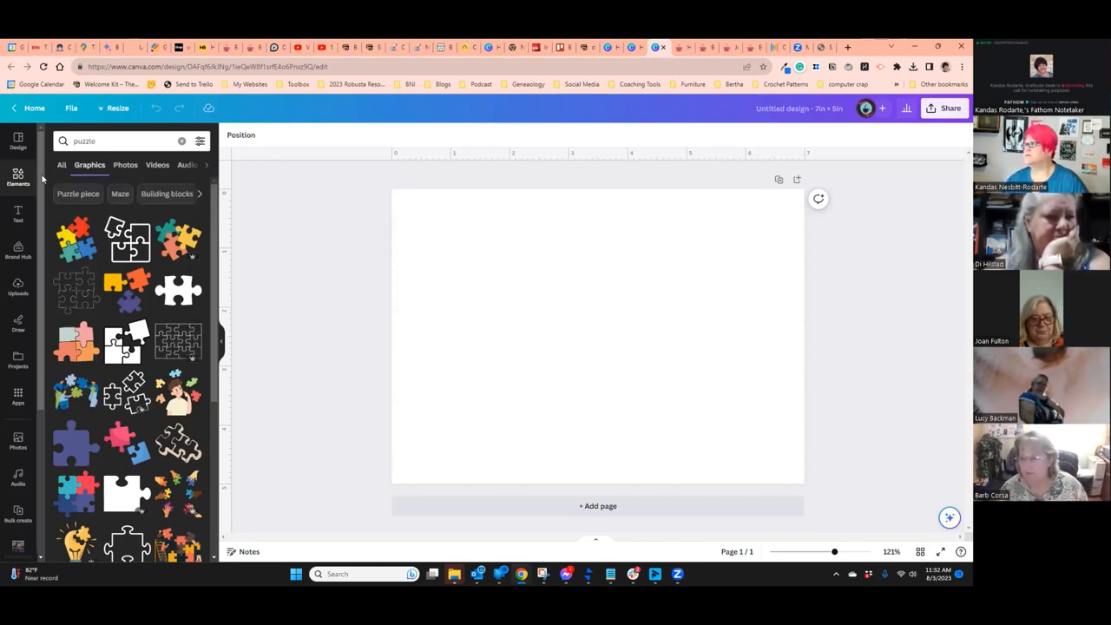
- Search elements for 'puzzle' and add the jigsaw-grid graphic to the page
{"action": "left_click", "coordinate": [180, 141]}
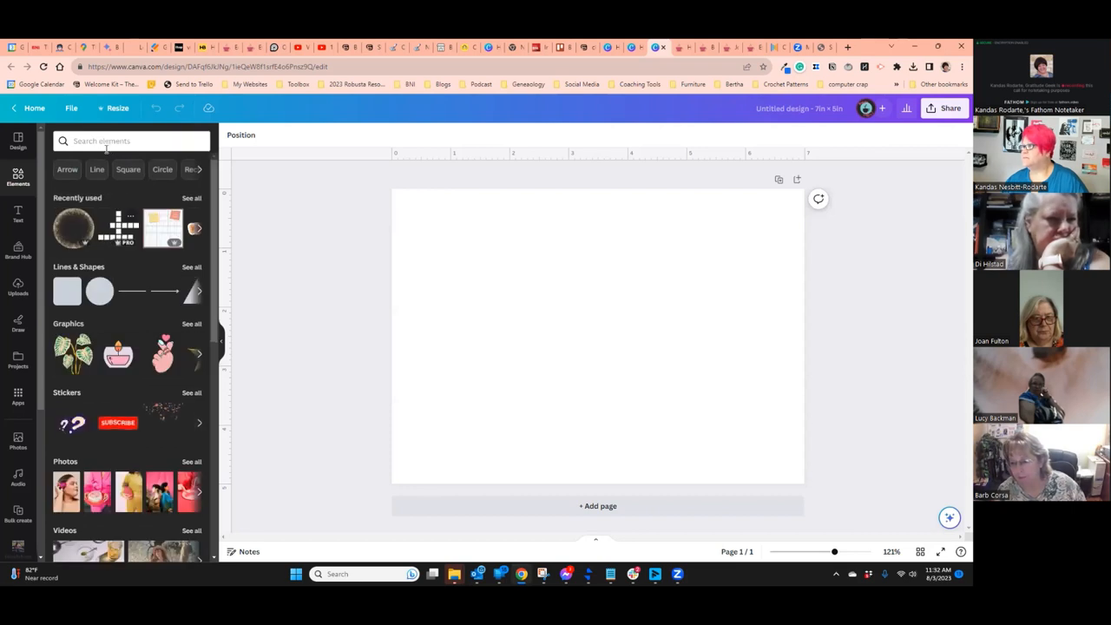
{"action": "type", "text": "puzzle"}
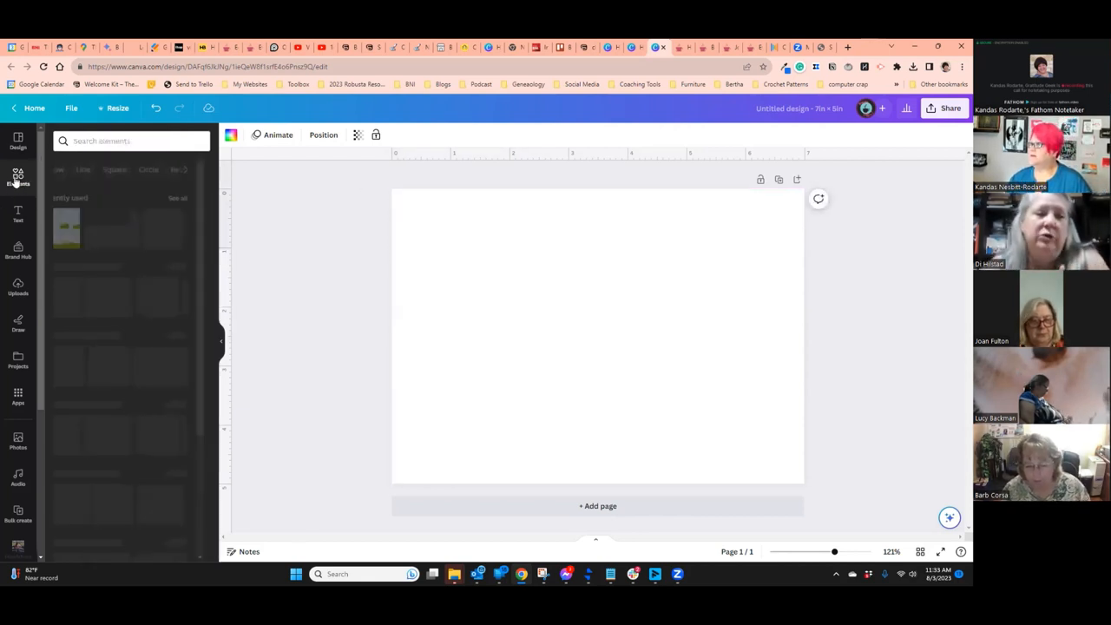
{"action": "left_click", "coordinate": [17, 177]}
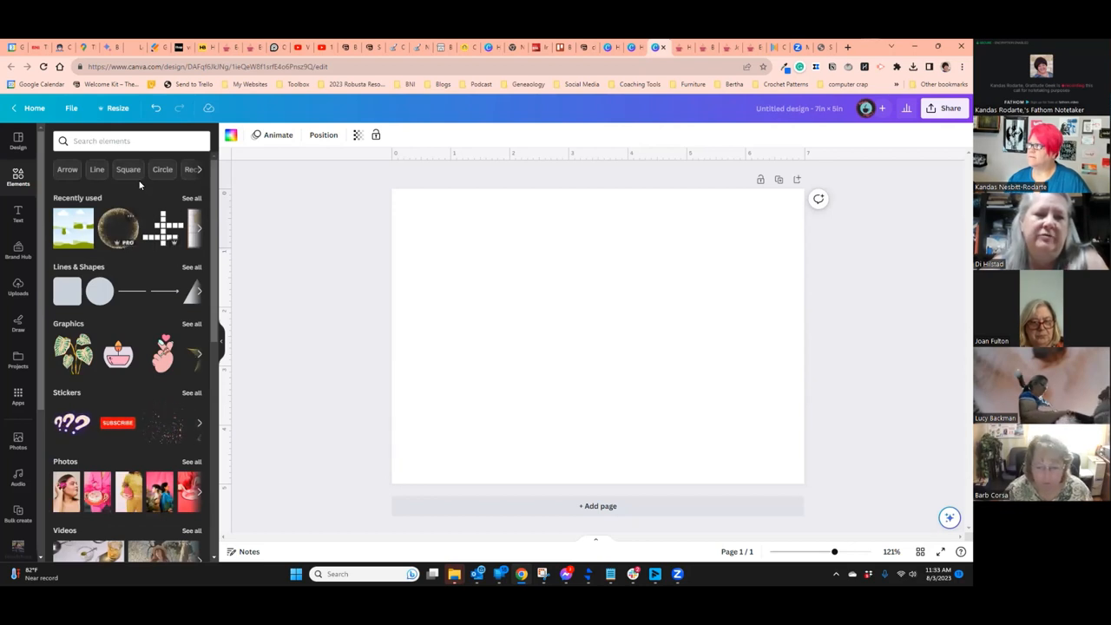
{"action": "type", "text": "puzzle"}
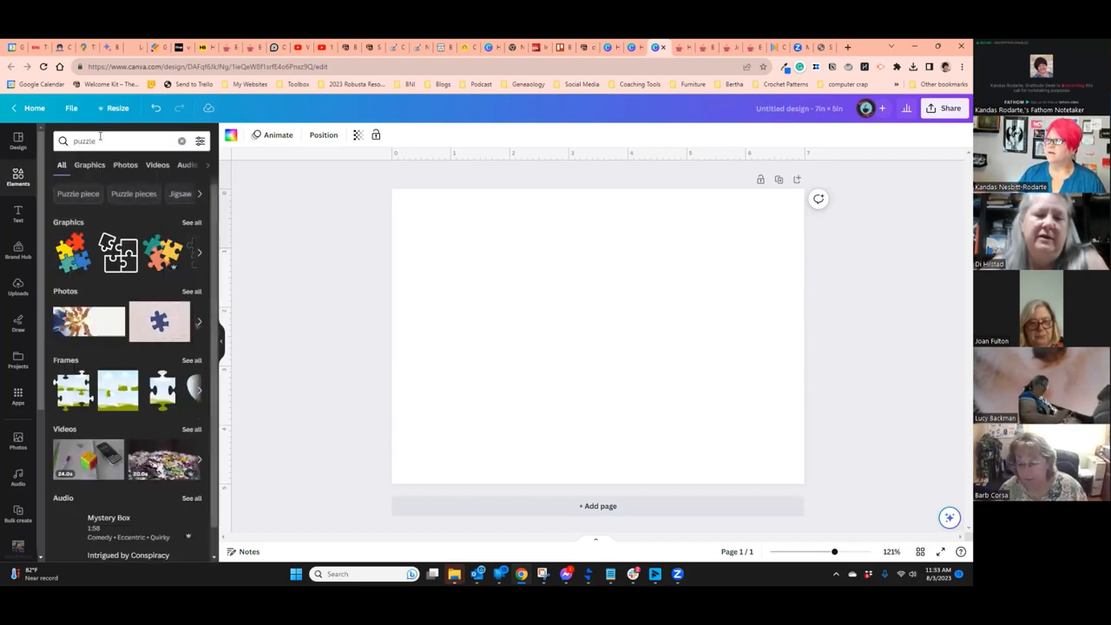
{"action": "left_click", "coordinate": [129, 241]}
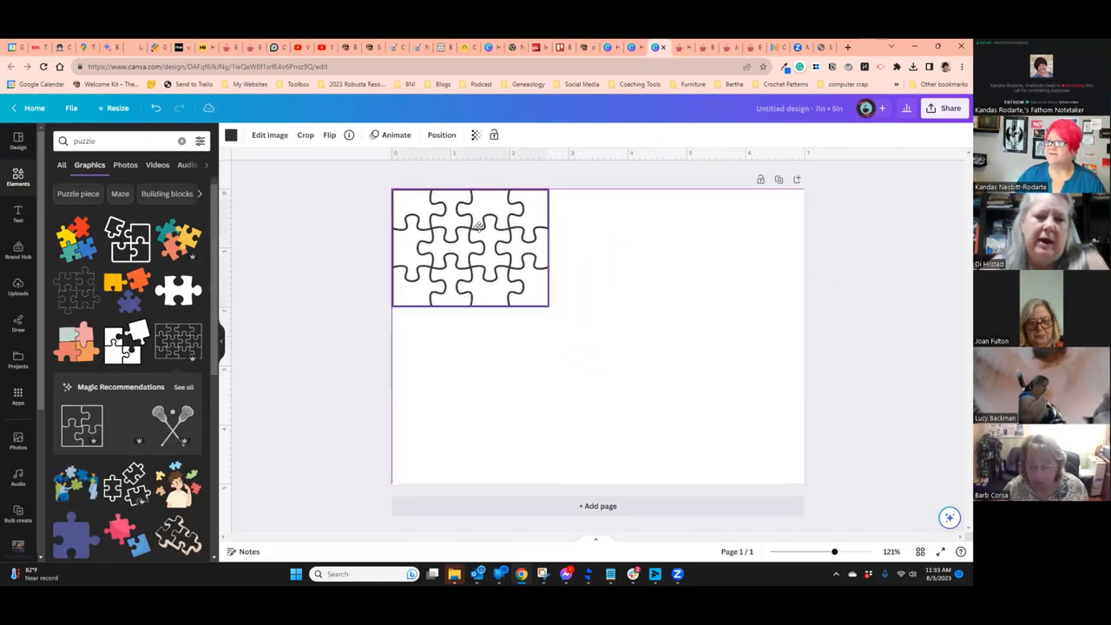
- Stretch the jigsaw-grid graphic to cover the whole page
{"action": "left_click", "coordinate": [469, 246]}
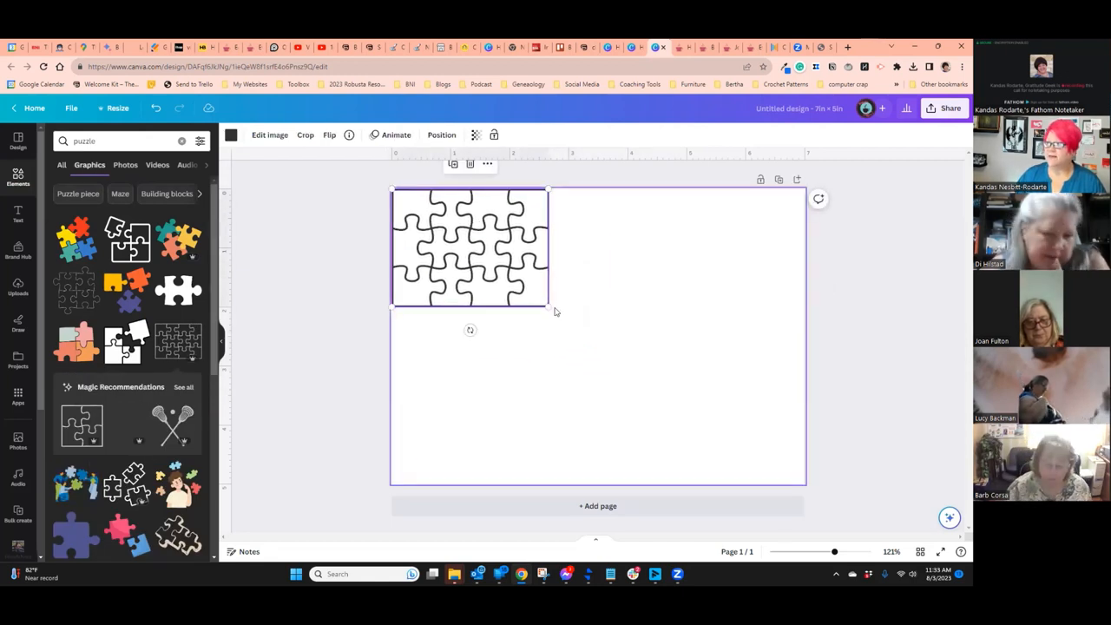
{"action": "left_click_drag", "start_coordinate": [549, 309], "coordinate": [806, 485]}
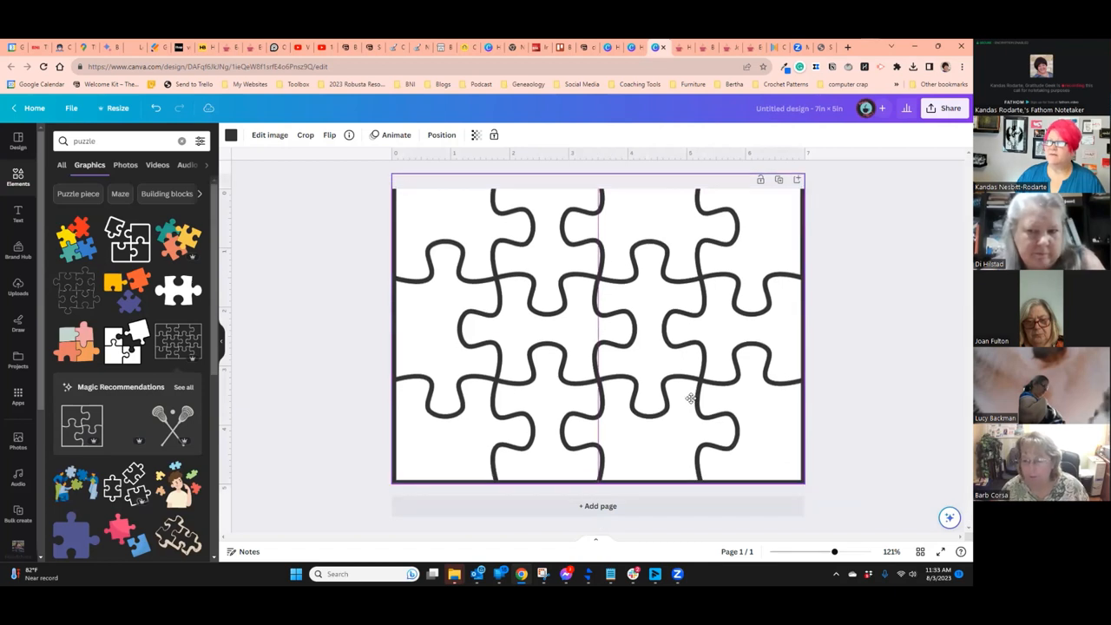
{"action": "left_click", "coordinate": [597, 330]}
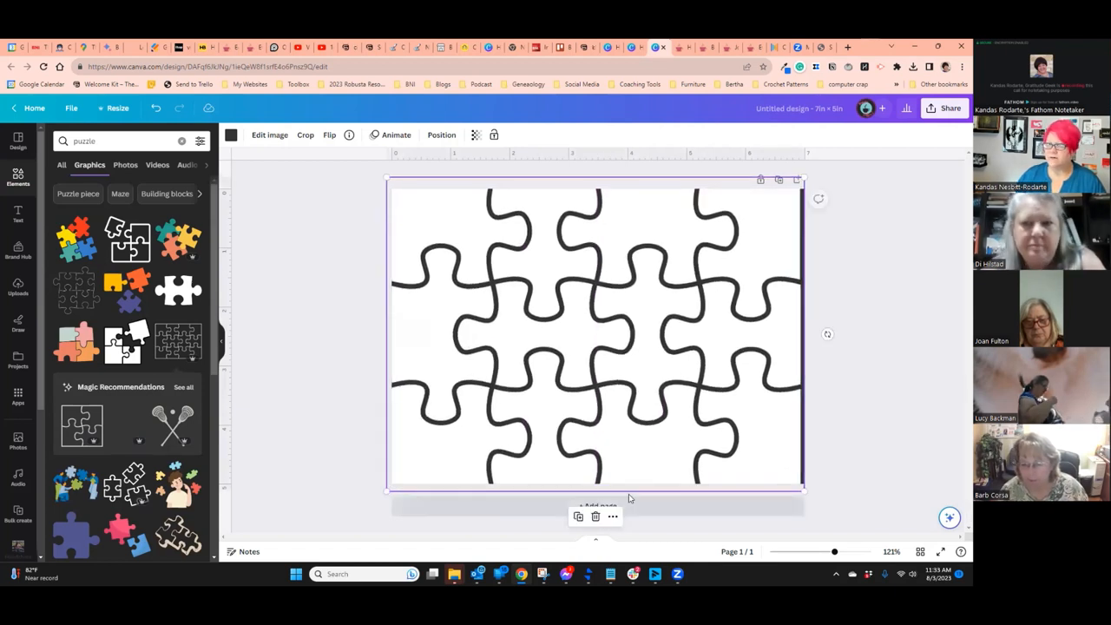
{"action": "left_click_drag", "start_coordinate": [797, 493], "coordinate": [807, 495]}
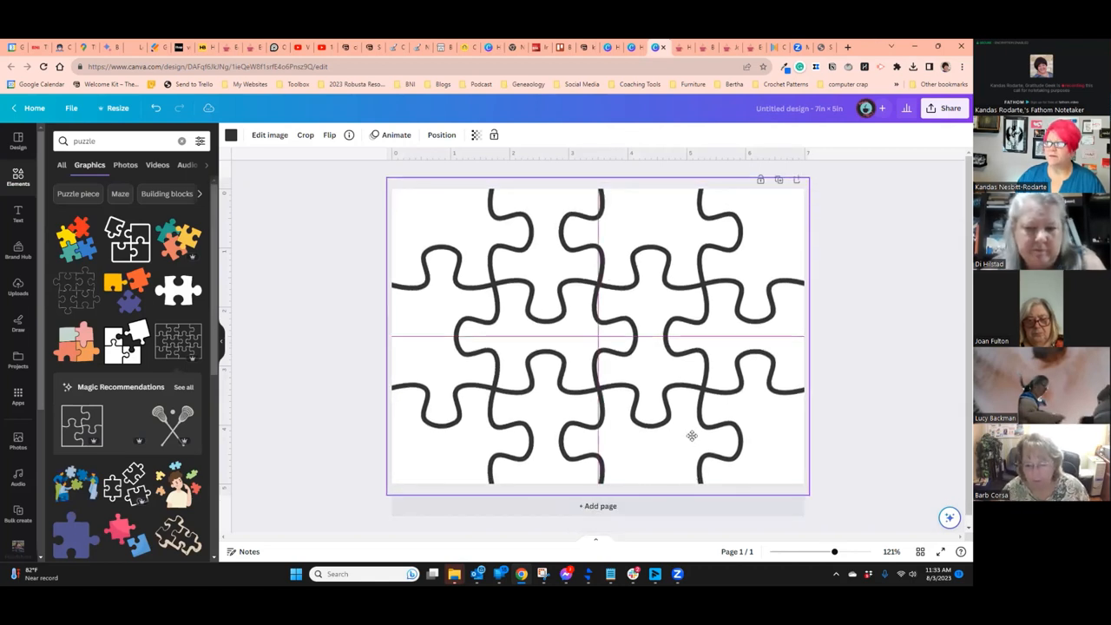
- Add a puzzle-piece photo frame, tilt it sideways and reposition it across the middle
{"action": "left_click", "coordinate": [441, 136]}
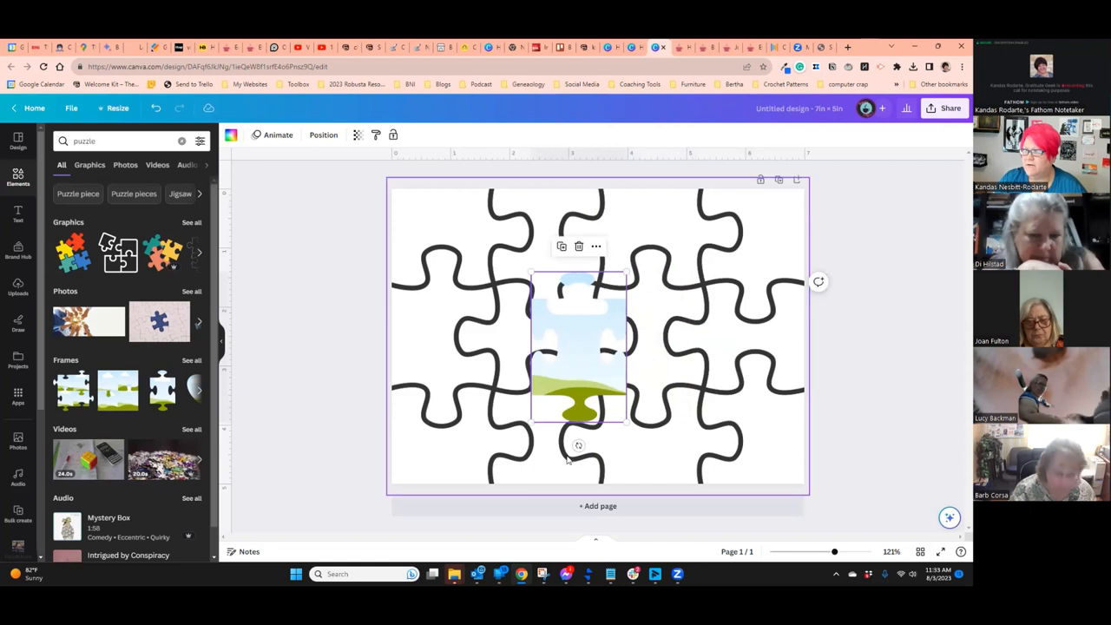
{"action": "left_click_drag", "start_coordinate": [624, 424], "coordinate": [634, 398]}
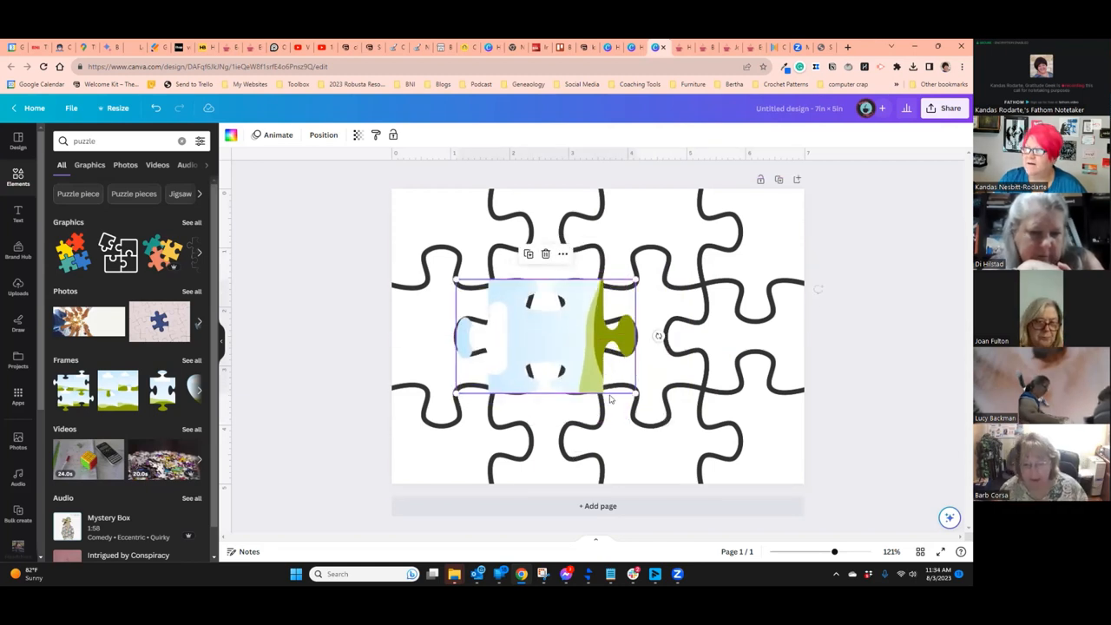
{"action": "left_click", "coordinate": [712, 438]}
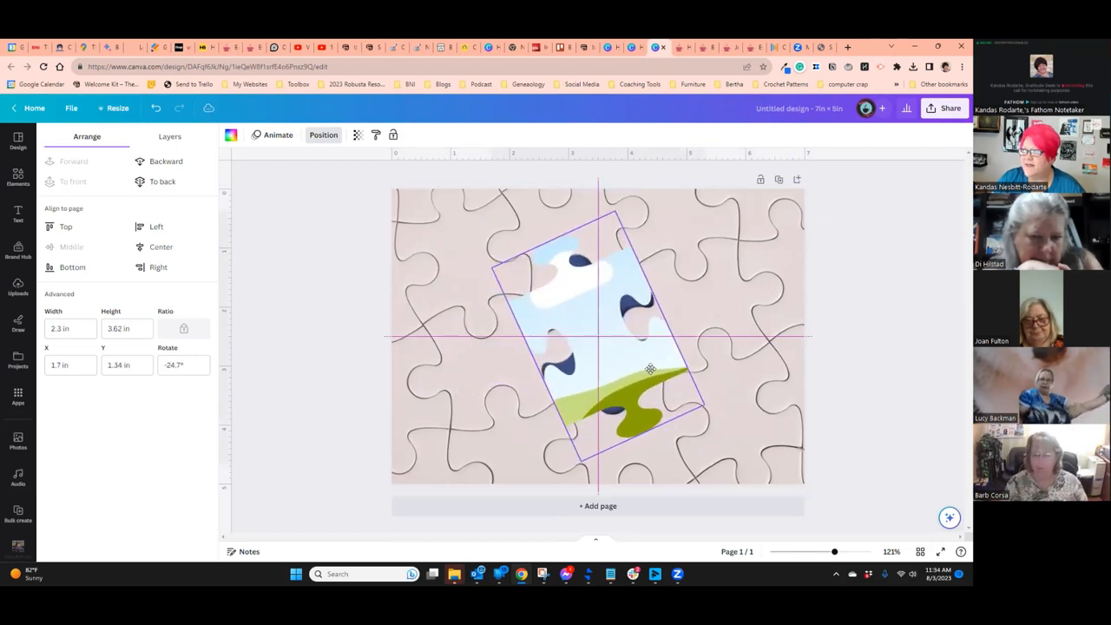
{"action": "left_click_drag", "start_coordinate": [650, 369], "coordinate": [656, 374]}
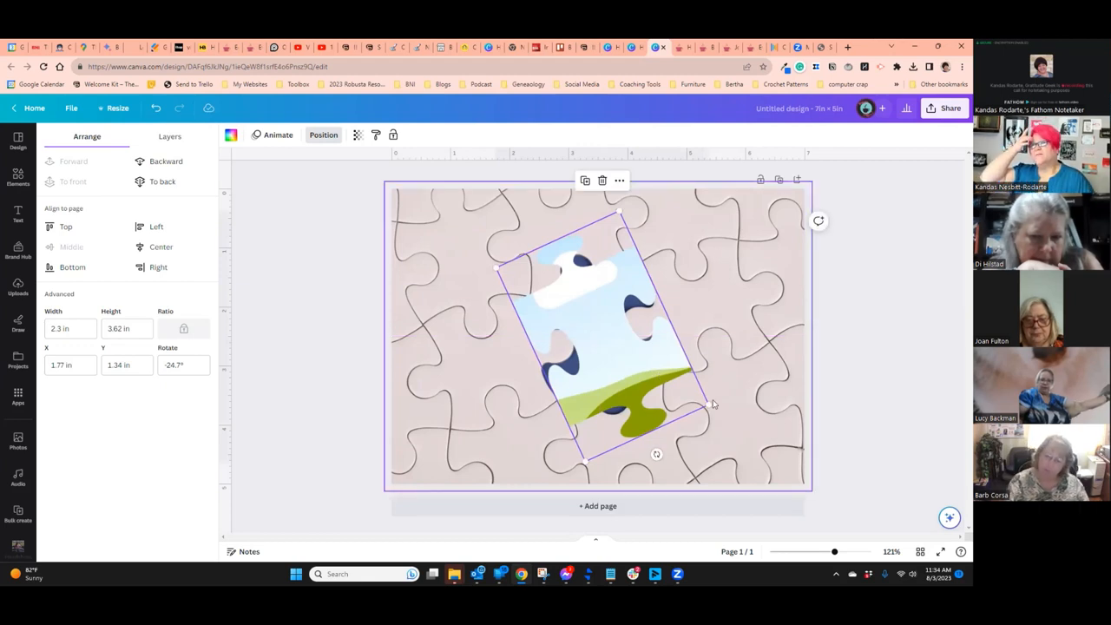
{"action": "mouse_move", "coordinate": [782, 406]}
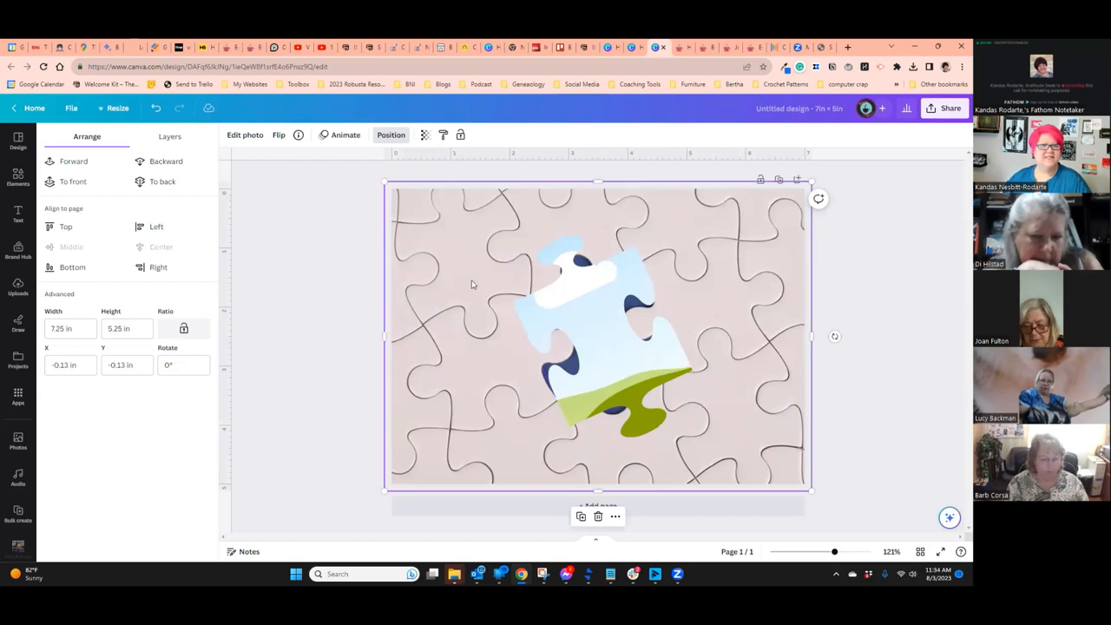
- Rerun the earlier 'puzzle' elements search and scroll down through the graphics results
{"action": "left_click", "coordinate": [17, 173]}
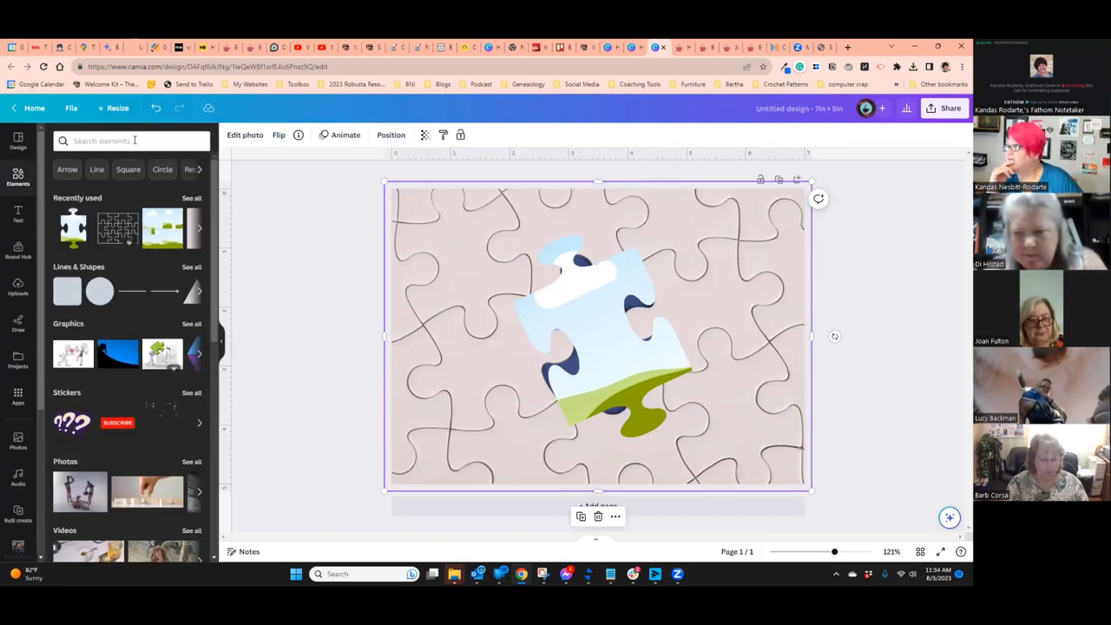
{"action": "type", "text": "pu"}
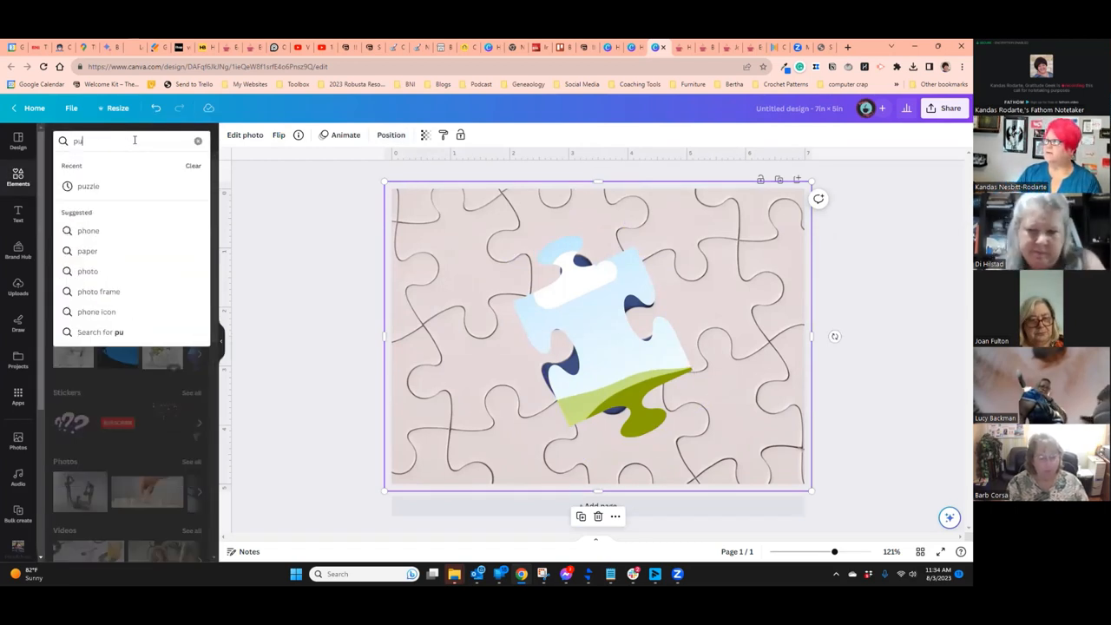
{"action": "left_click", "coordinate": [88, 186]}
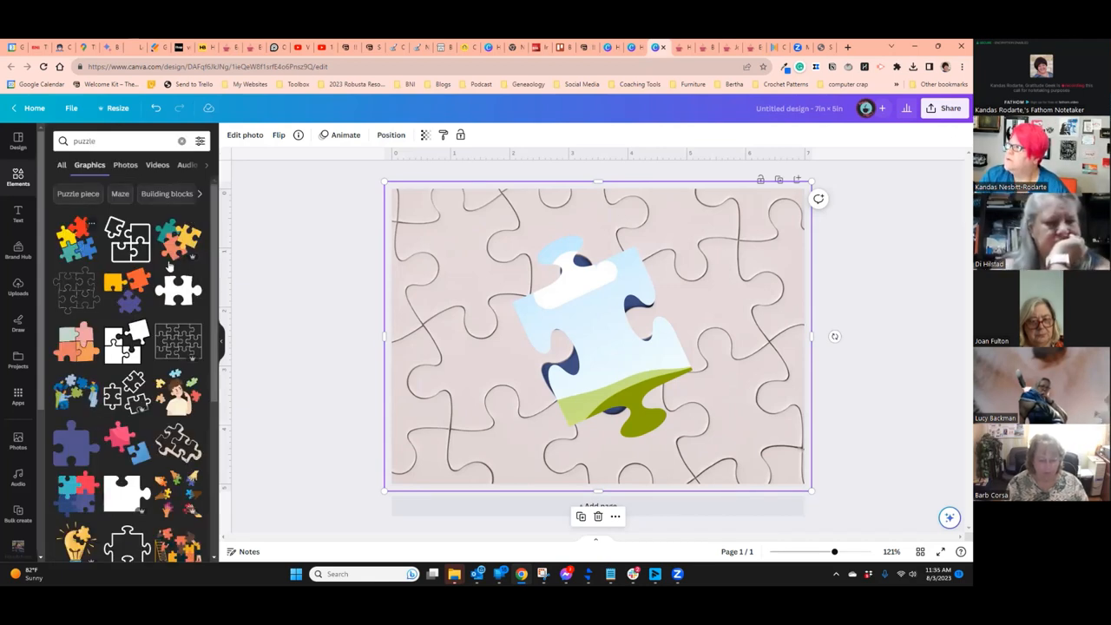
{"action": "mouse_move", "coordinate": [361, 325]}
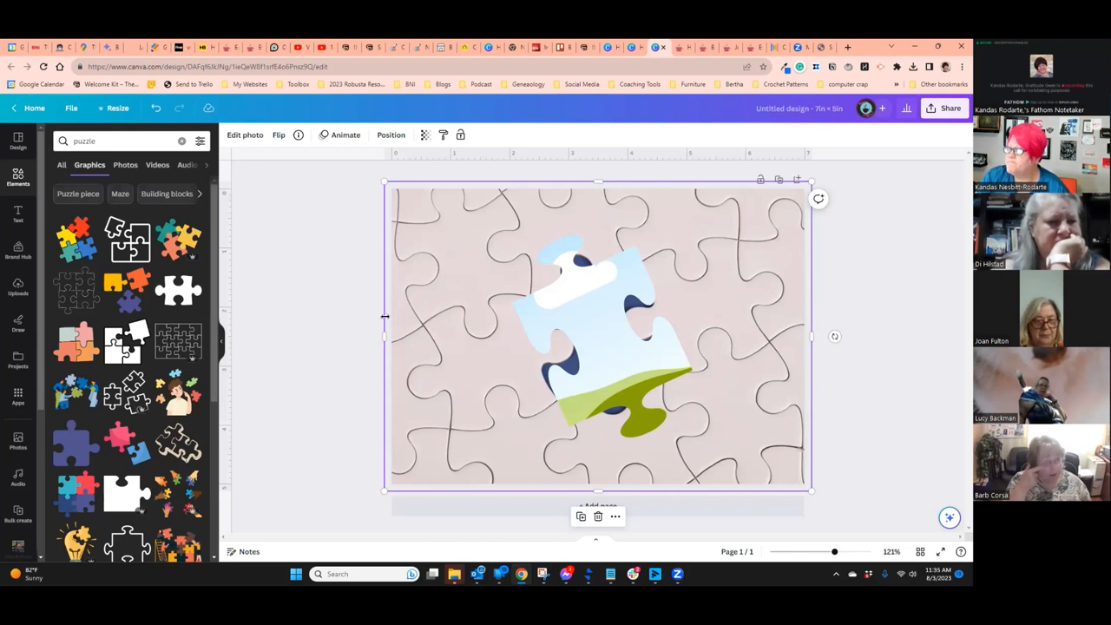
{"action": "scroll", "scroll_direction": "down", "scroll_amount": 3}
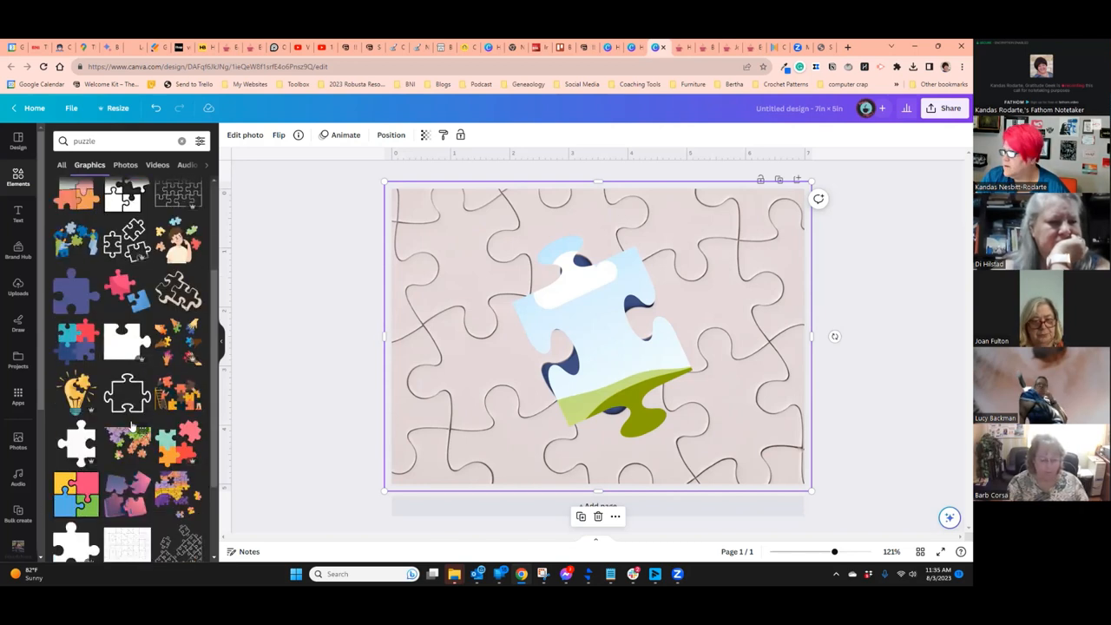
{"action": "scroll", "scroll_direction": "down", "scroll_amount": 3}
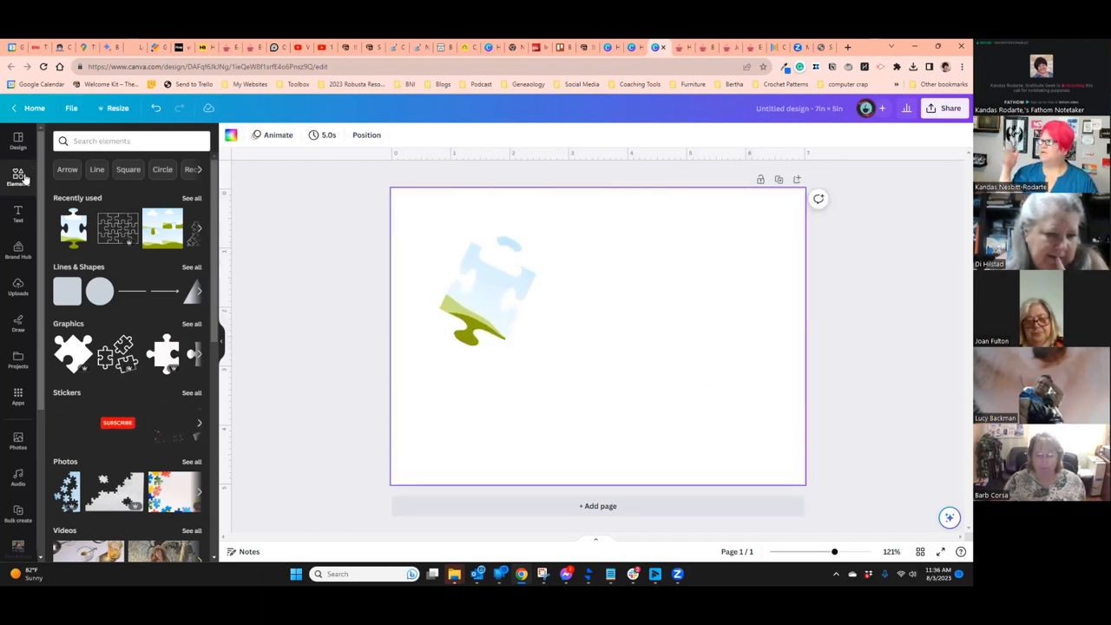
- Add the pink glitter stock photo and stretch it to cover the page behind the puzzle frame
{"action": "left_click", "coordinate": [130, 140]}
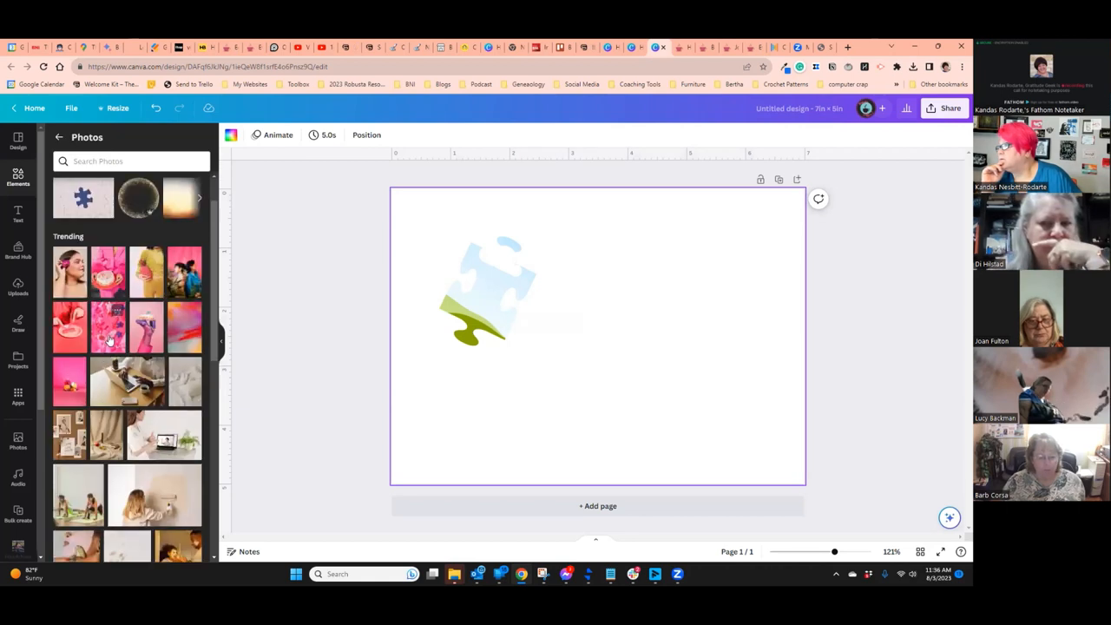
{"action": "mouse_move", "coordinate": [105, 330]}
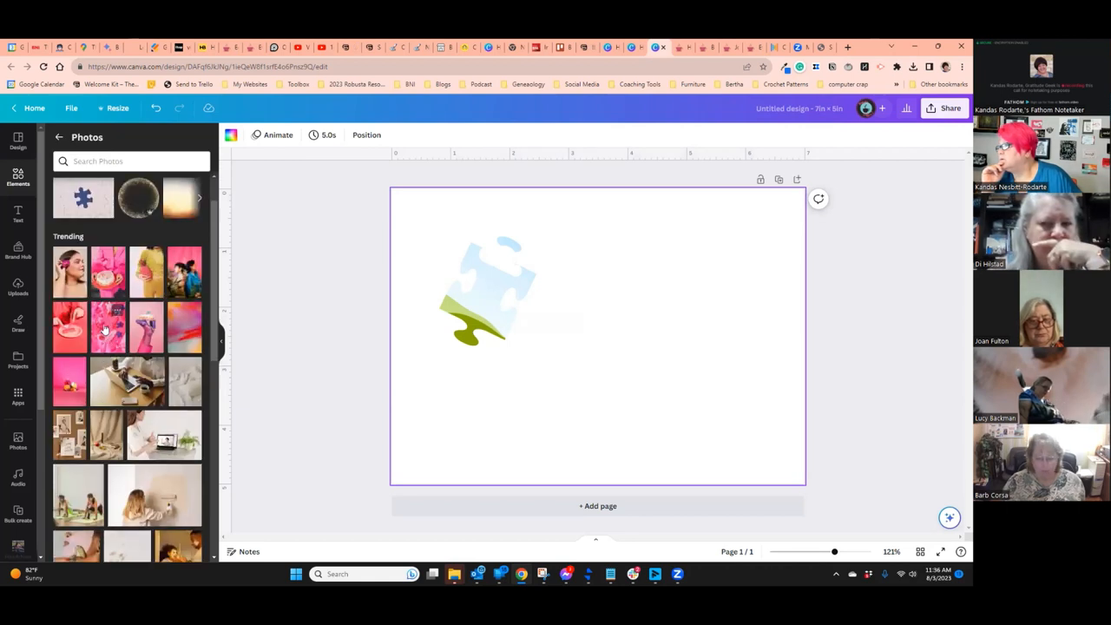
{"action": "left_click", "coordinate": [108, 327]}
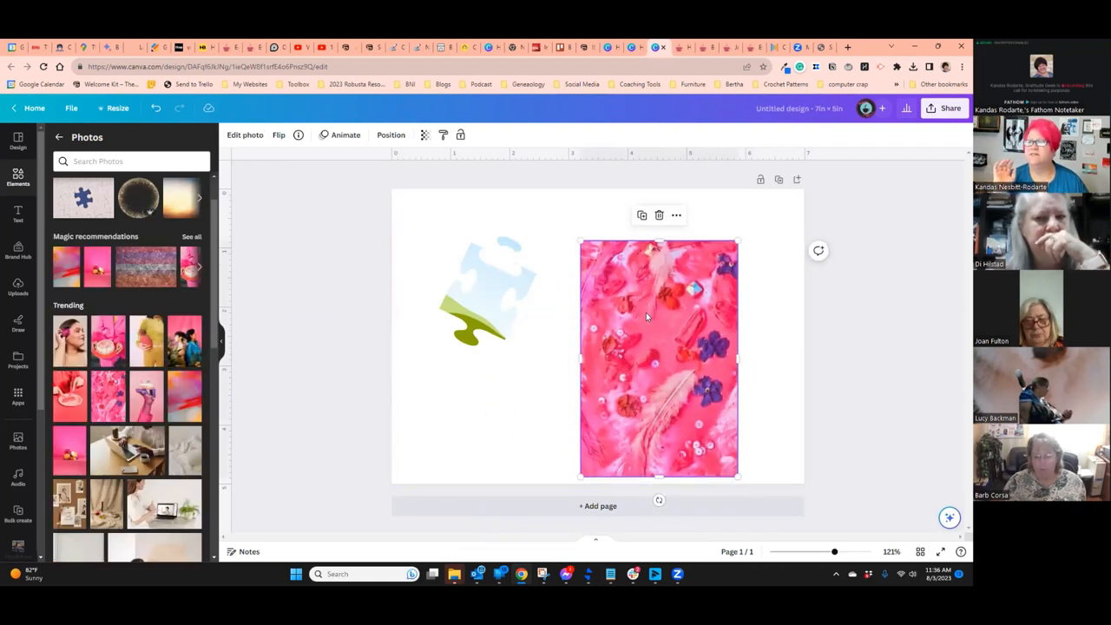
{"action": "left_click_drag", "start_coordinate": [660, 500], "coordinate": [808, 391]}
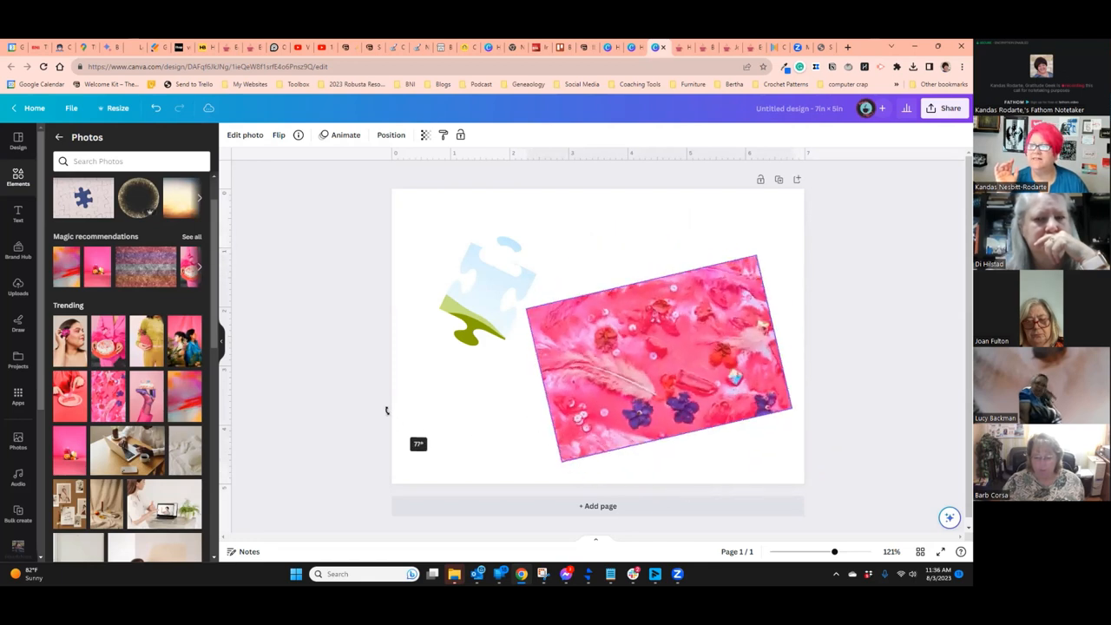
{"action": "left_click", "coordinate": [657, 347]}
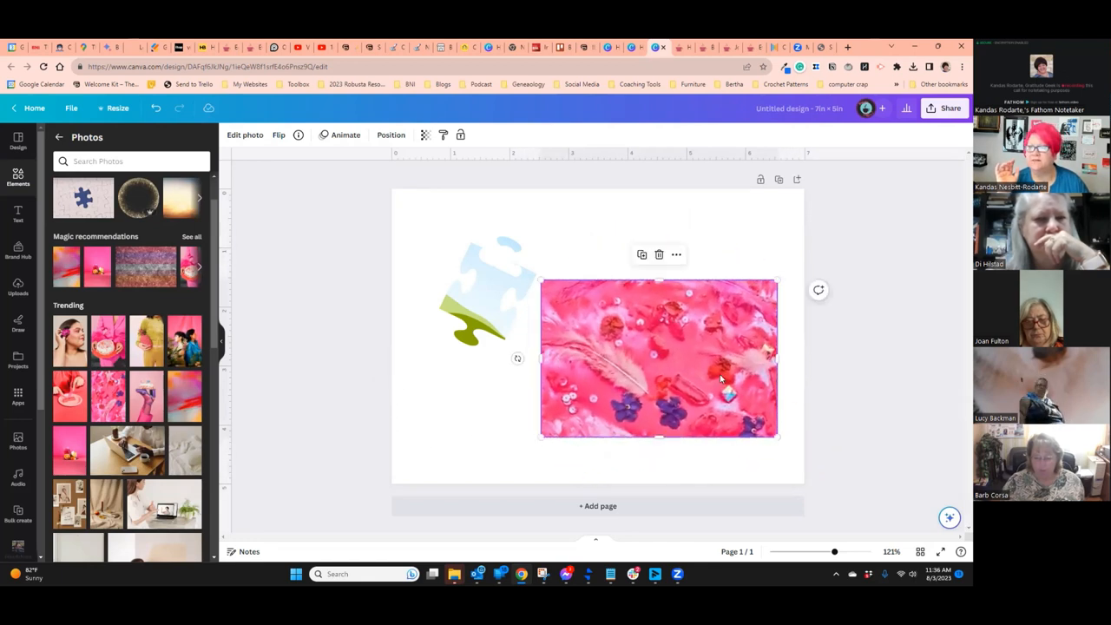
{"action": "left_click_drag", "start_coordinate": [660, 358], "coordinate": [686, 403]}
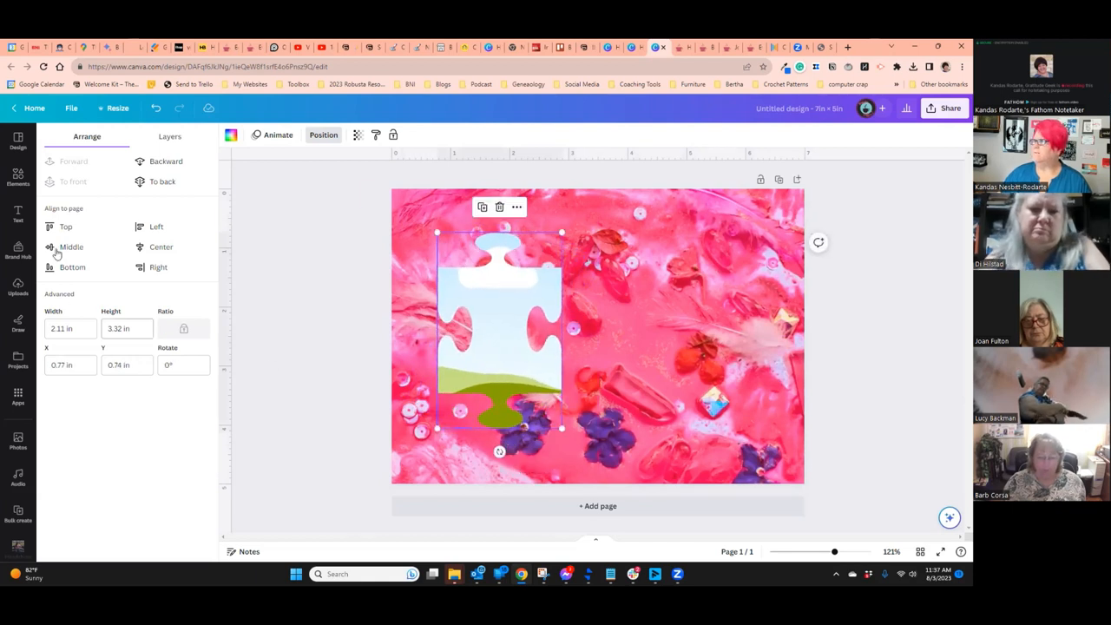
- Place the uploaded man's headshot inside the puzzle-piece frame
{"action": "left_click", "coordinate": [18, 177]}
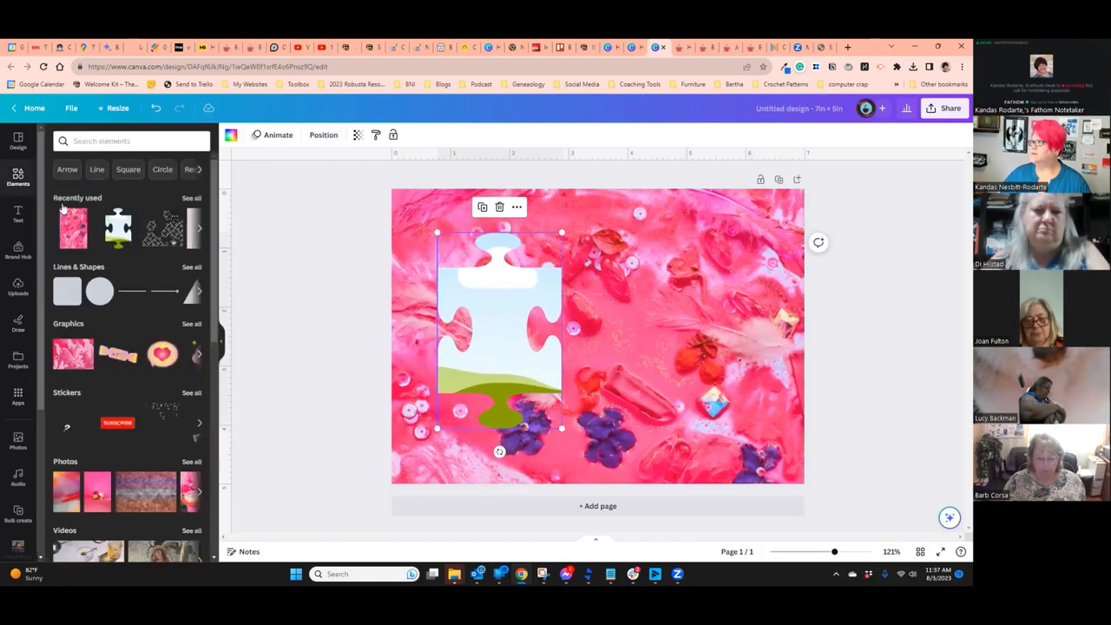
{"action": "left_click", "coordinate": [17, 286]}
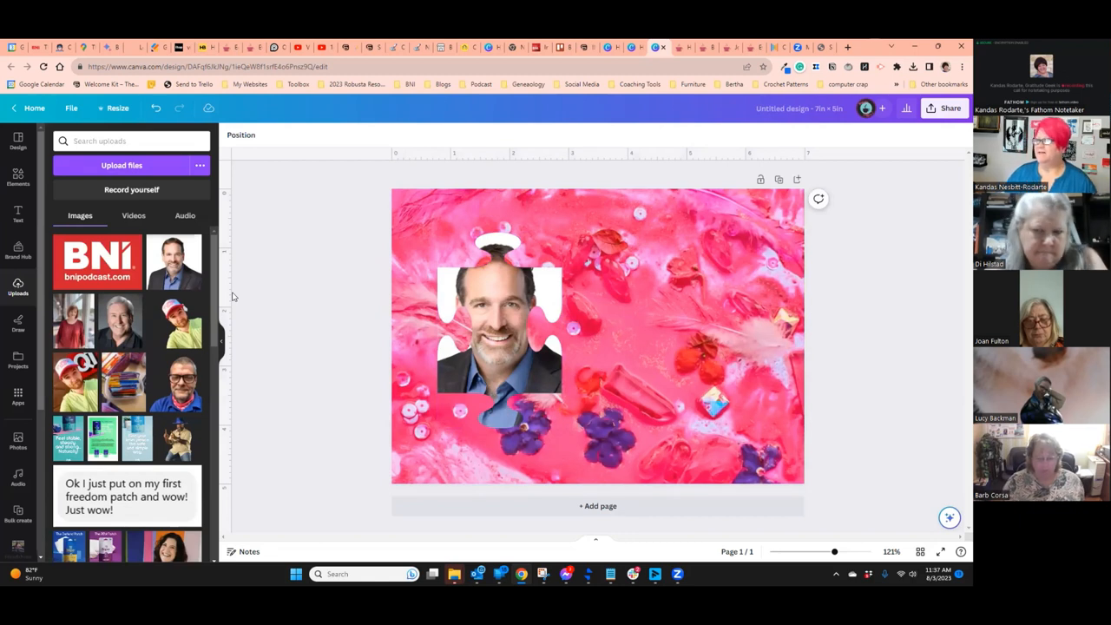
{"action": "left_click", "coordinate": [500, 327]}
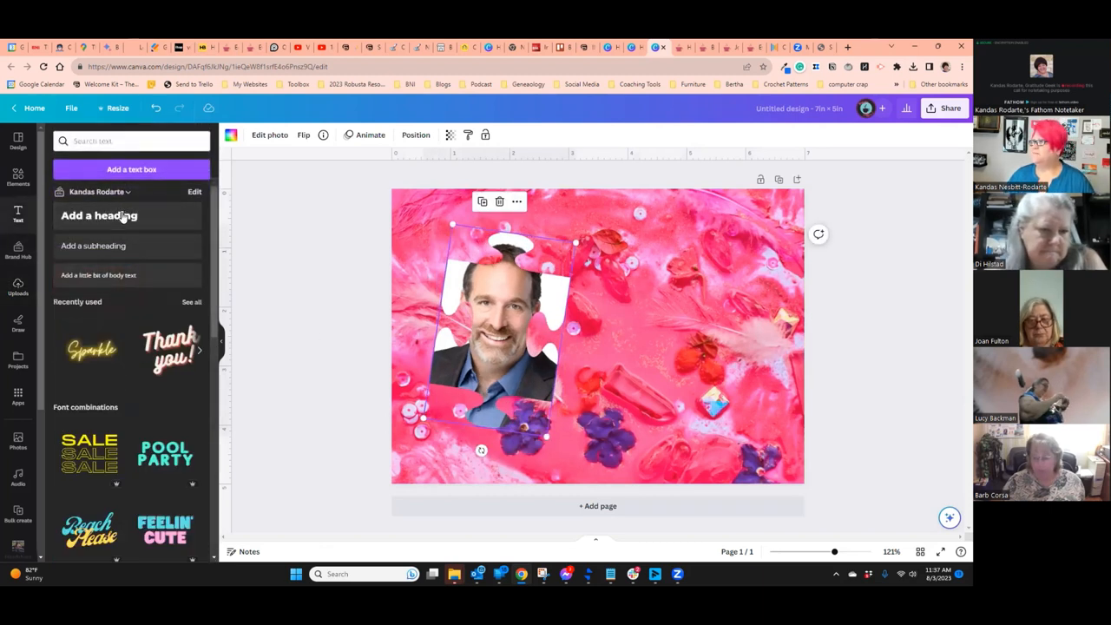
- Add a heading reading "Here's the missing piece." beside the headshot and add a blank second page
{"action": "left_click", "coordinate": [99, 215]}
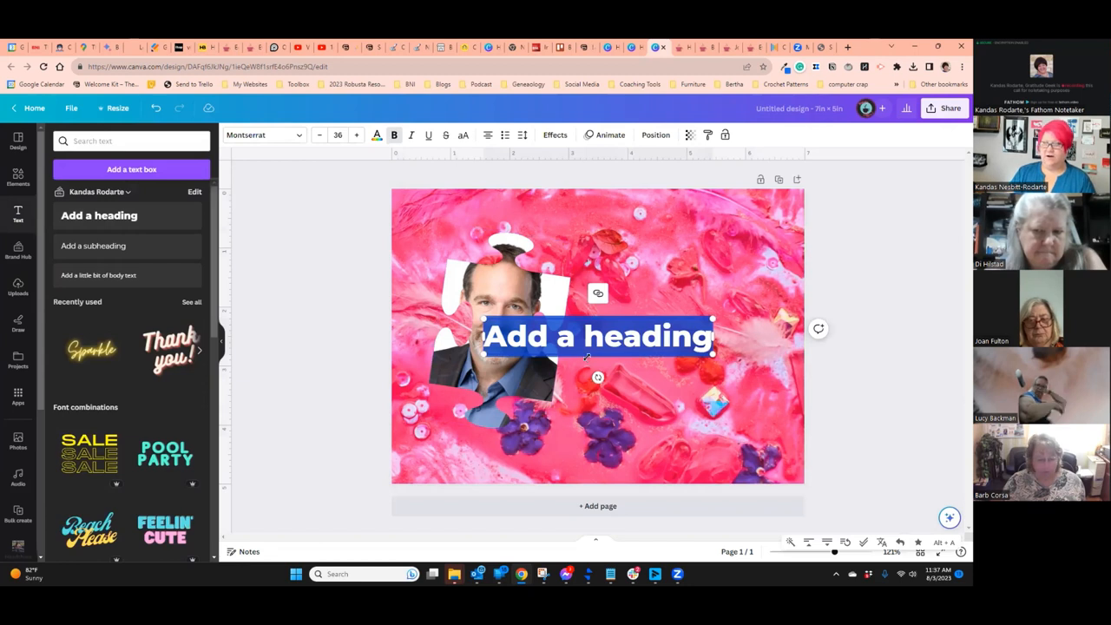
{"action": "type", "text": "Are yout he"}
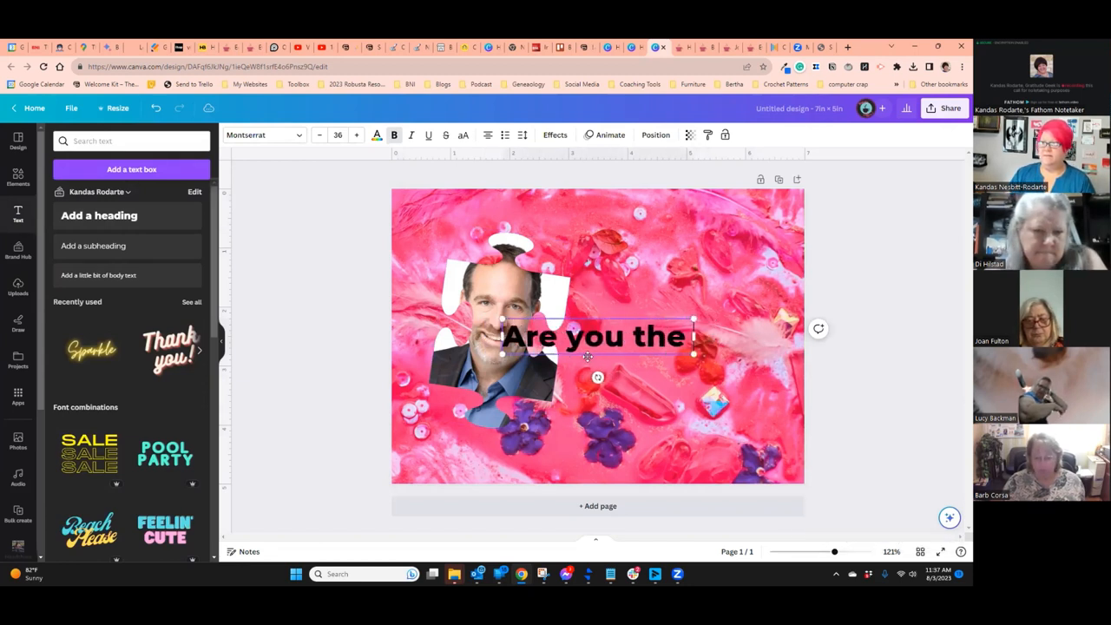
{"action": "type", "text": "missing peice?"}
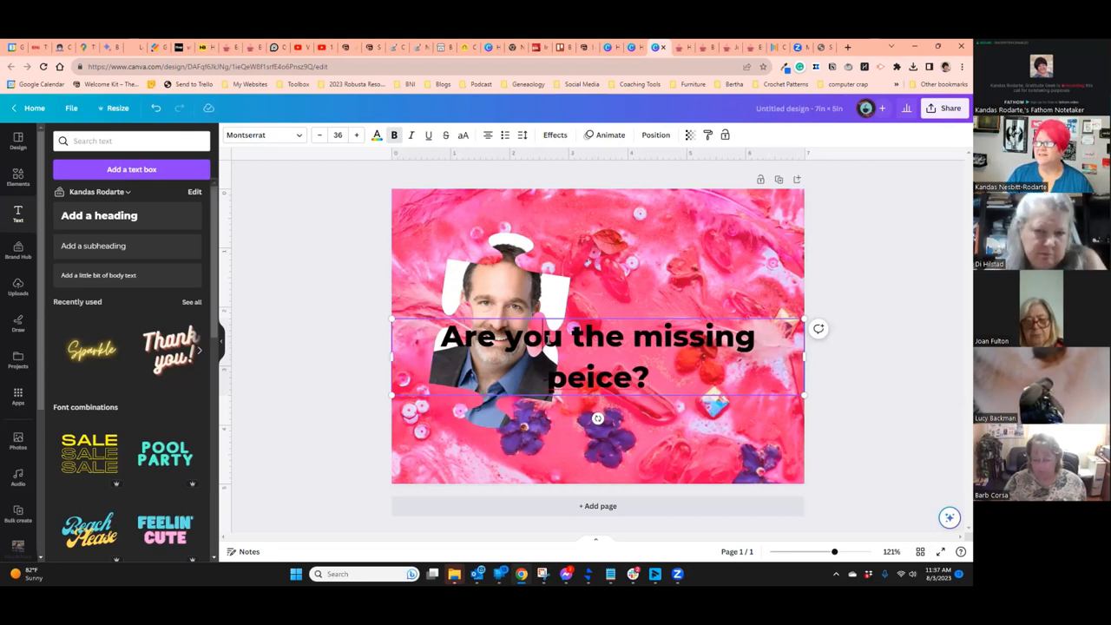
{"action": "double_click", "coordinate": [500, 337]}
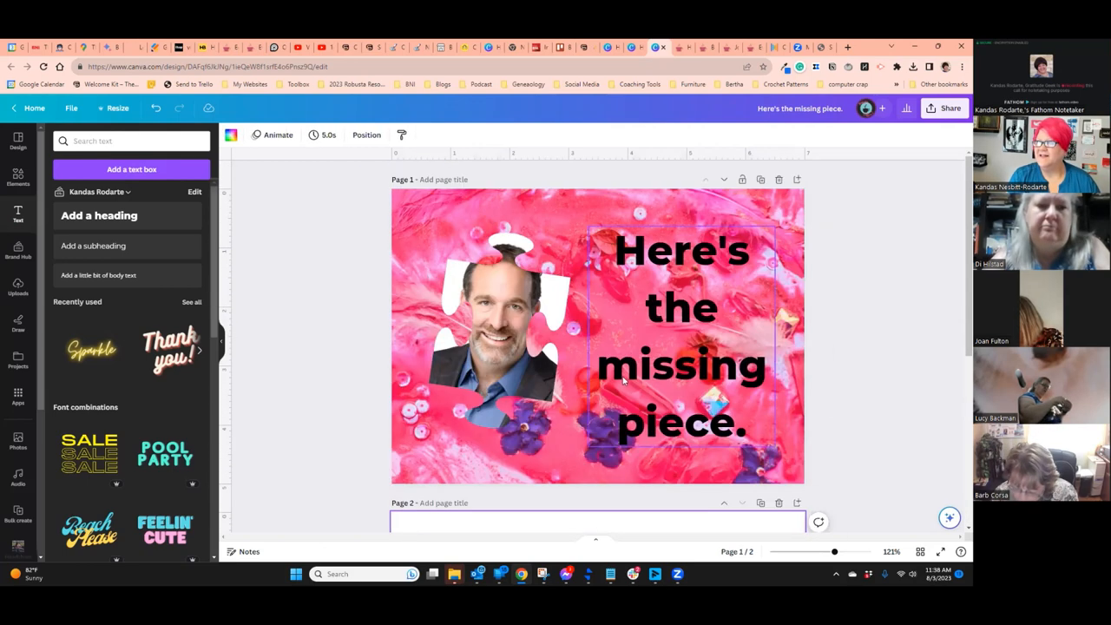
{"action": "scroll", "scroll_direction": "down", "scroll_amount": 3}
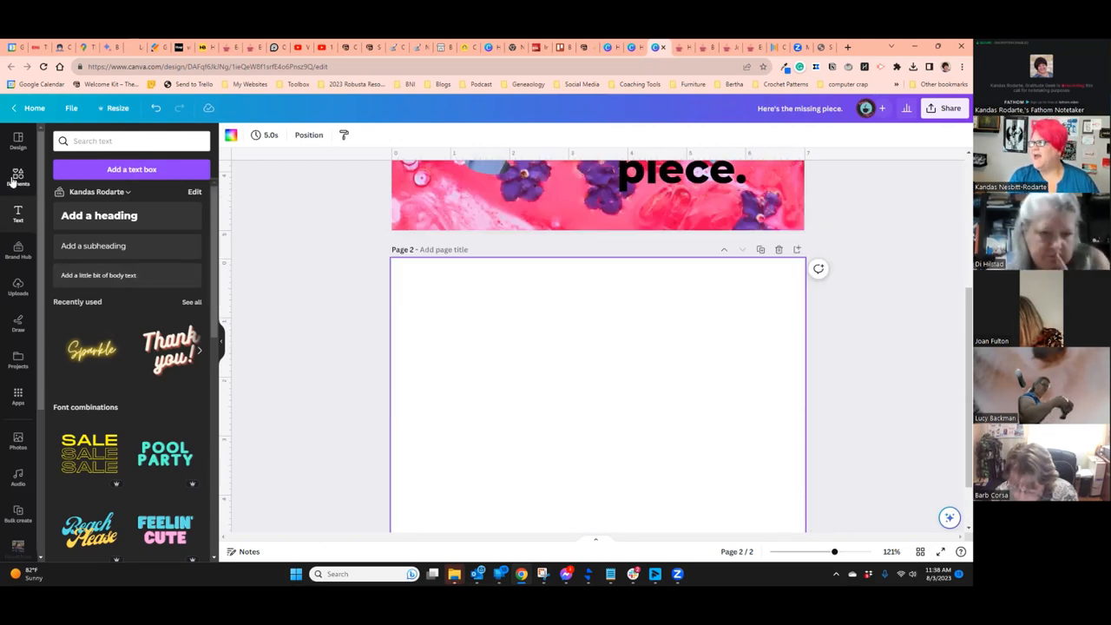
- Put the uploaded Defend Patch ad on page 2 and stretch the white puzzle grid over it
{"action": "left_click", "coordinate": [17, 177]}
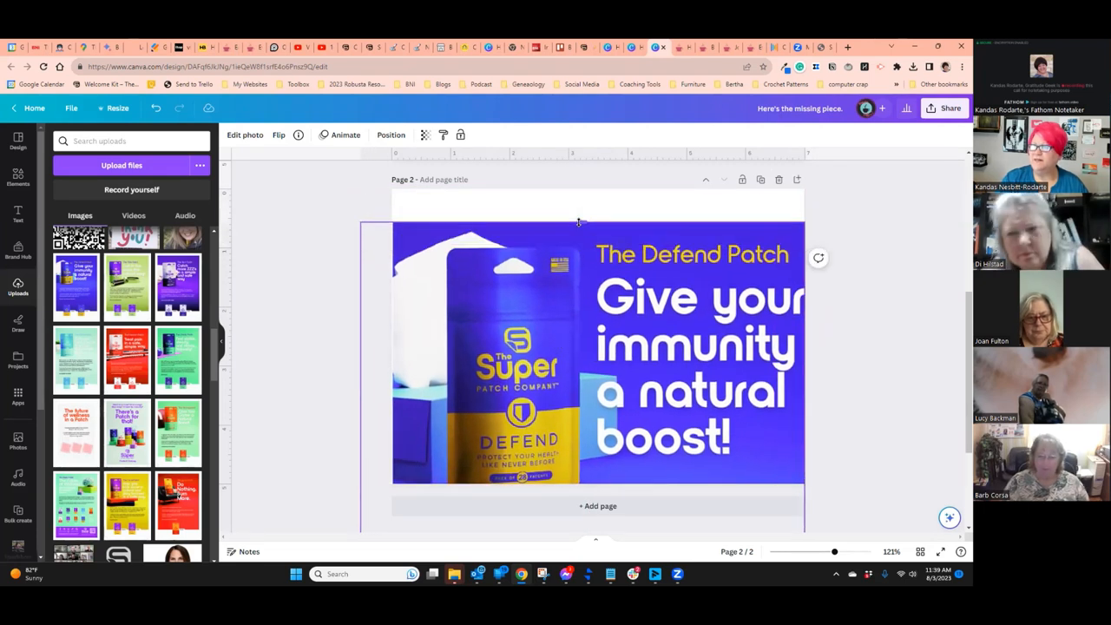
{"action": "left_click", "coordinate": [598, 347]}
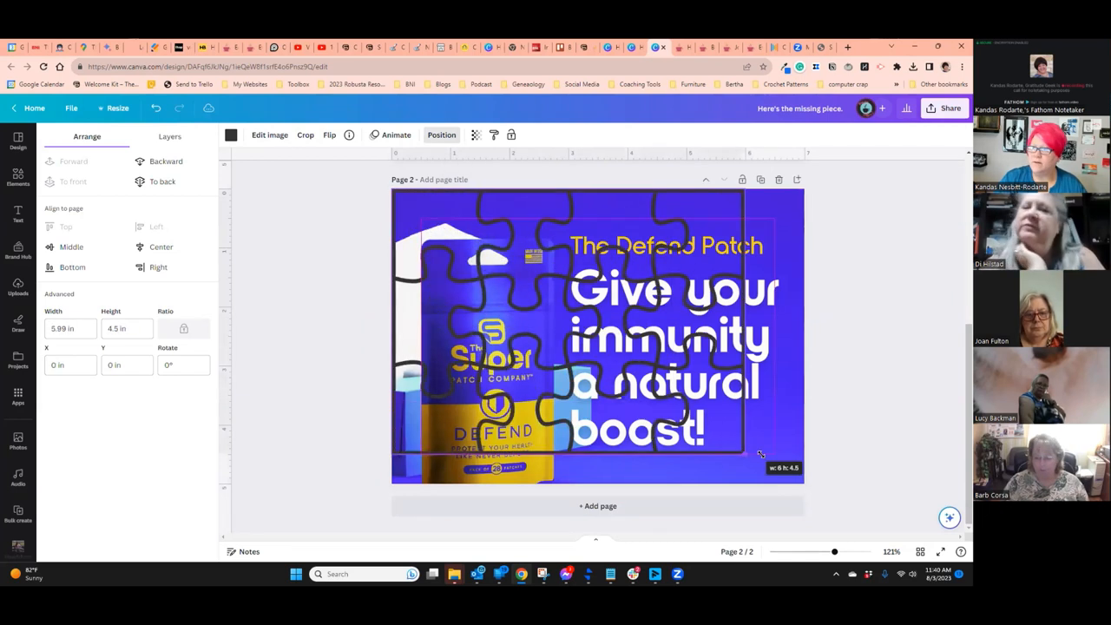
{"action": "left_click_drag", "start_coordinate": [760, 455], "coordinate": [801, 495]}
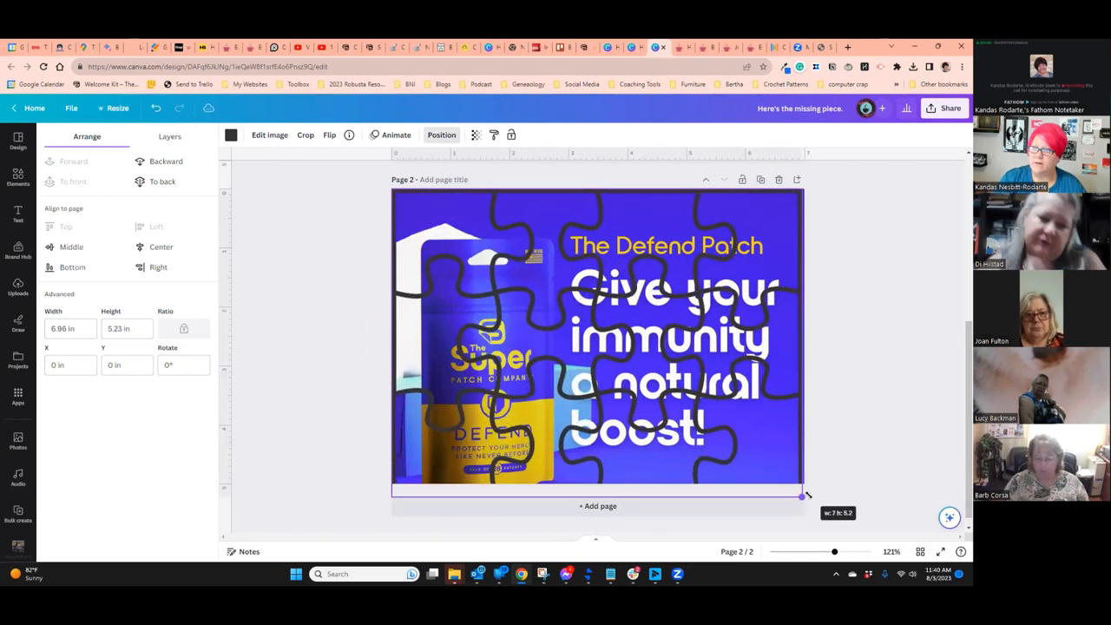
{"action": "left_click_drag", "start_coordinate": [801, 495], "coordinate": [808, 502]}
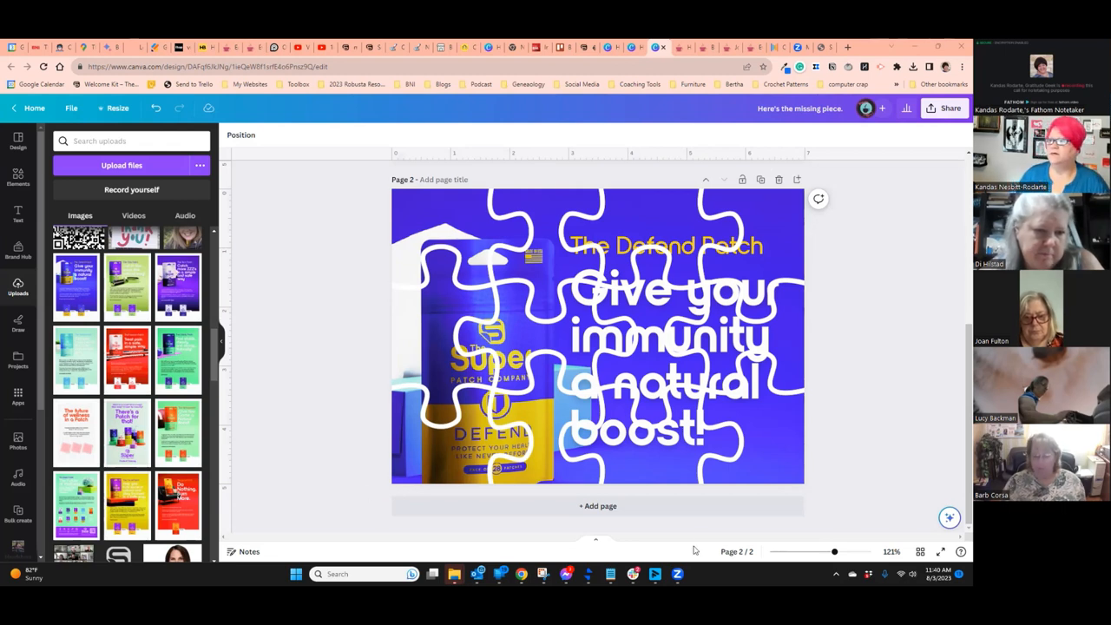
- Add a third page and search graphics for 'paper doll' to place the boy and girl dolls
{"action": "left_click", "coordinate": [597, 505]}
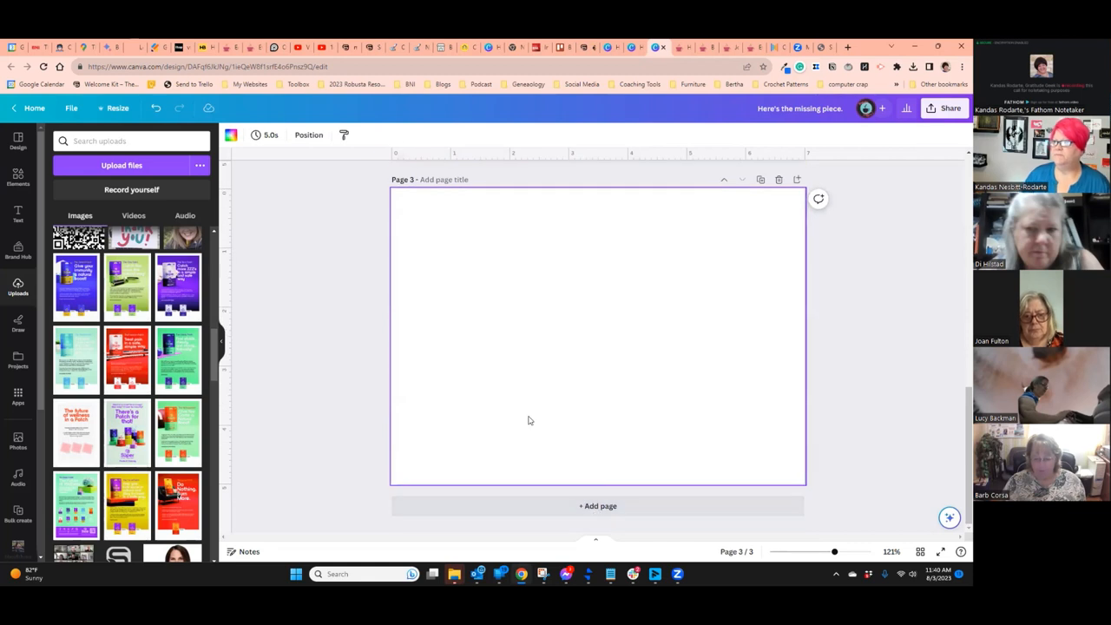
{"action": "mouse_move", "coordinate": [504, 414]}
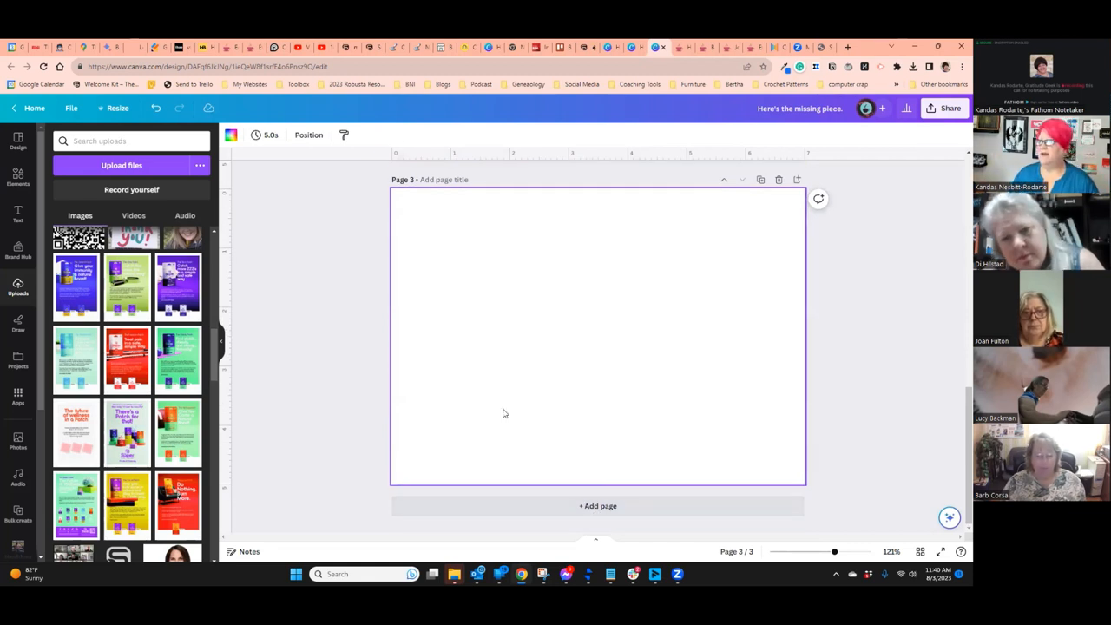
{"action": "mouse_move", "coordinate": [38, 173]}
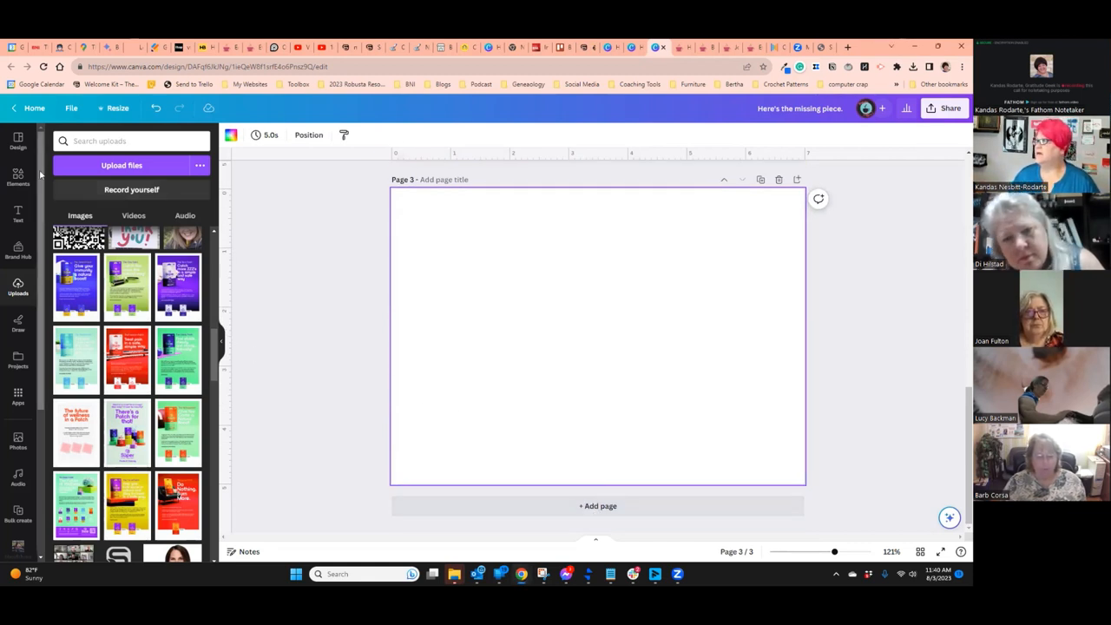
{"action": "type", "text": "puzzle"}
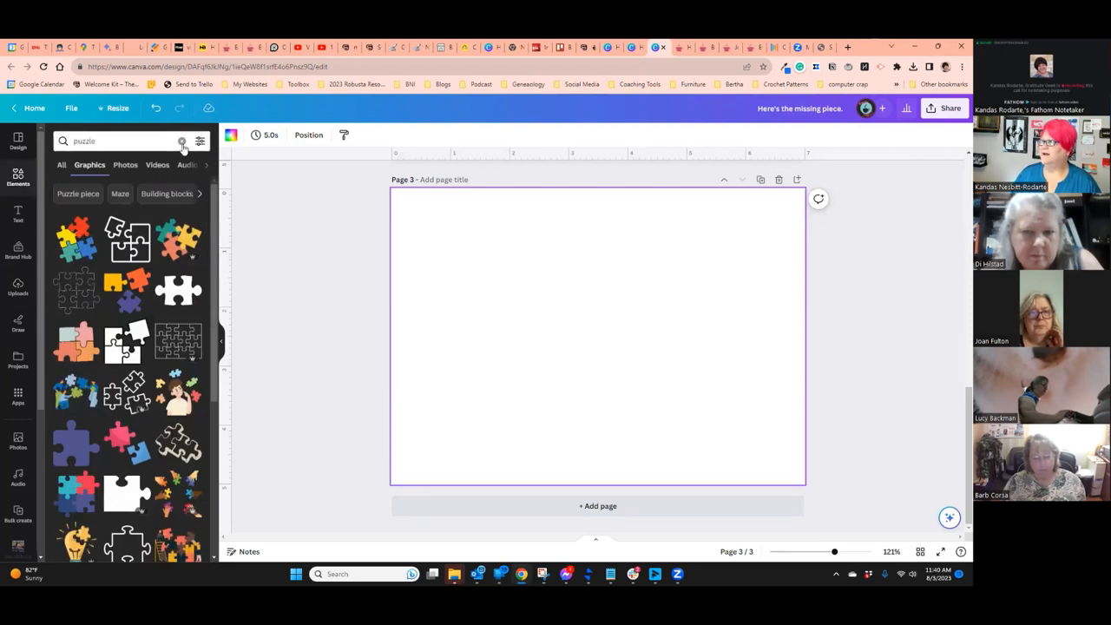
{"action": "type", "text": "paoe"}
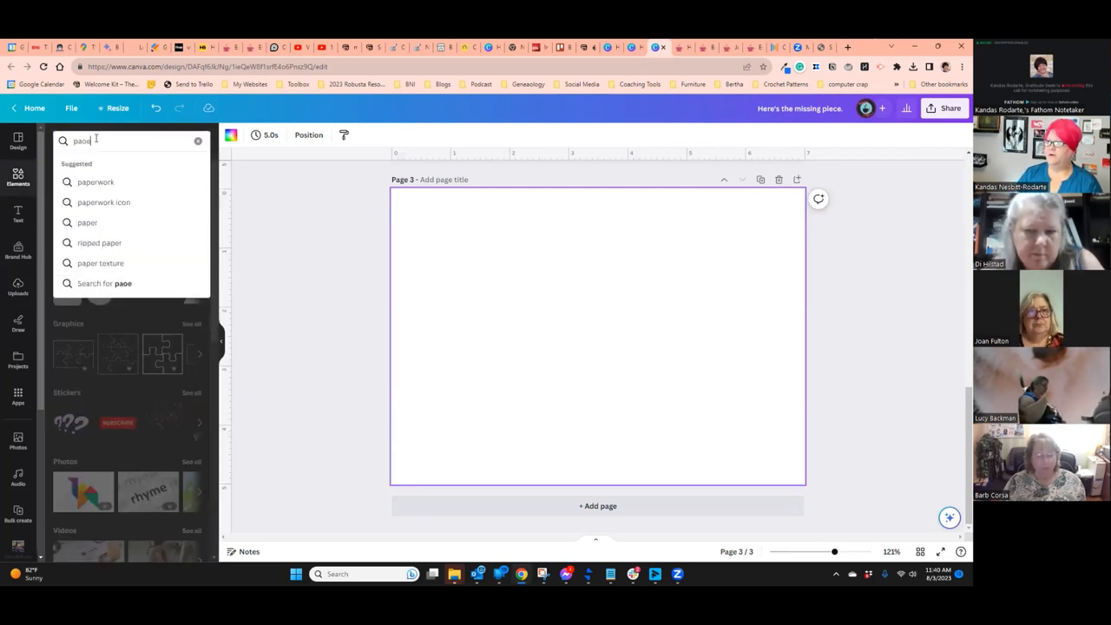
{"action": "type", "text": "paper doll"}
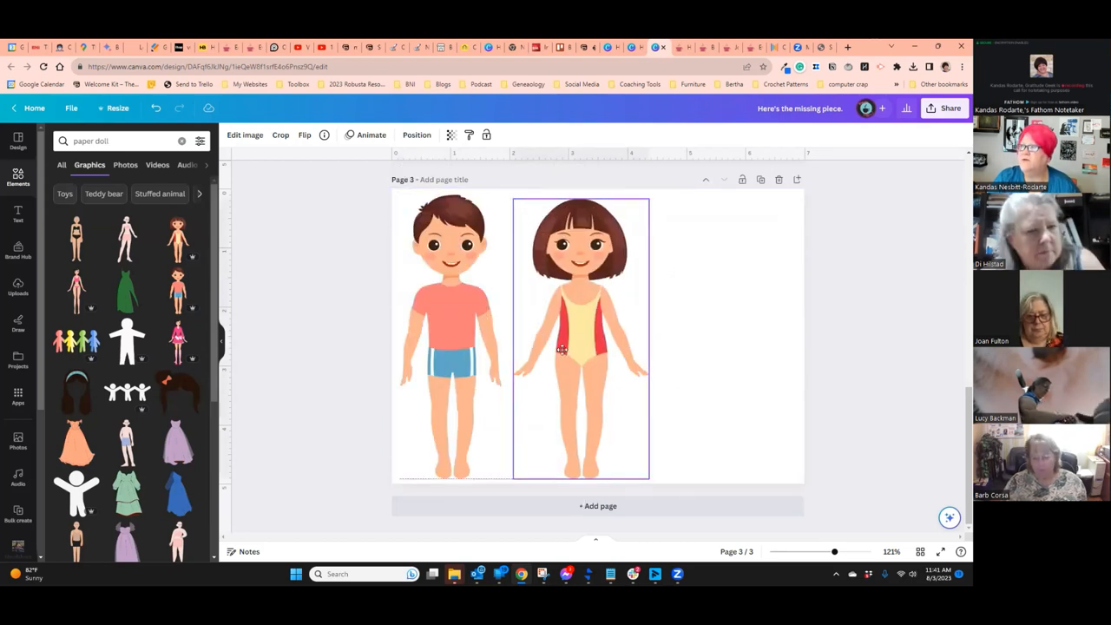
- Add the red dress from the paper doll results and move it onto the girl doll
{"action": "left_click", "coordinate": [580, 338]}
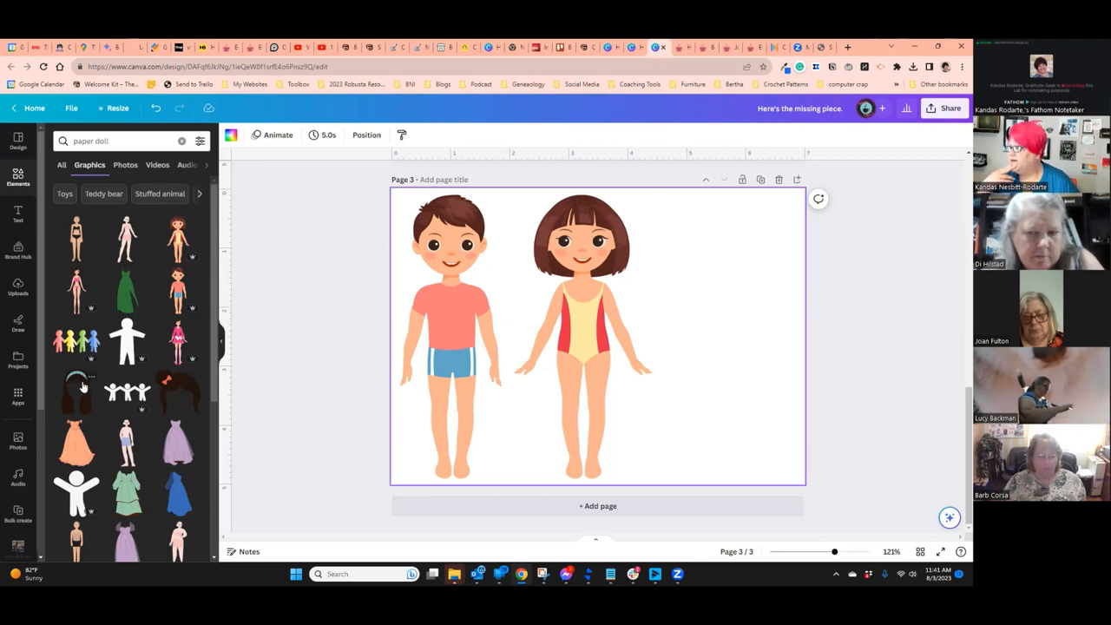
{"action": "scroll", "scroll_direction": "down", "scroll_amount": 3}
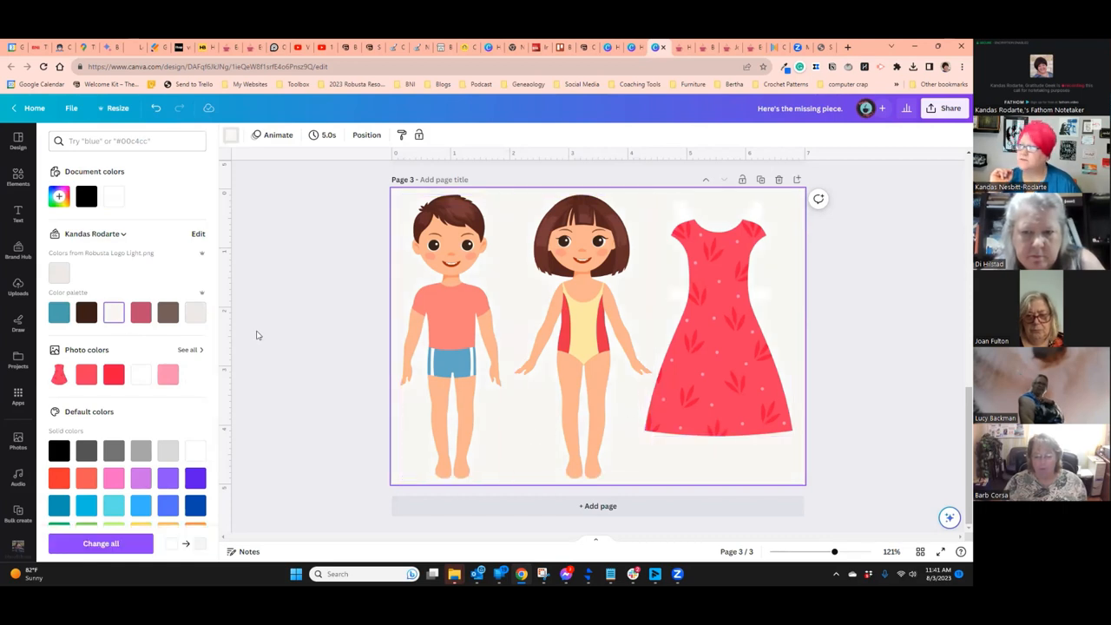
{"action": "left_click", "coordinate": [719, 322]}
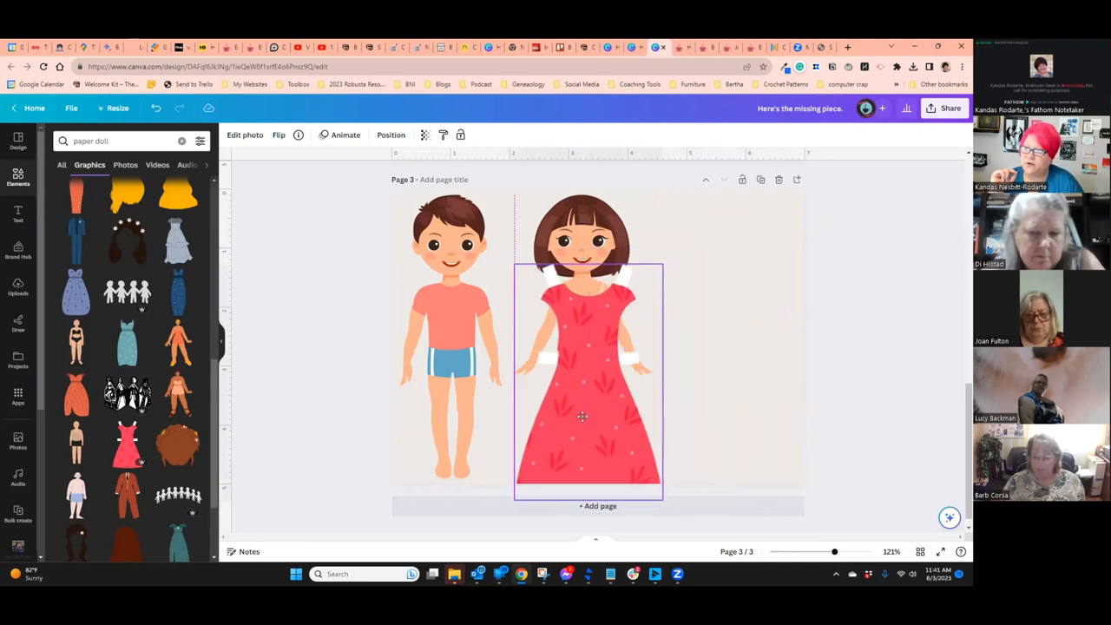
{"action": "left_click", "coordinate": [587, 379]}
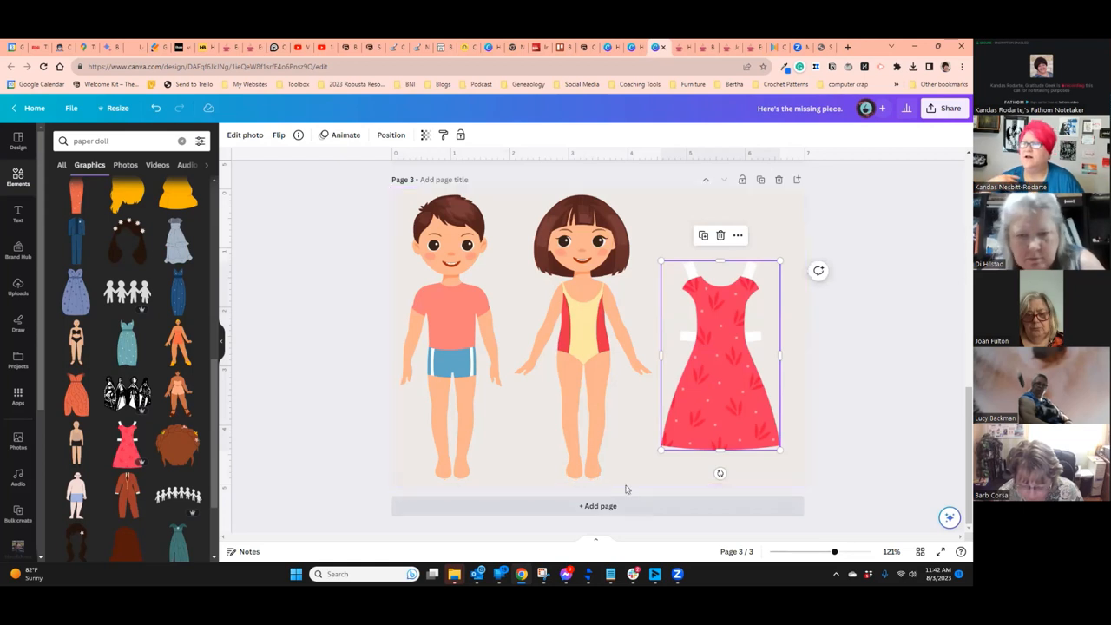
{"action": "left_click_drag", "start_coordinate": [719, 356], "coordinate": [587, 347]}
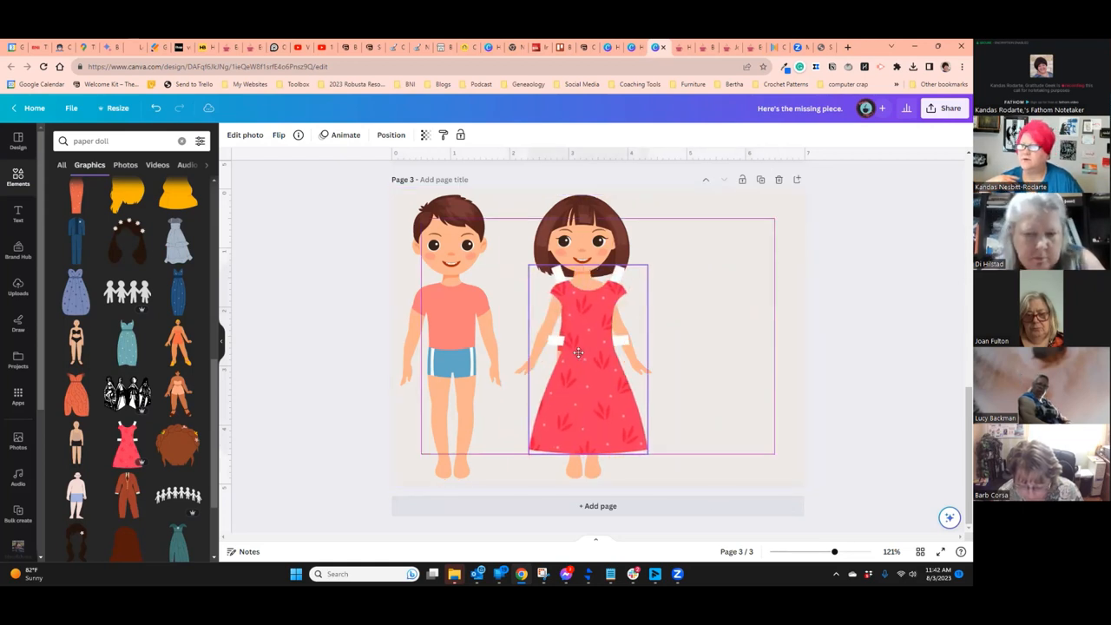
{"action": "left_click", "coordinate": [587, 356]}
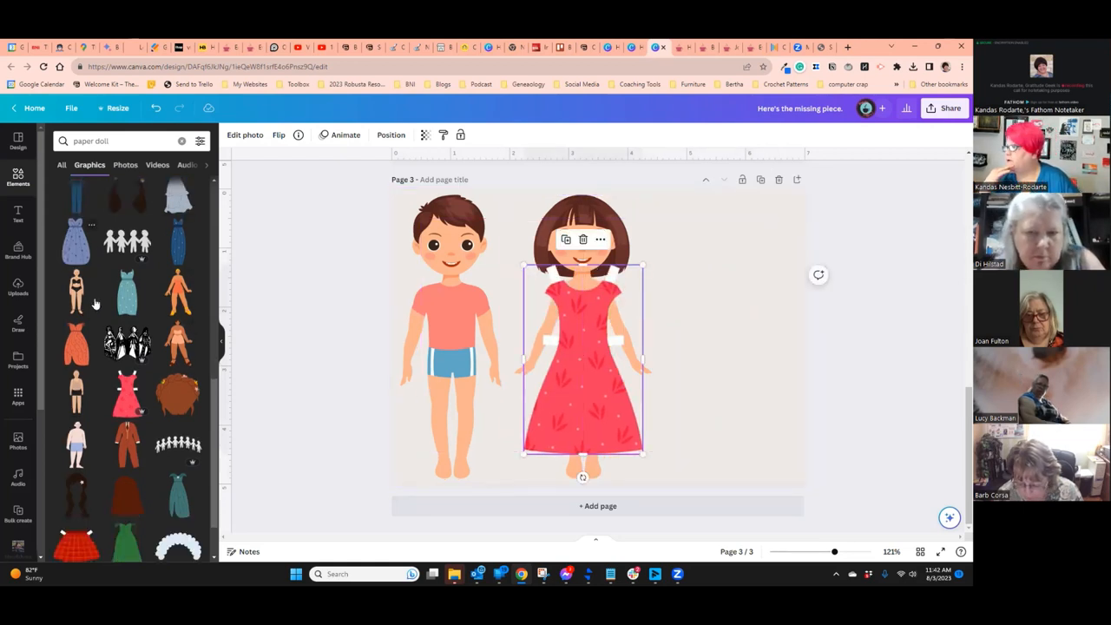
- Resize and place the dark hairpiece on the boy's head and the olive shorts on the boy doll
{"action": "scroll", "scroll_direction": "down", "scroll_amount": 3}
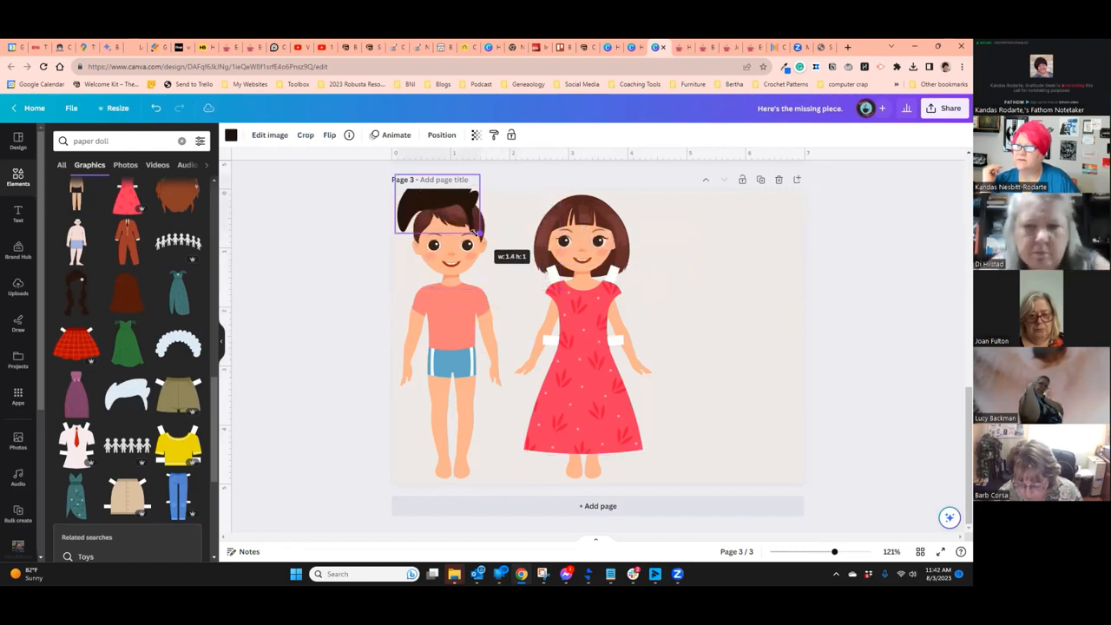
{"action": "left_click_drag", "start_coordinate": [442, 217], "coordinate": [449, 222]}
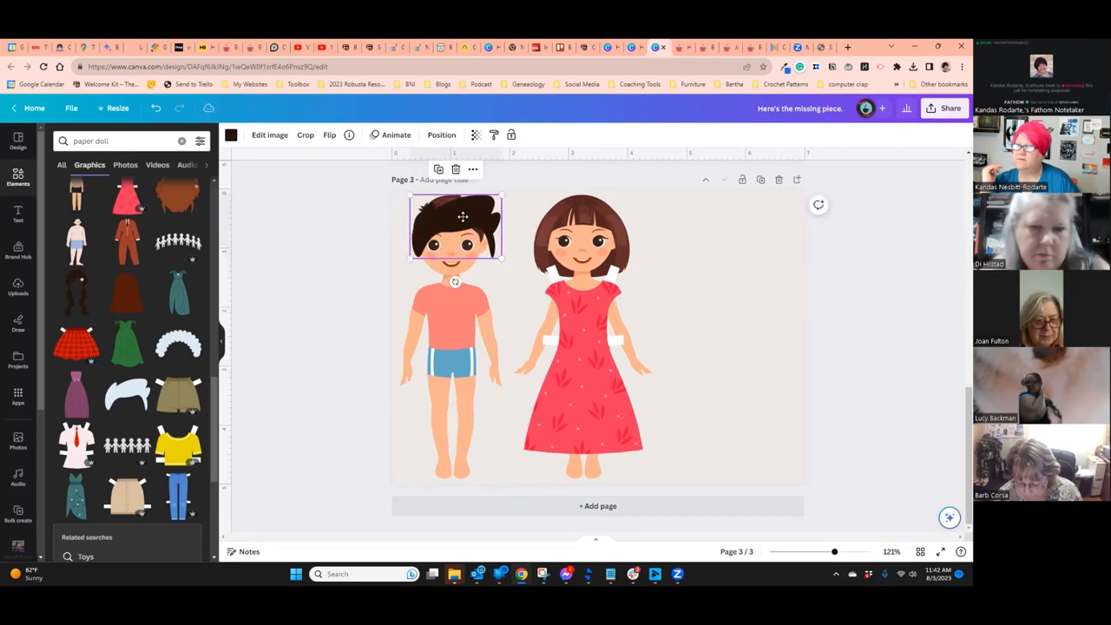
{"action": "left_click_drag", "start_coordinate": [455, 226], "coordinate": [721, 237]}
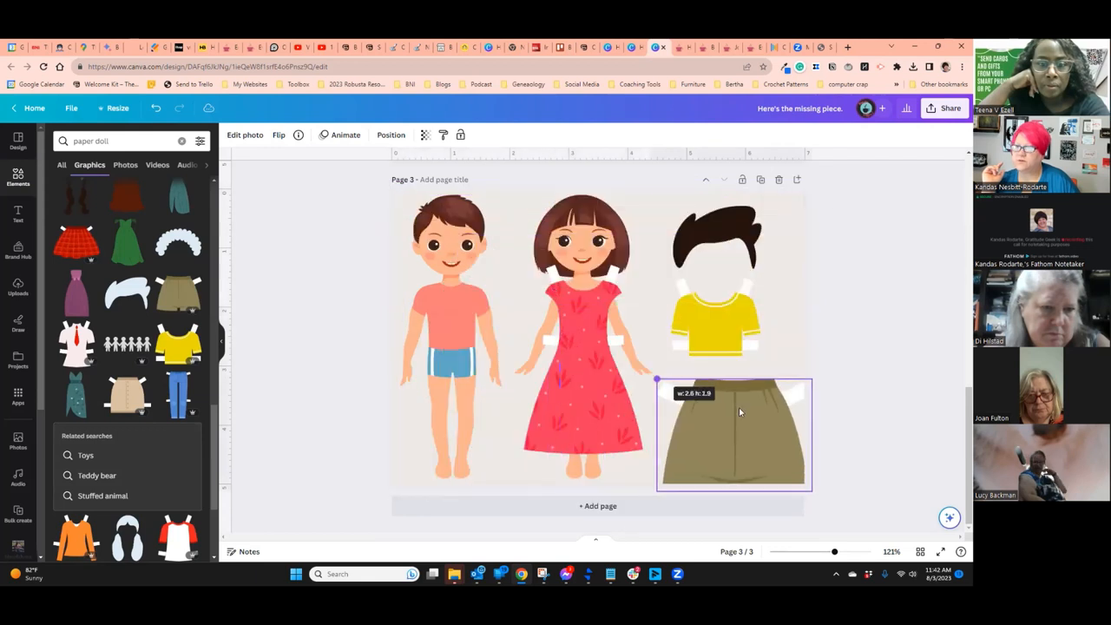
{"action": "left_click_drag", "start_coordinate": [733, 434], "coordinate": [431, 373]}
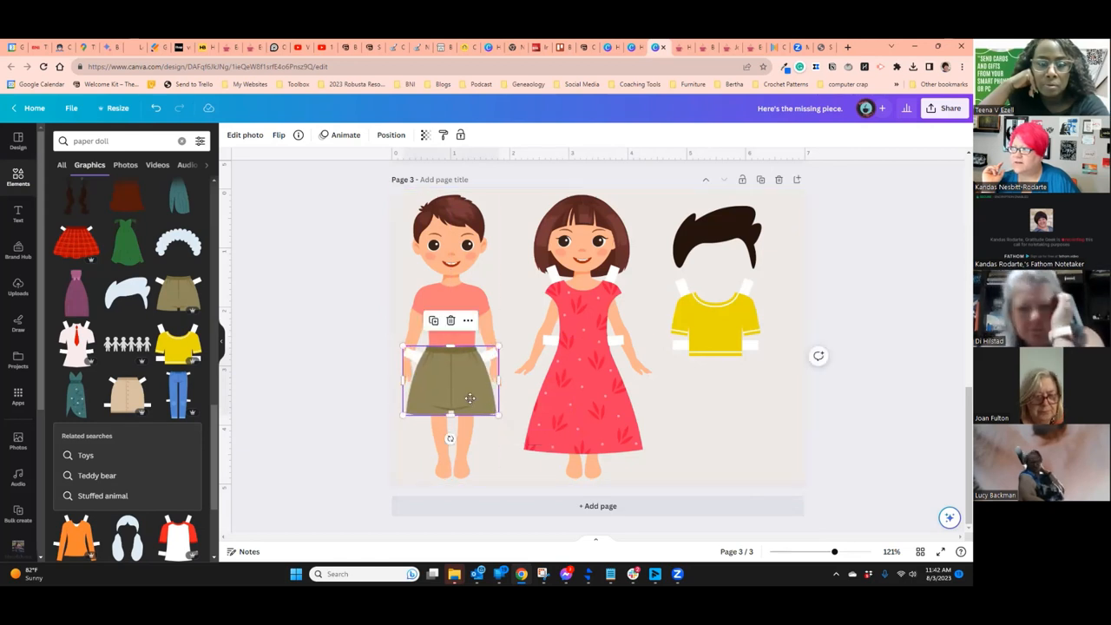
{"action": "left_click_drag", "start_coordinate": [450, 382], "coordinate": [728, 422]}
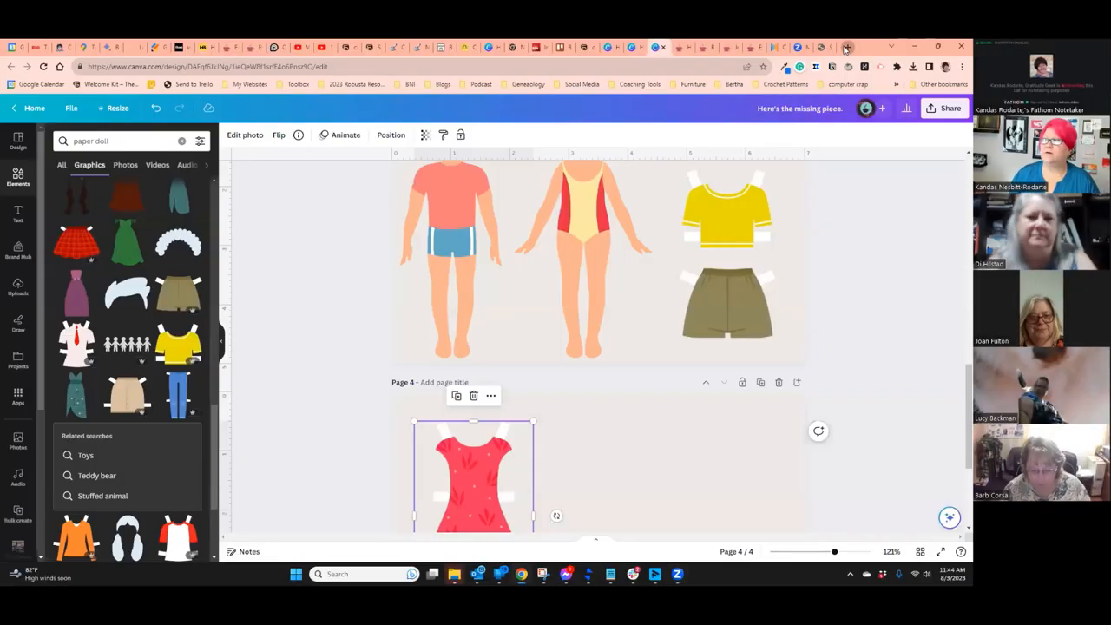
- Search Google for 'dinosaur paper craft' and browse the image results
{"action": "left_click", "coordinate": [823, 47]}
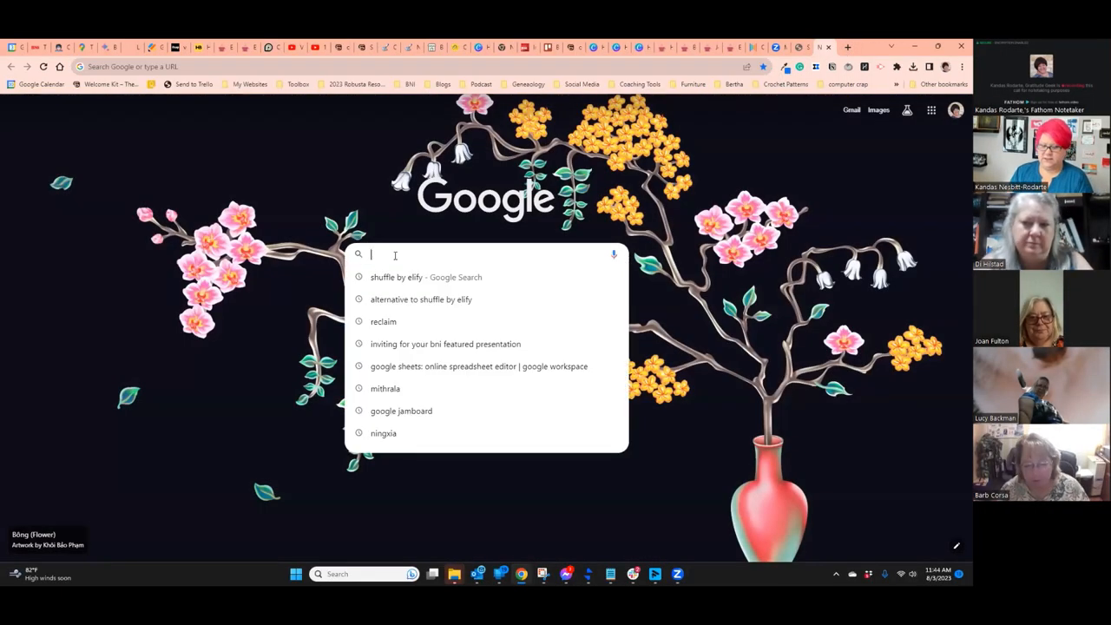
{"action": "type", "text": "dinosaur"}
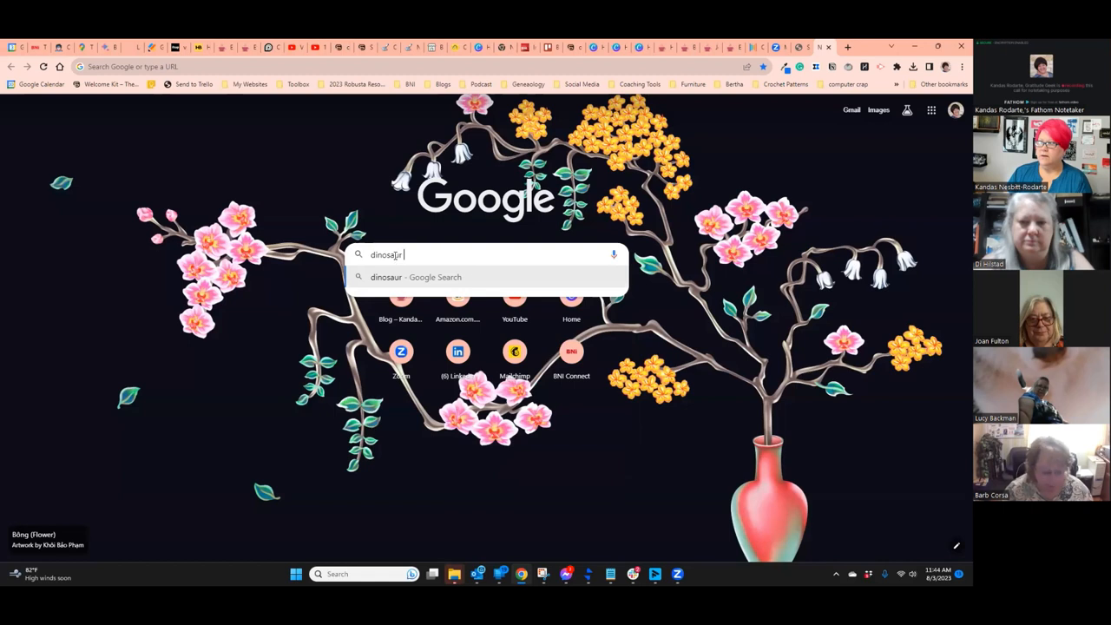
{"action": "type", "text": "paper craft"}
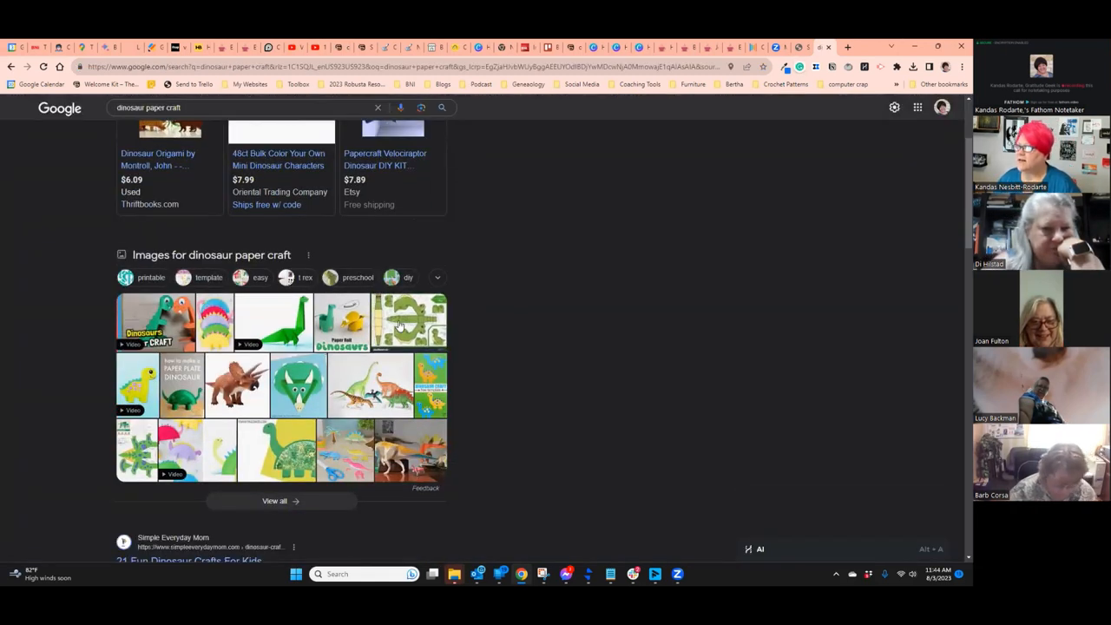
{"action": "left_click", "coordinate": [410, 323]}
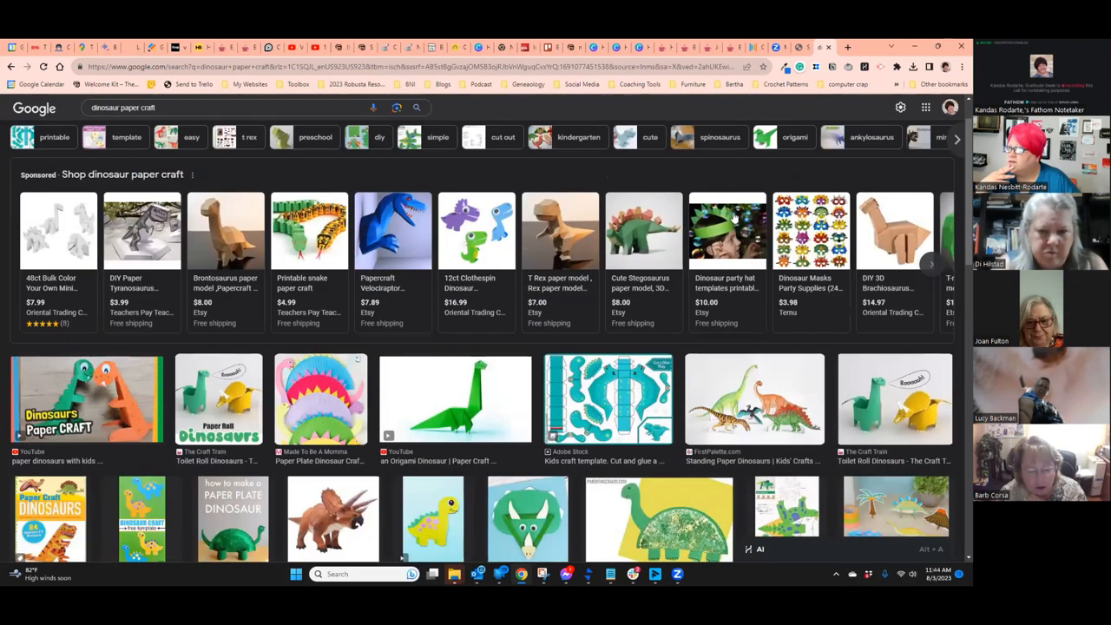
{"action": "scroll", "scroll_direction": "down", "scroll_amount": 3}
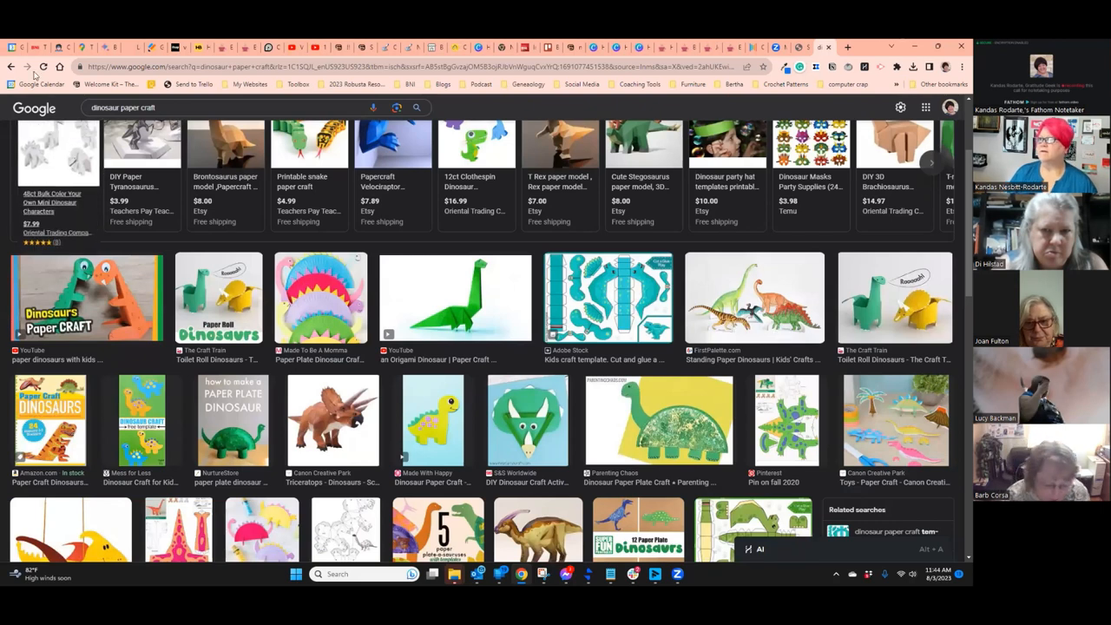
- In a new tab, search Google for 'unsplash'
{"action": "left_click", "coordinate": [849, 46]}
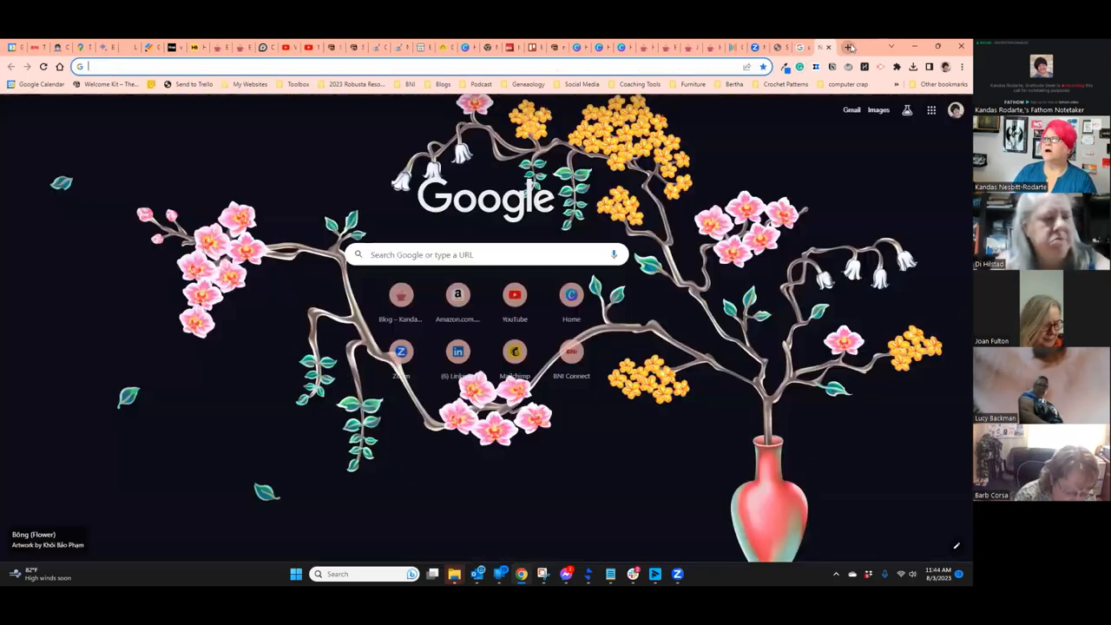
{"action": "type", "text": "unspla"}
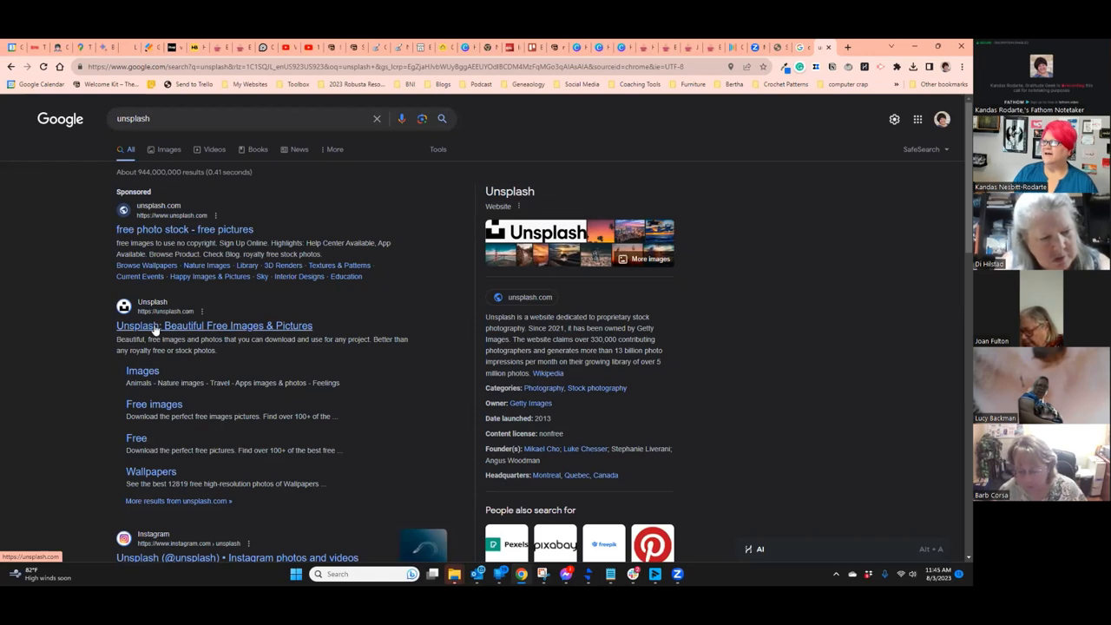
- Visit Unsplash, search 'paper craft' and scroll through the free photos
{"action": "left_click", "coordinate": [213, 325]}
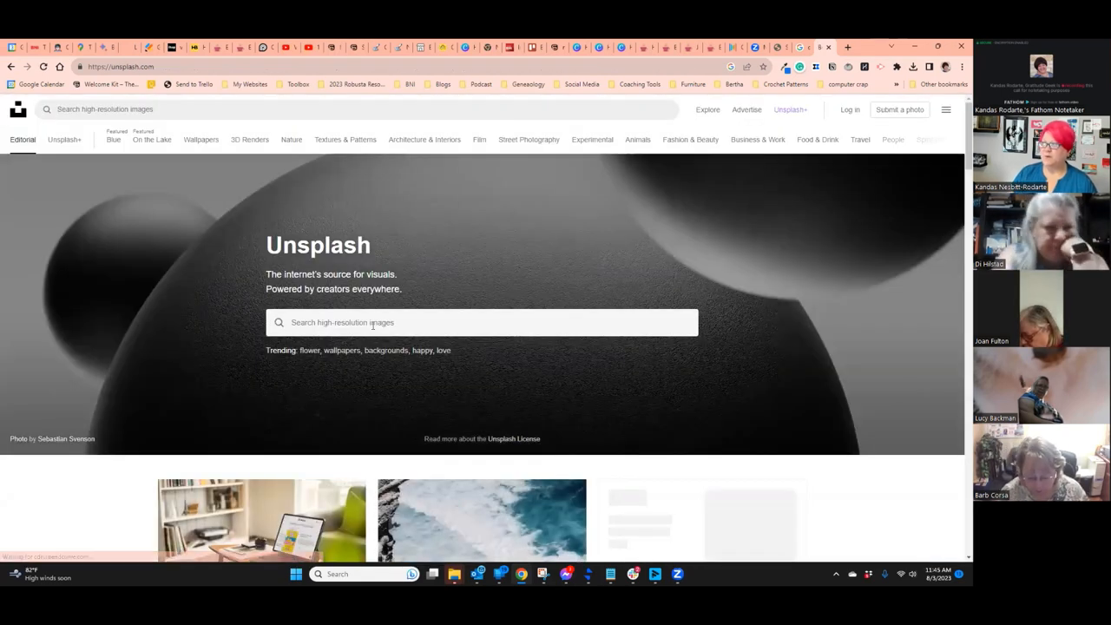
{"action": "type", "text": "paper craft"}
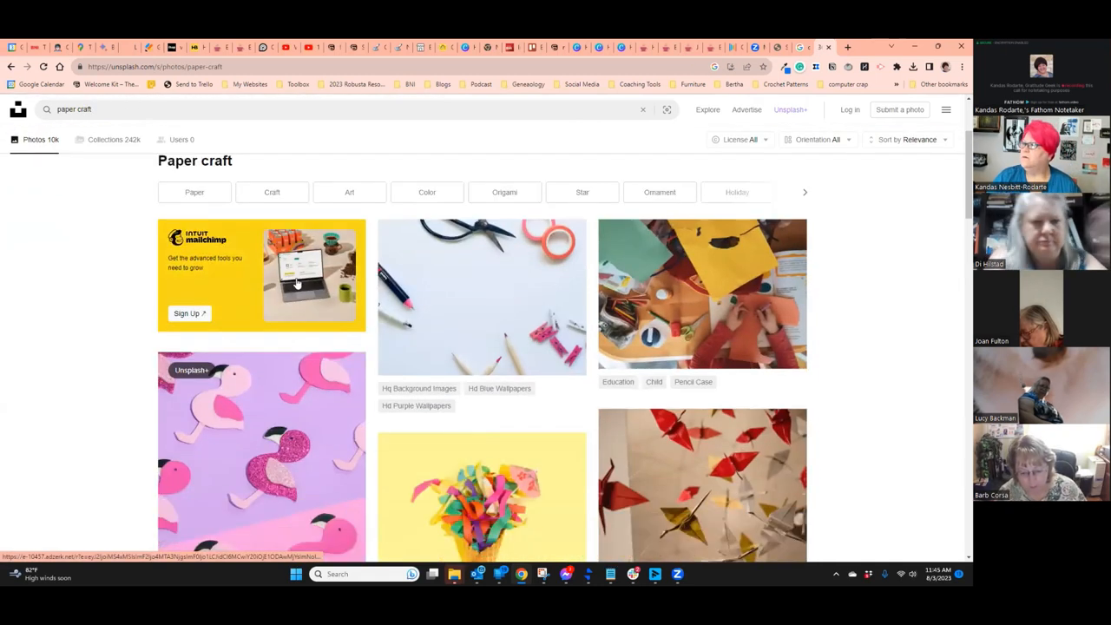
{"action": "scroll", "scroll_direction": "down", "scroll_amount": 3}
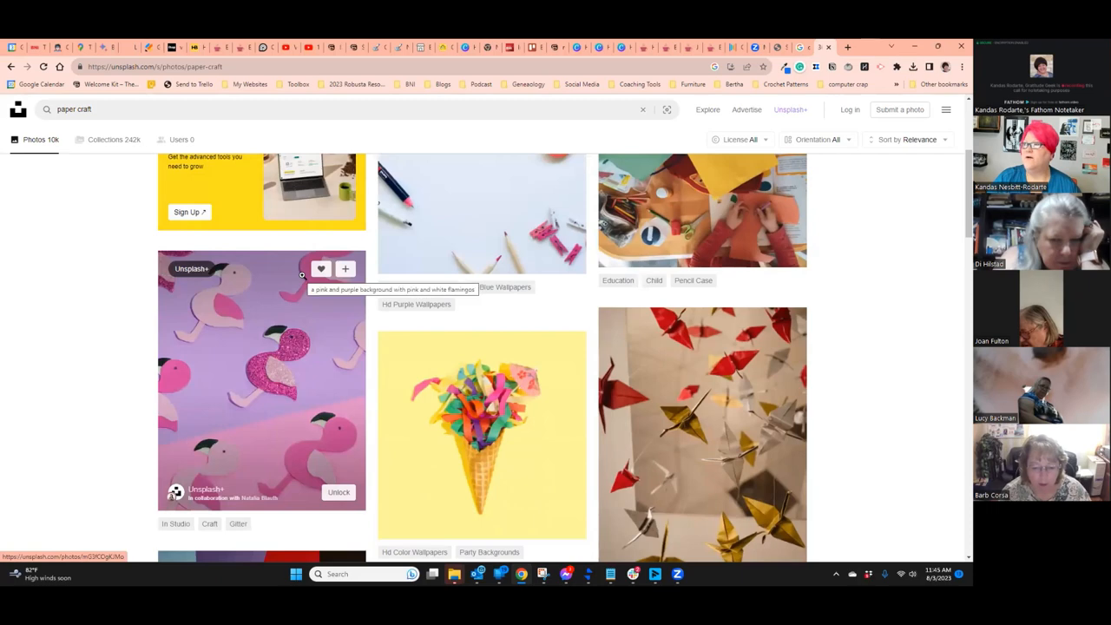
{"action": "scroll", "scroll_direction": "down", "scroll_amount": 3}
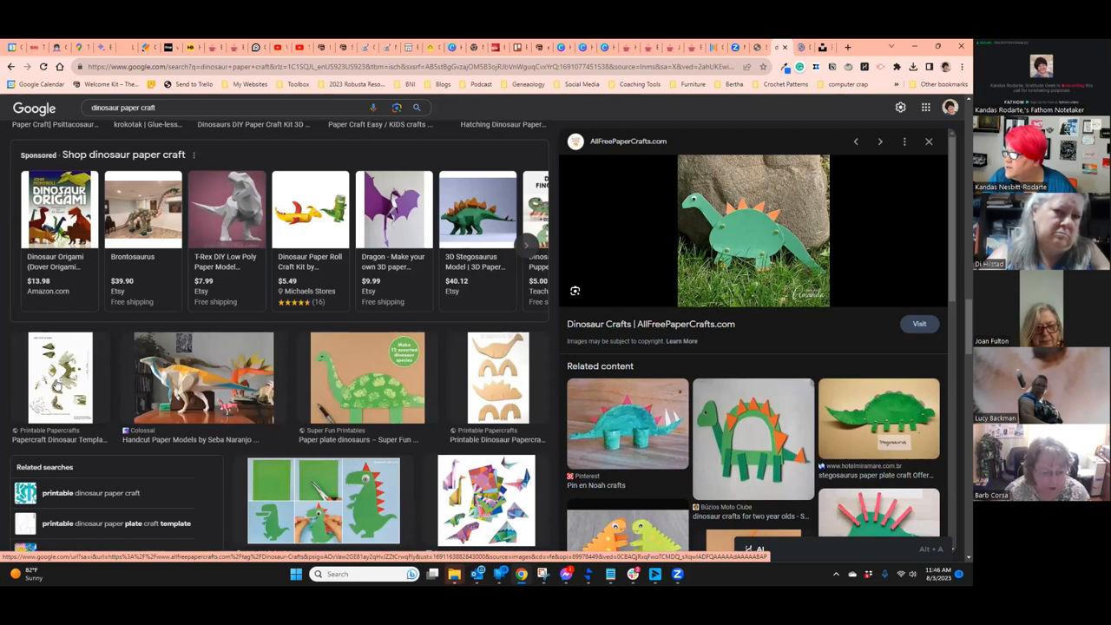
- View the Papercraft Dinosaur Template image full-size, then switch to the SendOutCards tab
{"action": "left_click", "coordinate": [59, 375]}
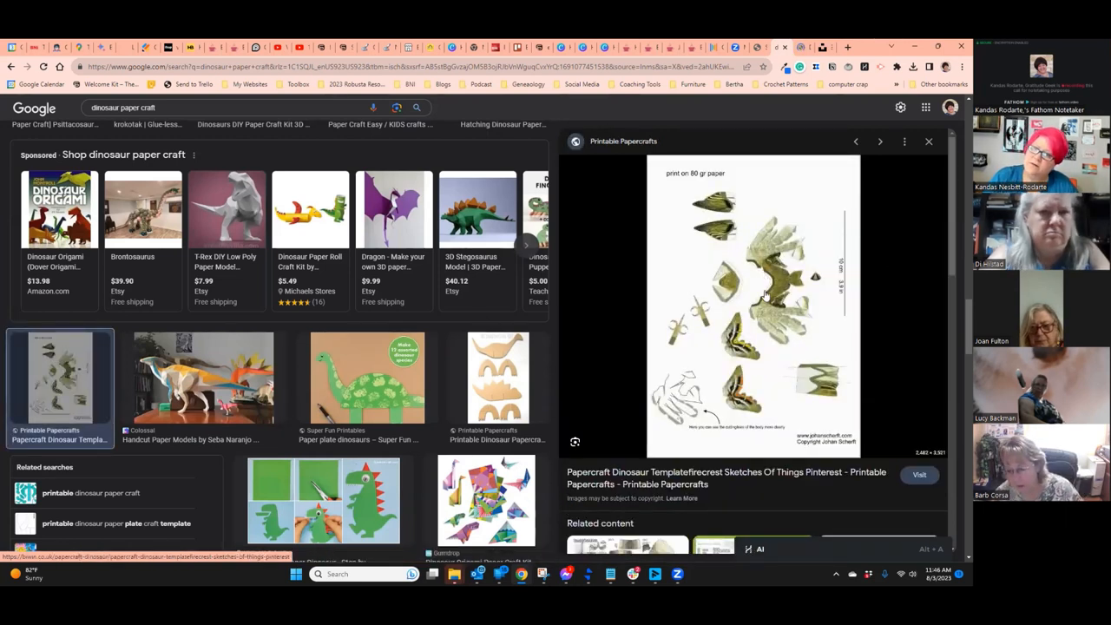
{"action": "left_click", "coordinate": [919, 476]}
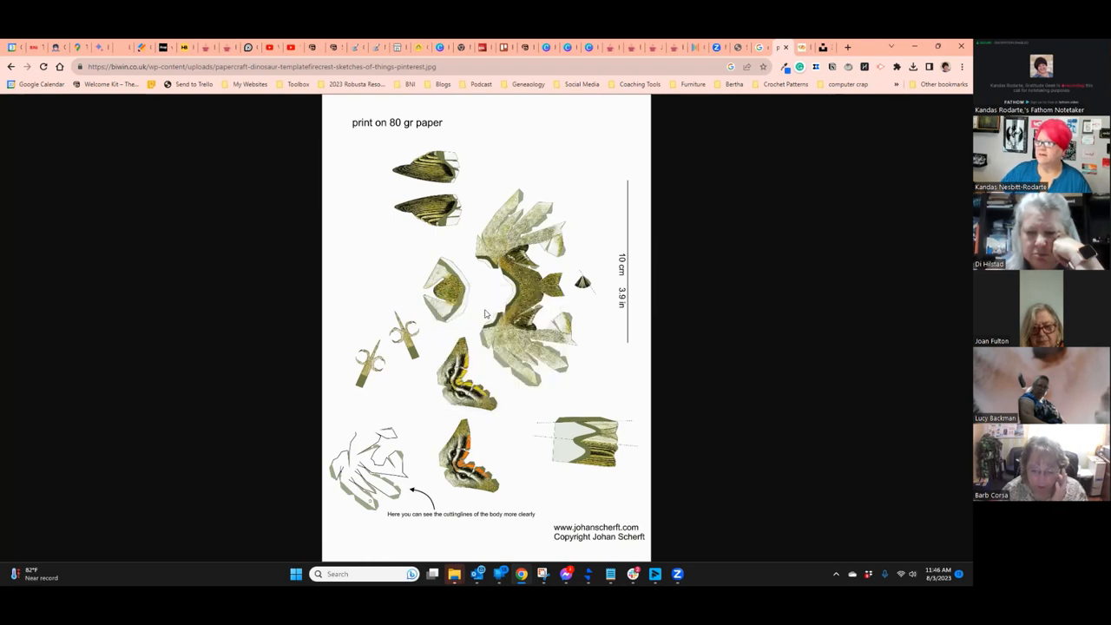
{"action": "mouse_move", "coordinate": [410, 298]}
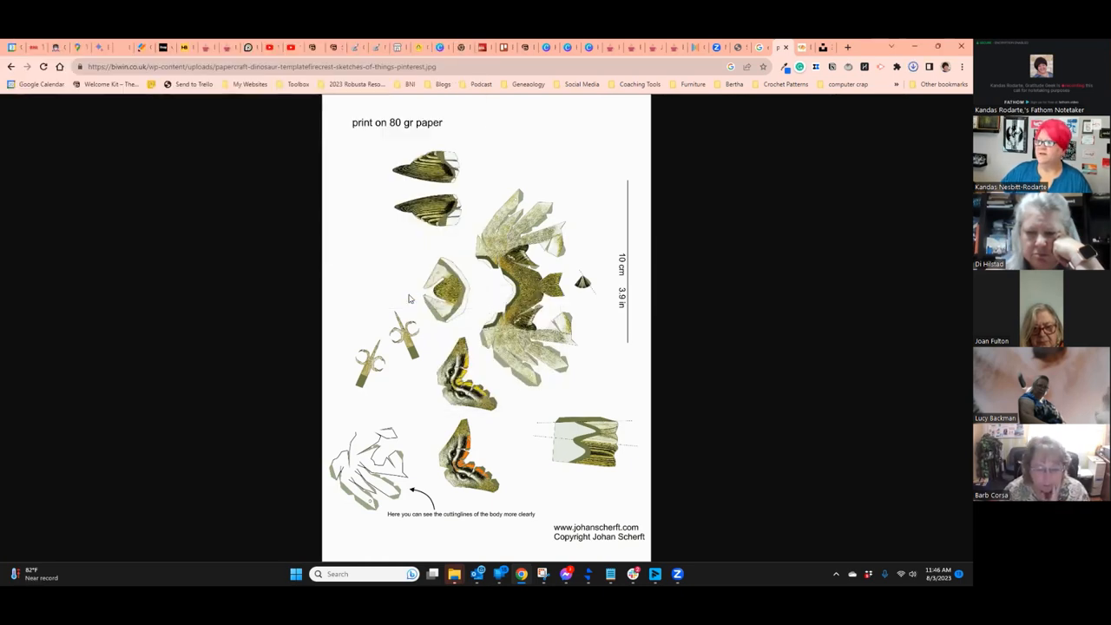
{"action": "left_click", "coordinate": [763, 47]}
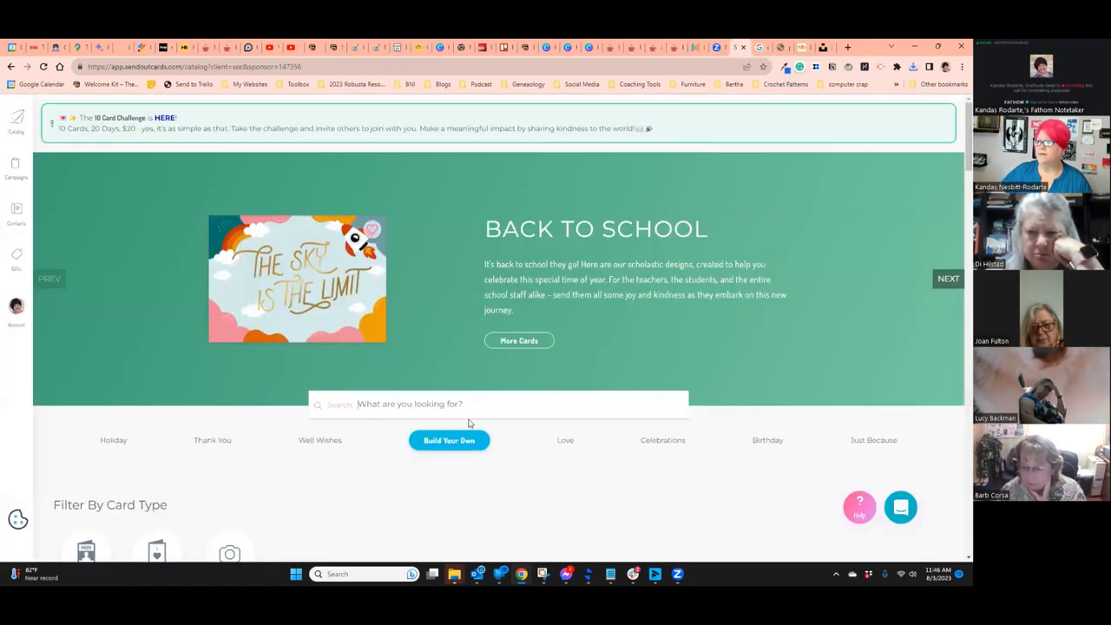
- Start a Build Your Own portrait Flat Card and continue to the designer
{"action": "left_click", "coordinate": [448, 441]}
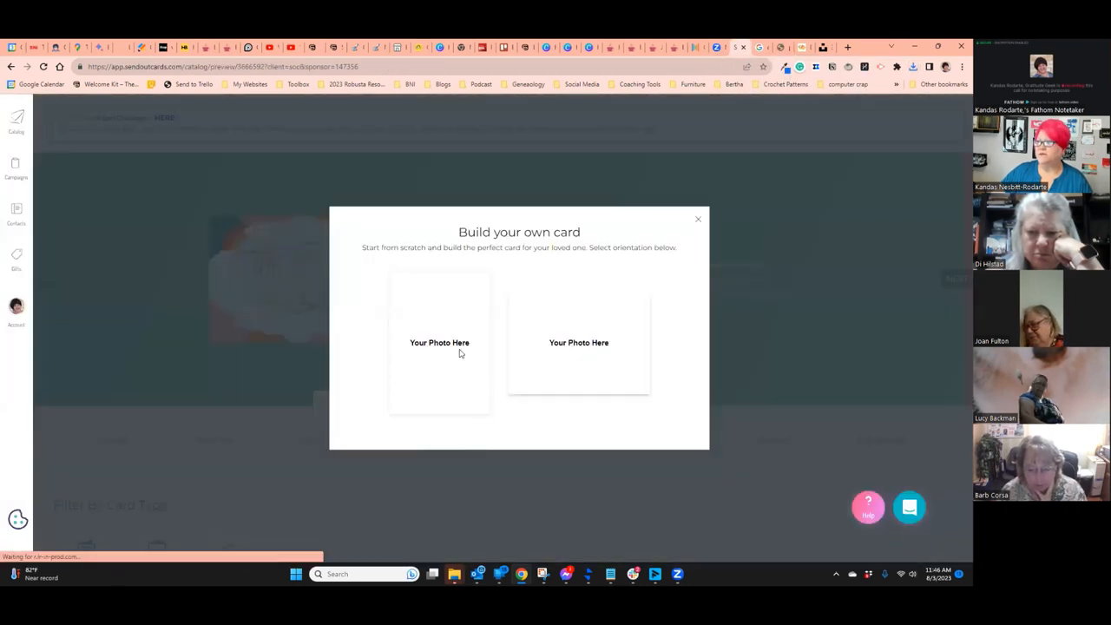
{"action": "left_click", "coordinate": [439, 342]}
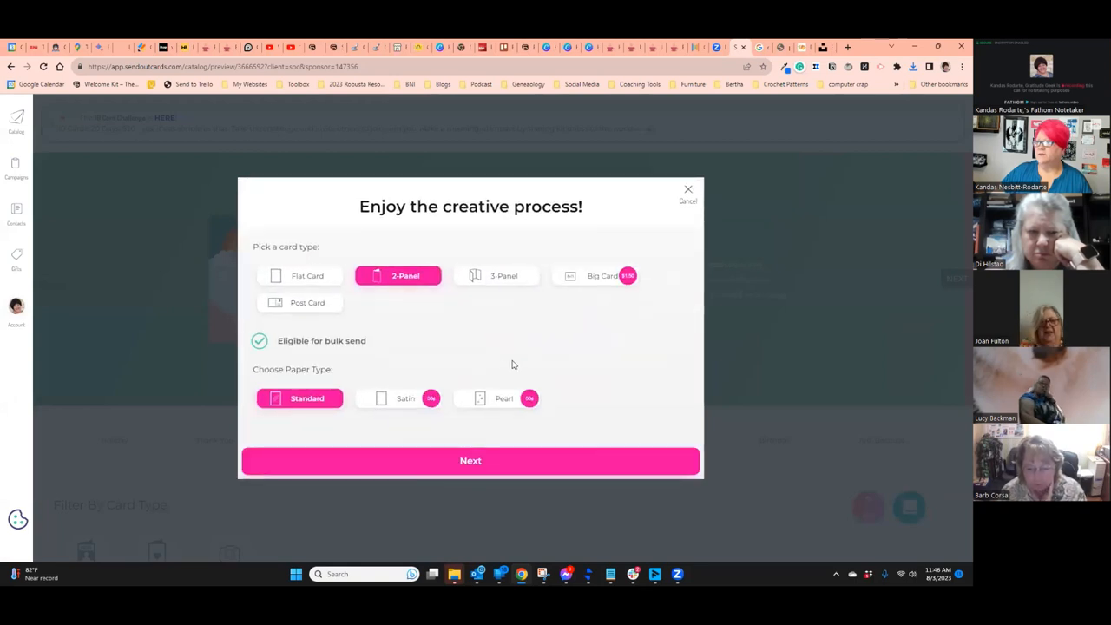
{"action": "left_click", "coordinate": [307, 274]}
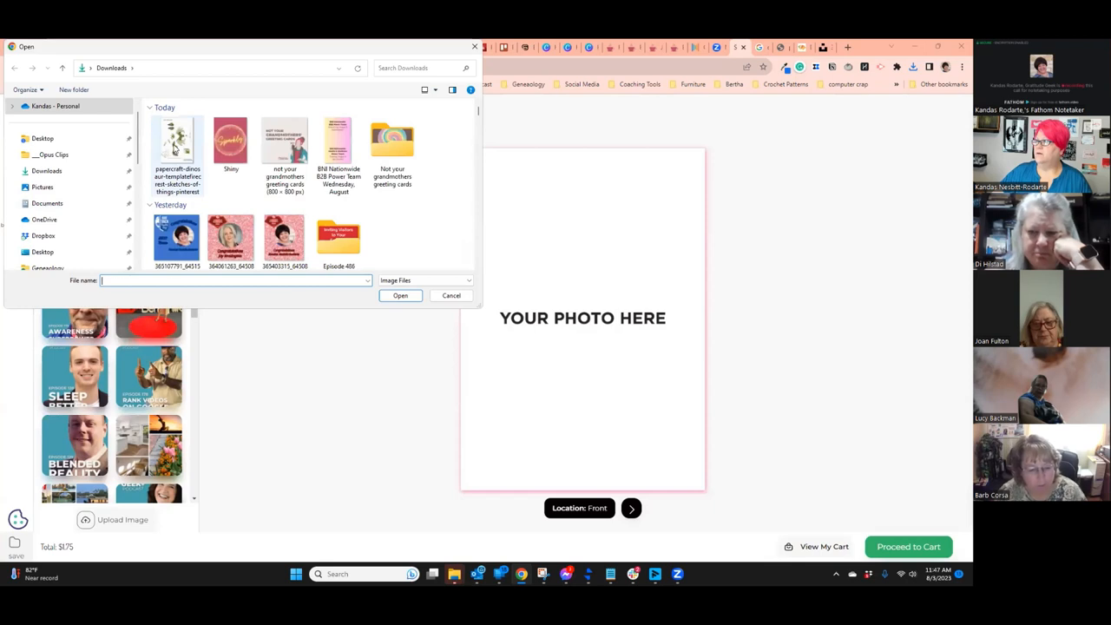
- Upload the dinosaur template onto the card front, enlarge it, and move to the back
{"action": "left_click", "coordinate": [399, 296]}
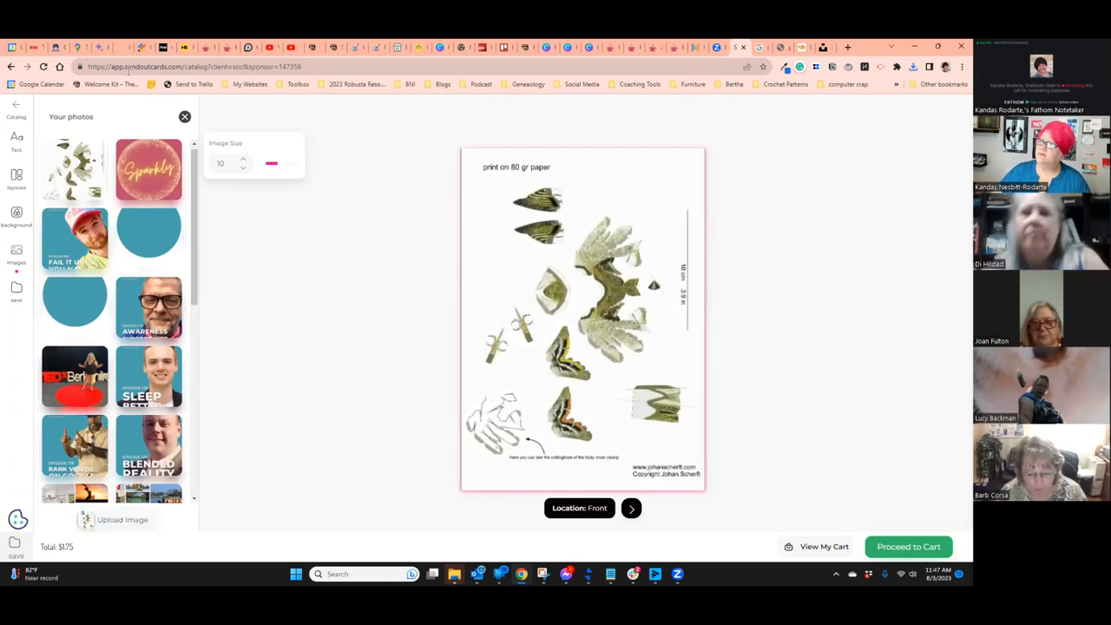
{"action": "left_click", "coordinate": [243, 159]}
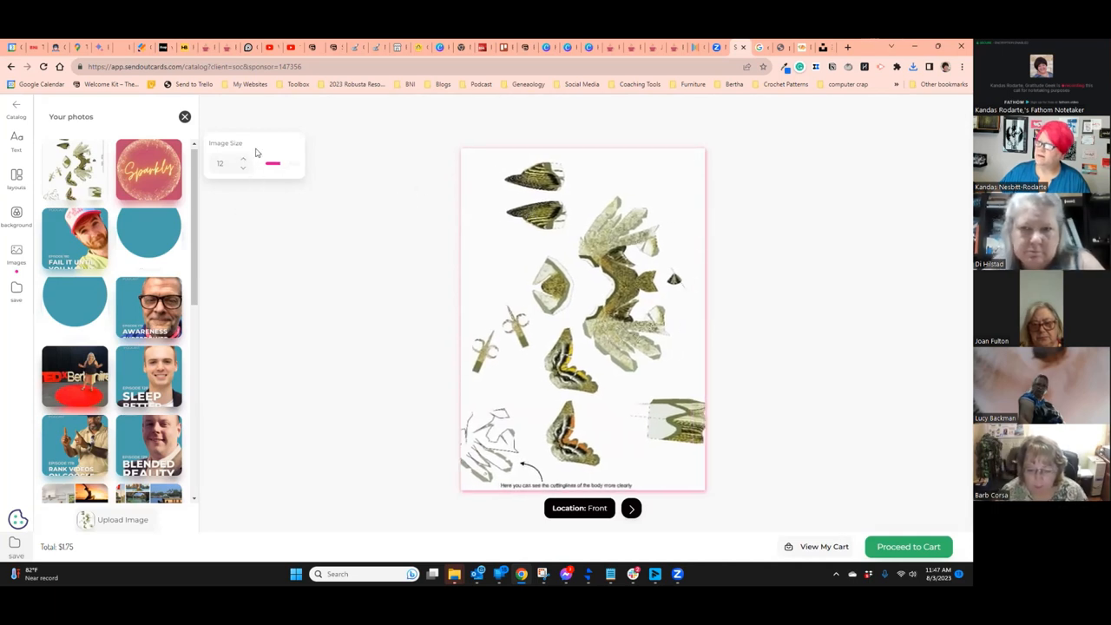
{"action": "left_click", "coordinate": [243, 167]}
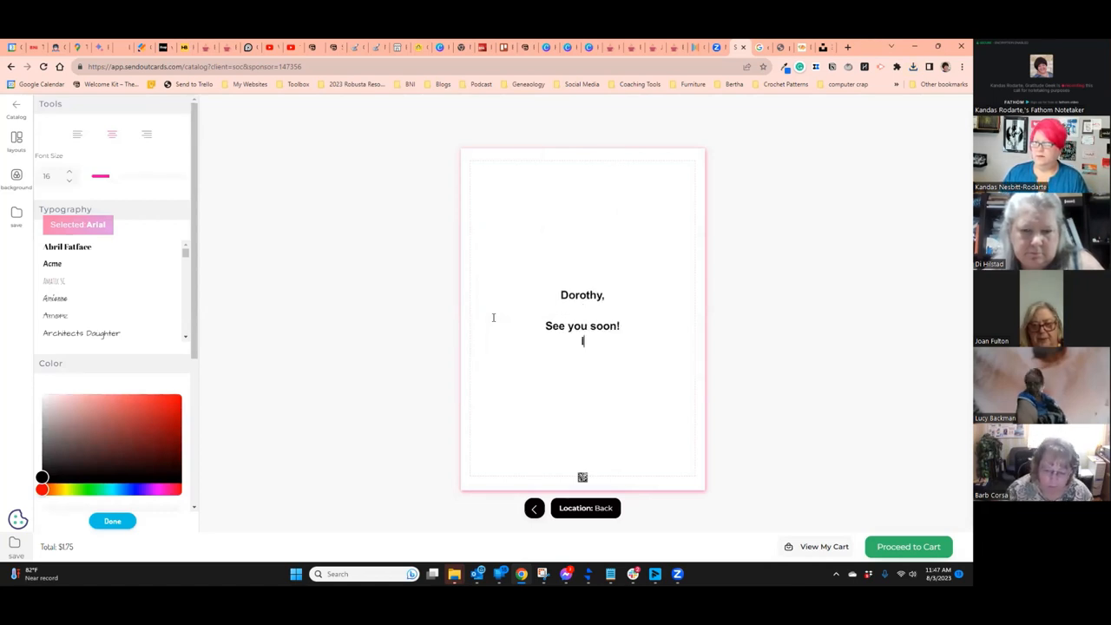
- Write "In the meantime, make a dinosaur." signed Mommy on the card back and proceed to cart
{"action": "type", "text": "In the meantime, makle"}
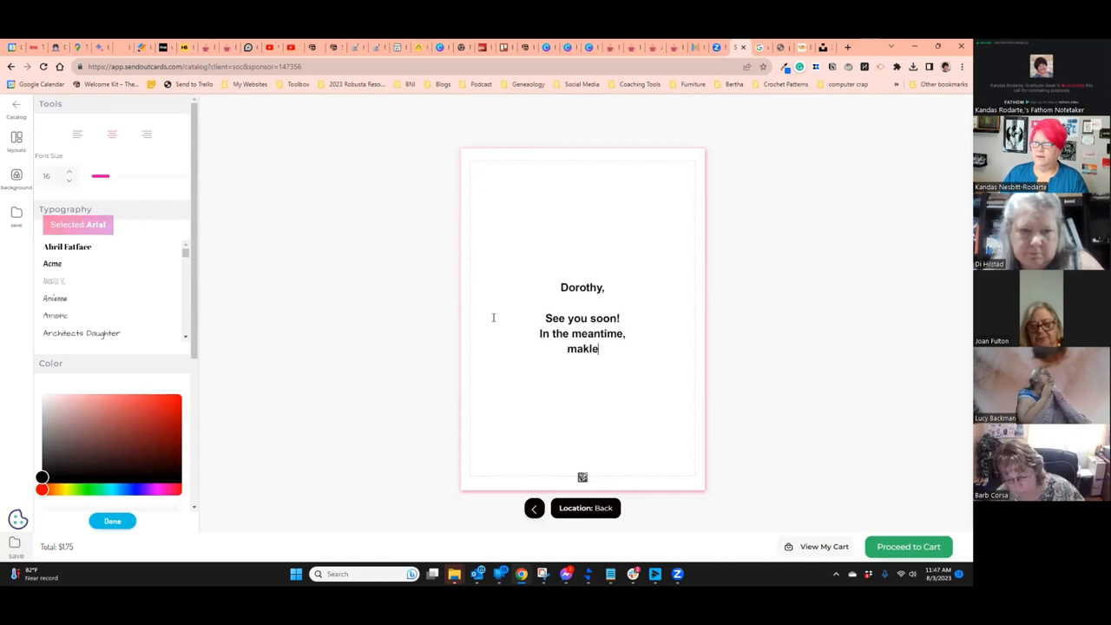
{"action": "type", "text": "make a din"}
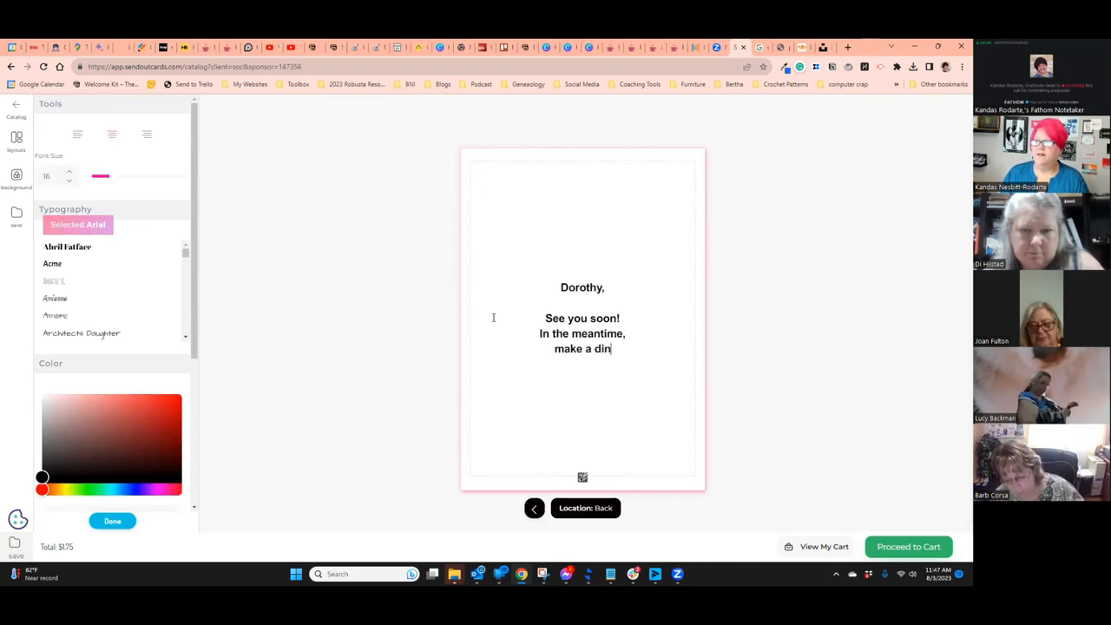
{"action": "type", "text": "osaur."}
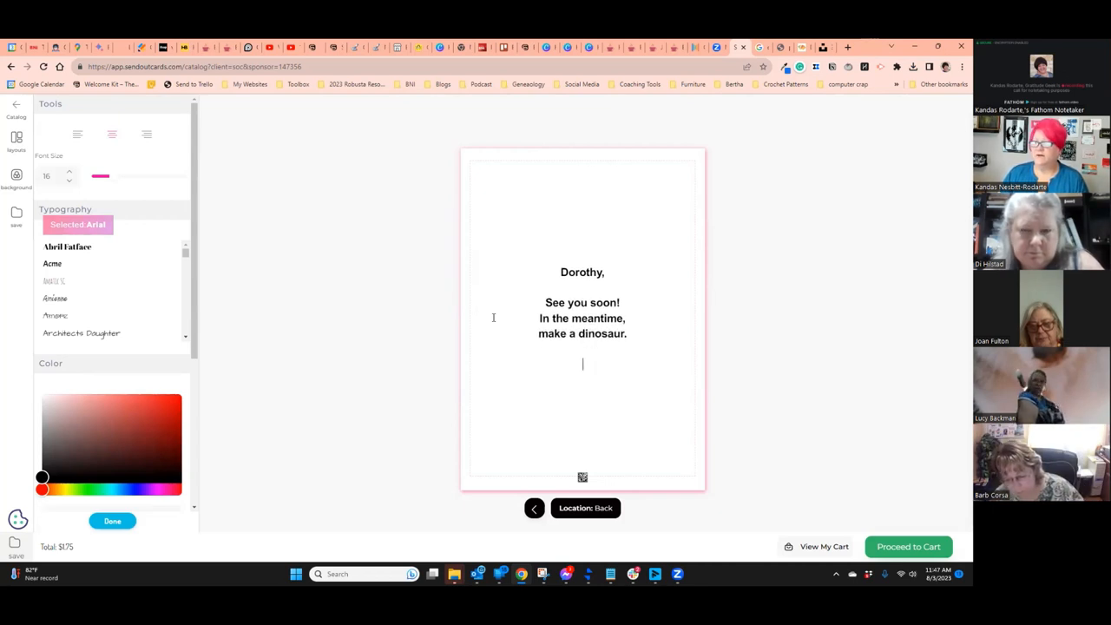
{"action": "type", "text": "Momm"}
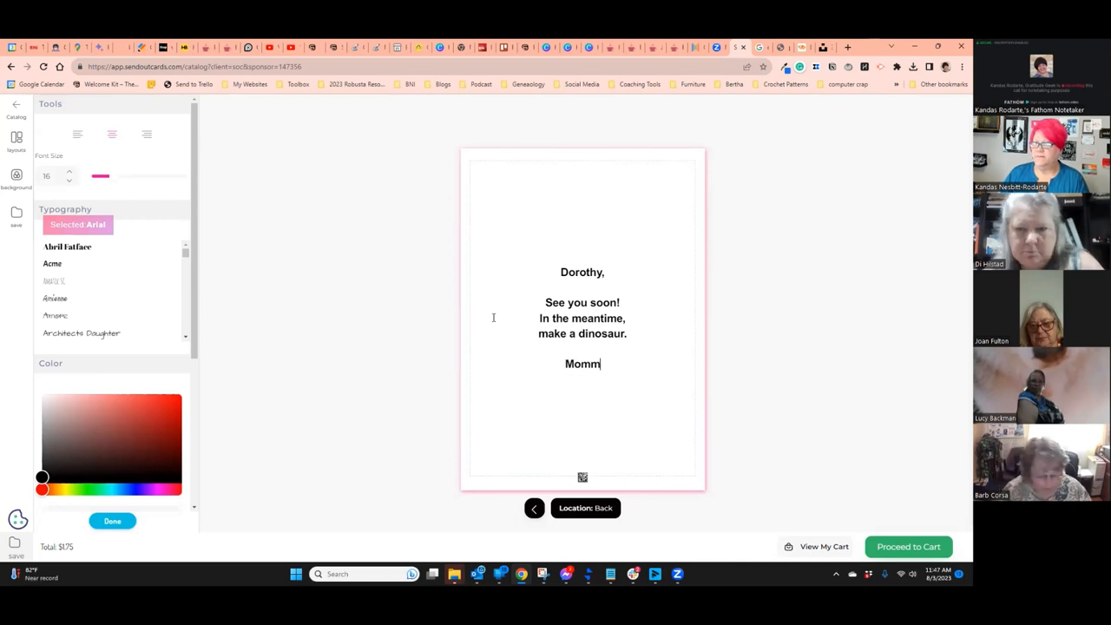
{"action": "type", "text": "y"}
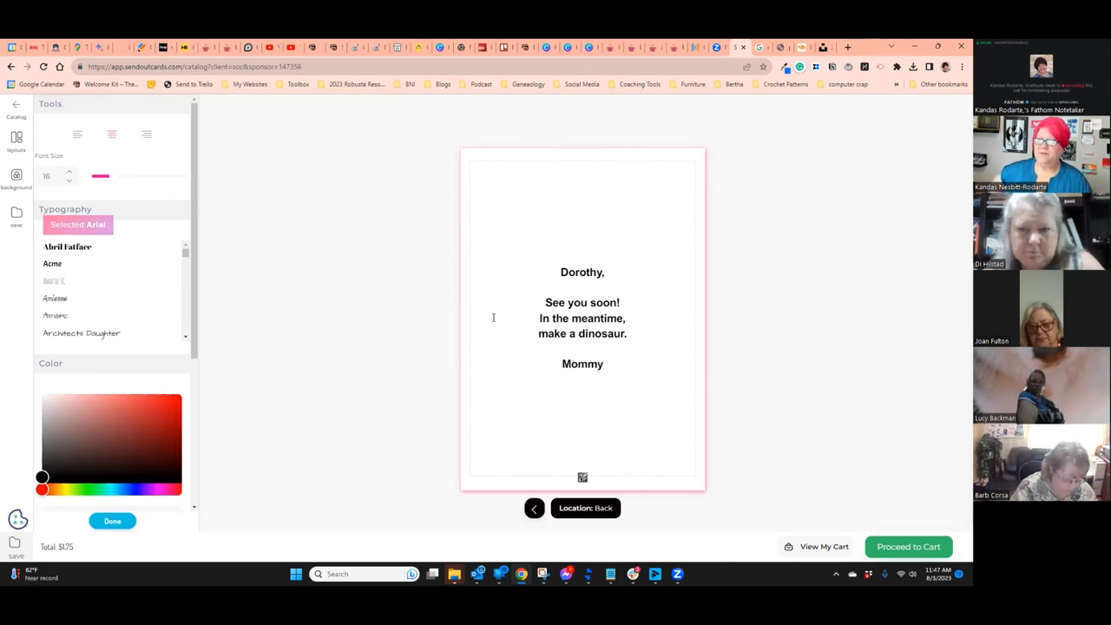
{"action": "mouse_move", "coordinate": [908, 545]}
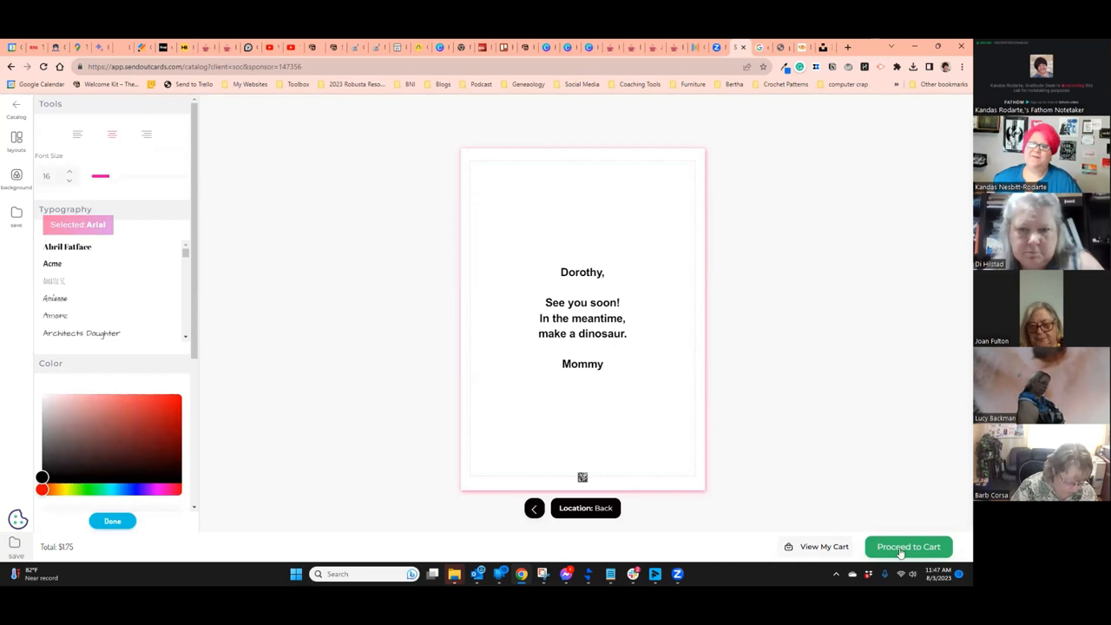
{"action": "left_click", "coordinate": [908, 546]}
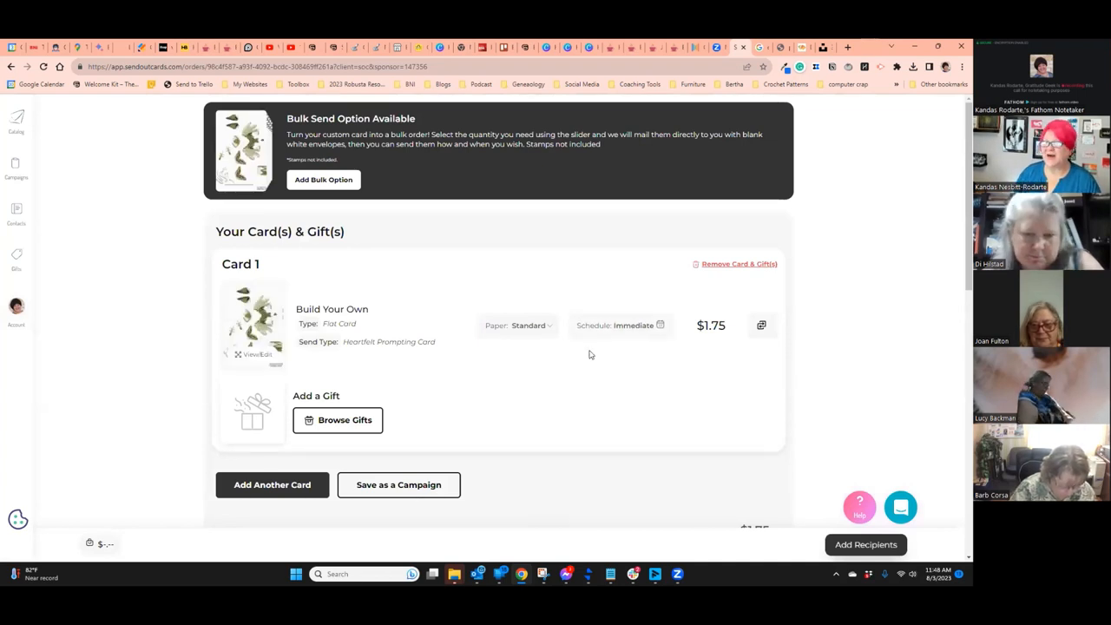
{"action": "mouse_move", "coordinate": [750, 438]}
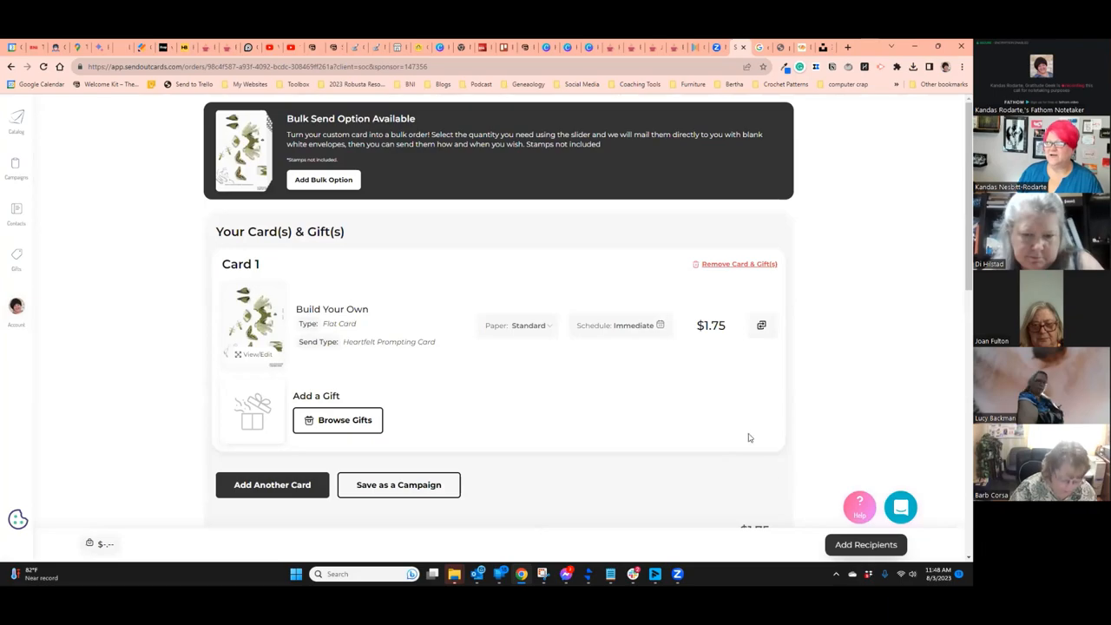